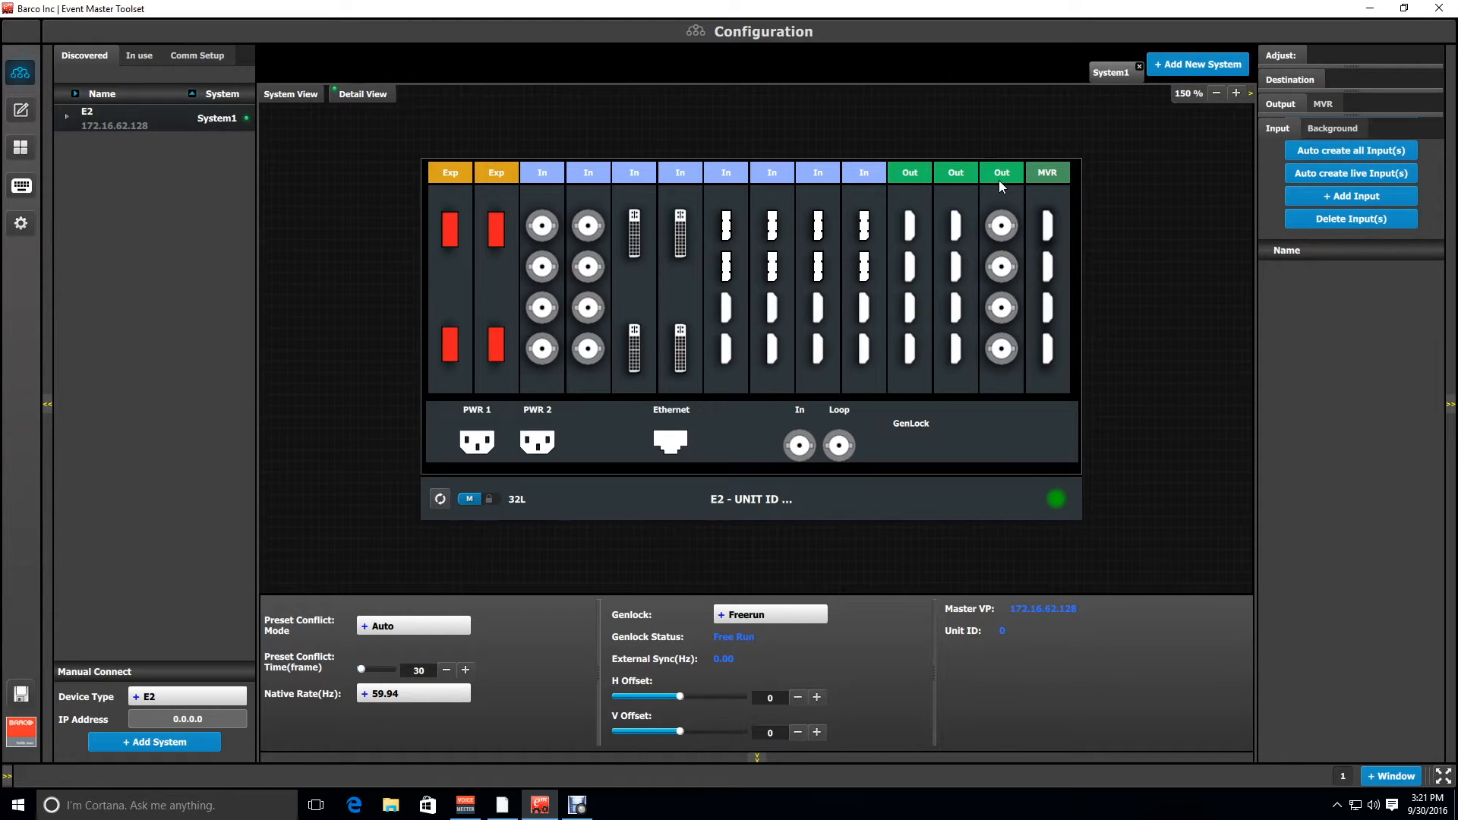
pyautogui.moveTo(635, 193)
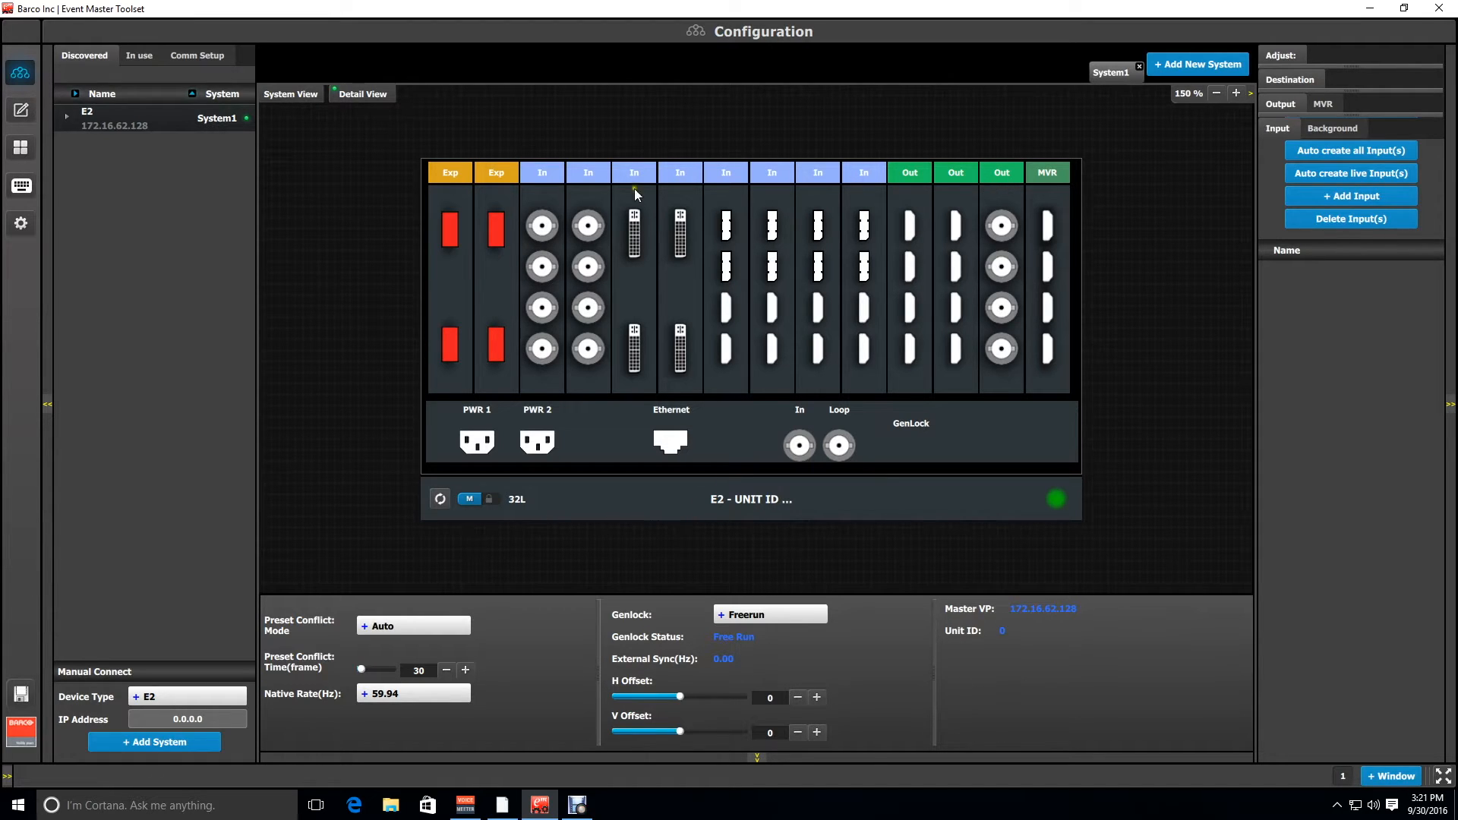
pyautogui.moveTo(795, 279)
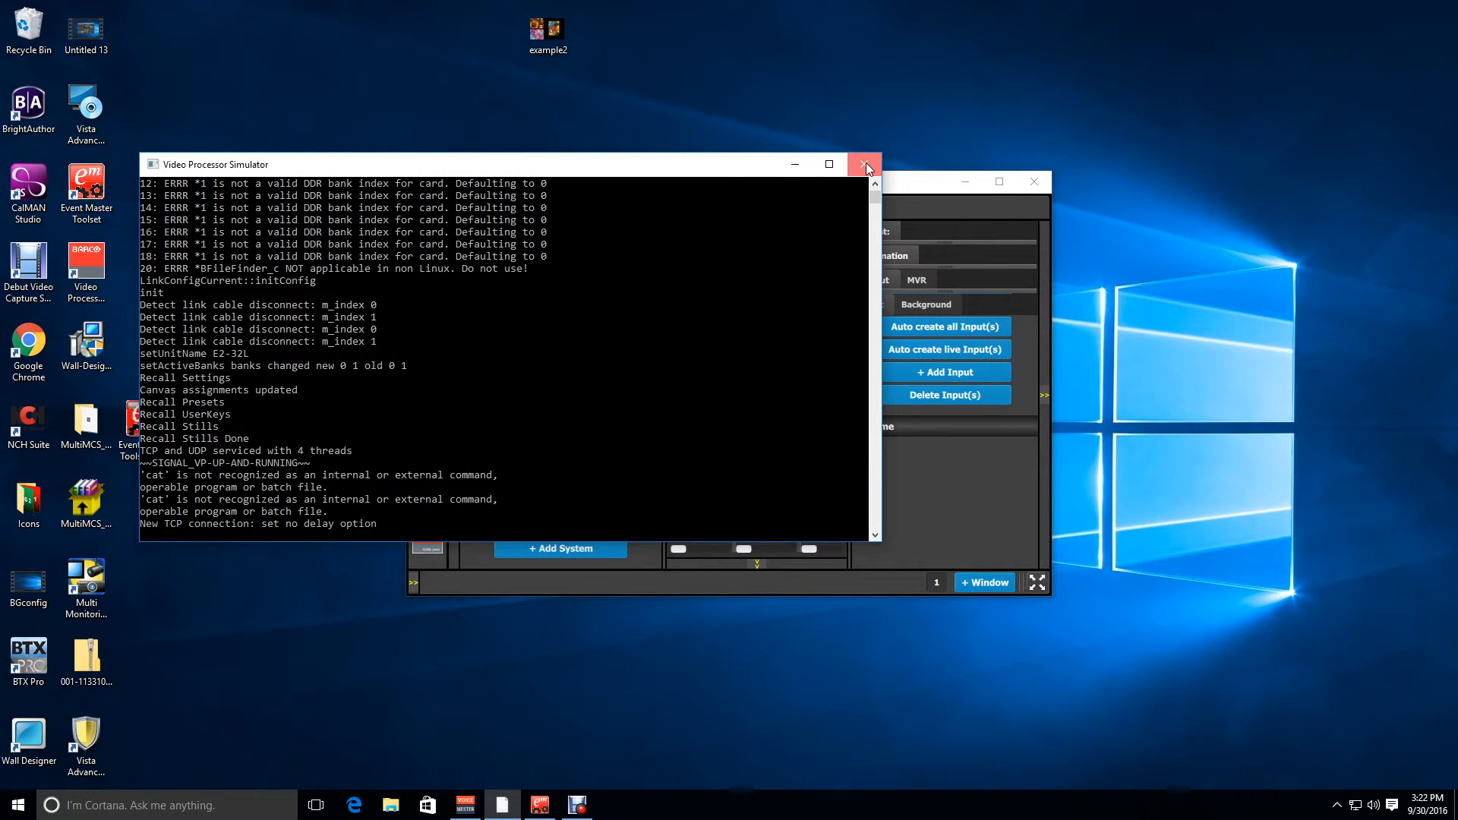
# Close the Video Processor Simulator console and bring File Explorer forward on Local Disk (C:)
pyautogui.click(865, 165)
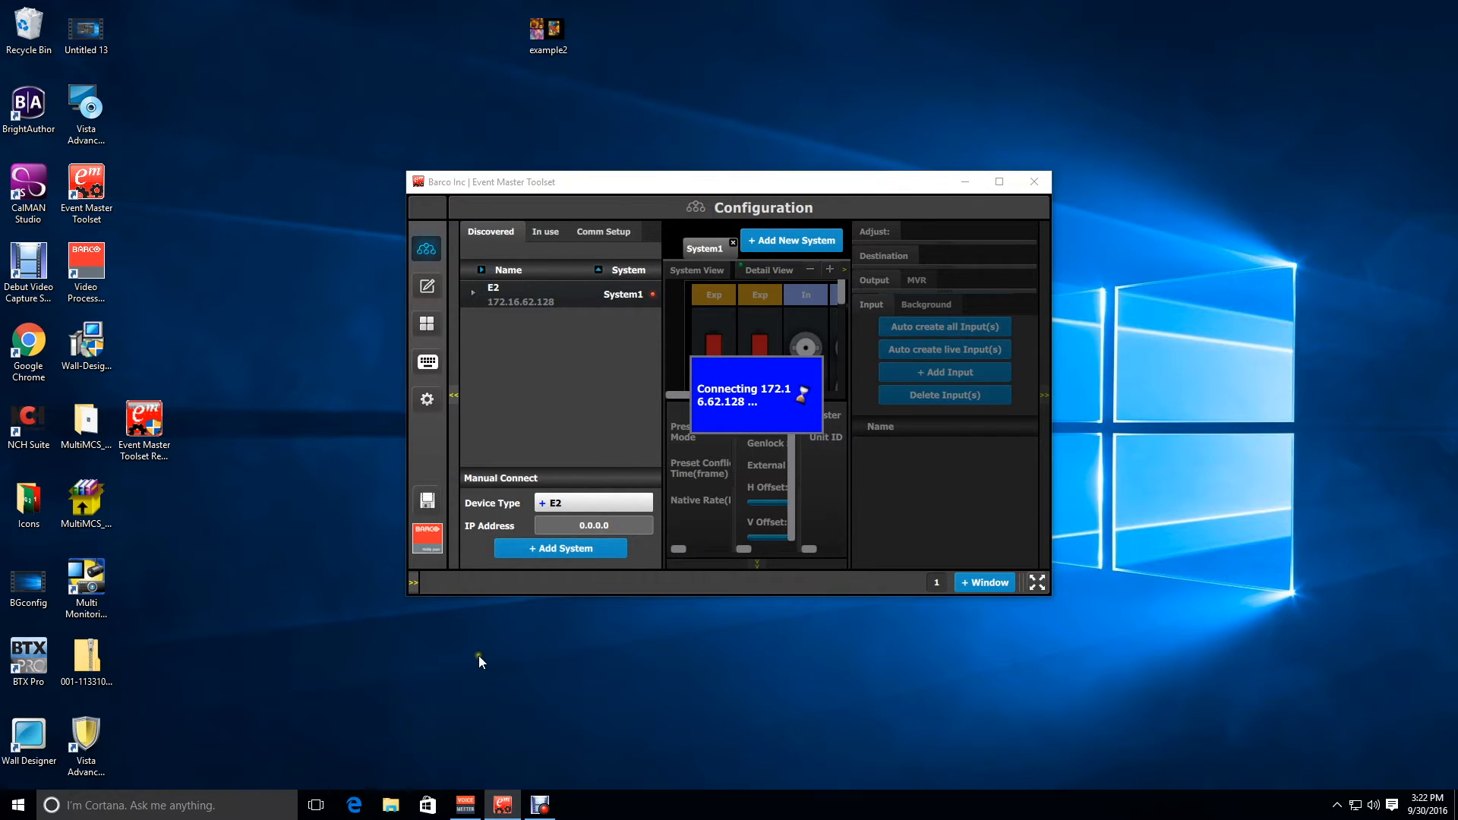
pyautogui.click(390, 805)
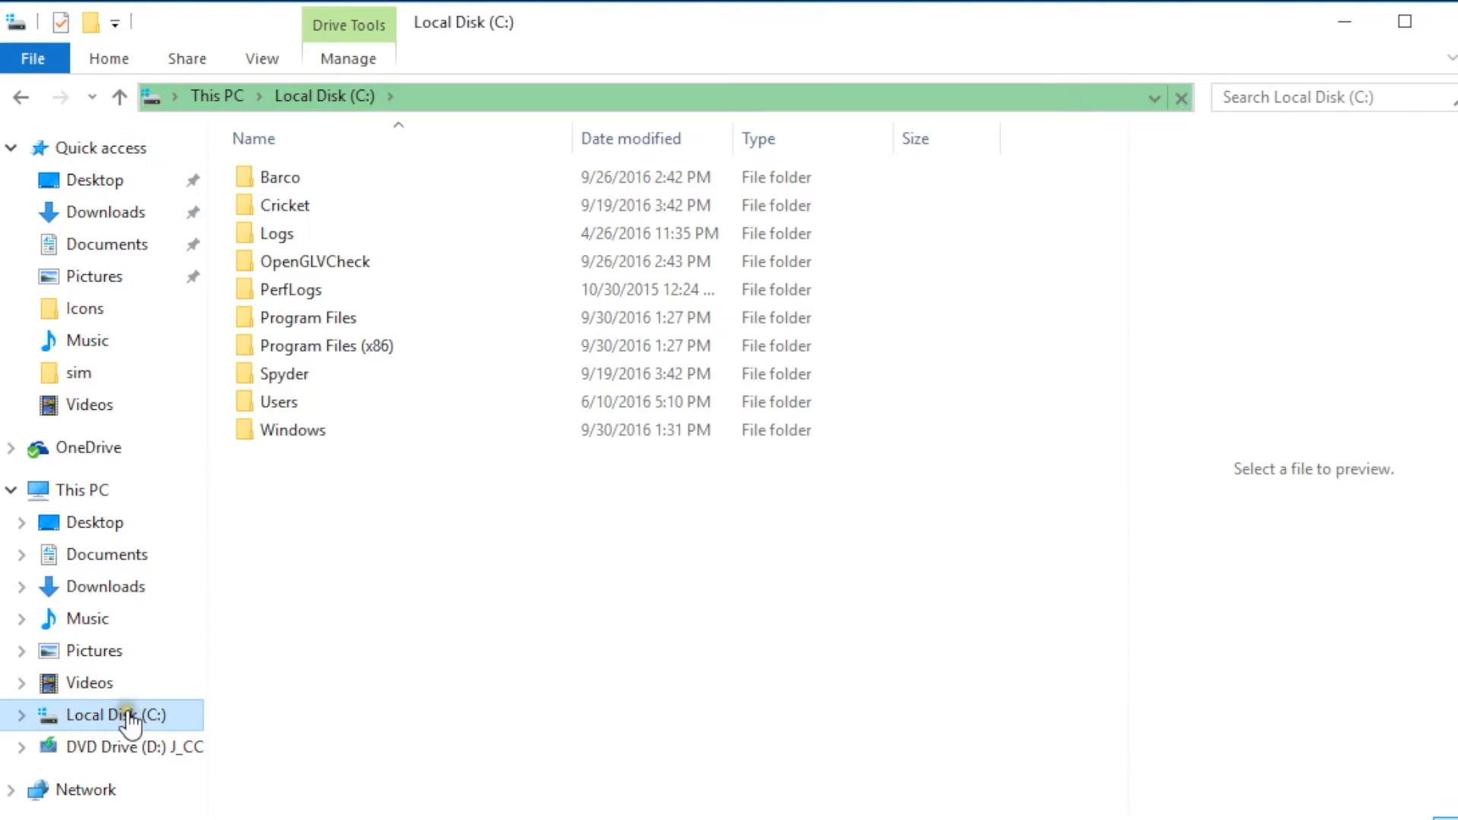
# Navigate from Local Disk (C:) through Barco, Build 26008 and wvp_9876 into sim
pyautogui.click(280, 177)
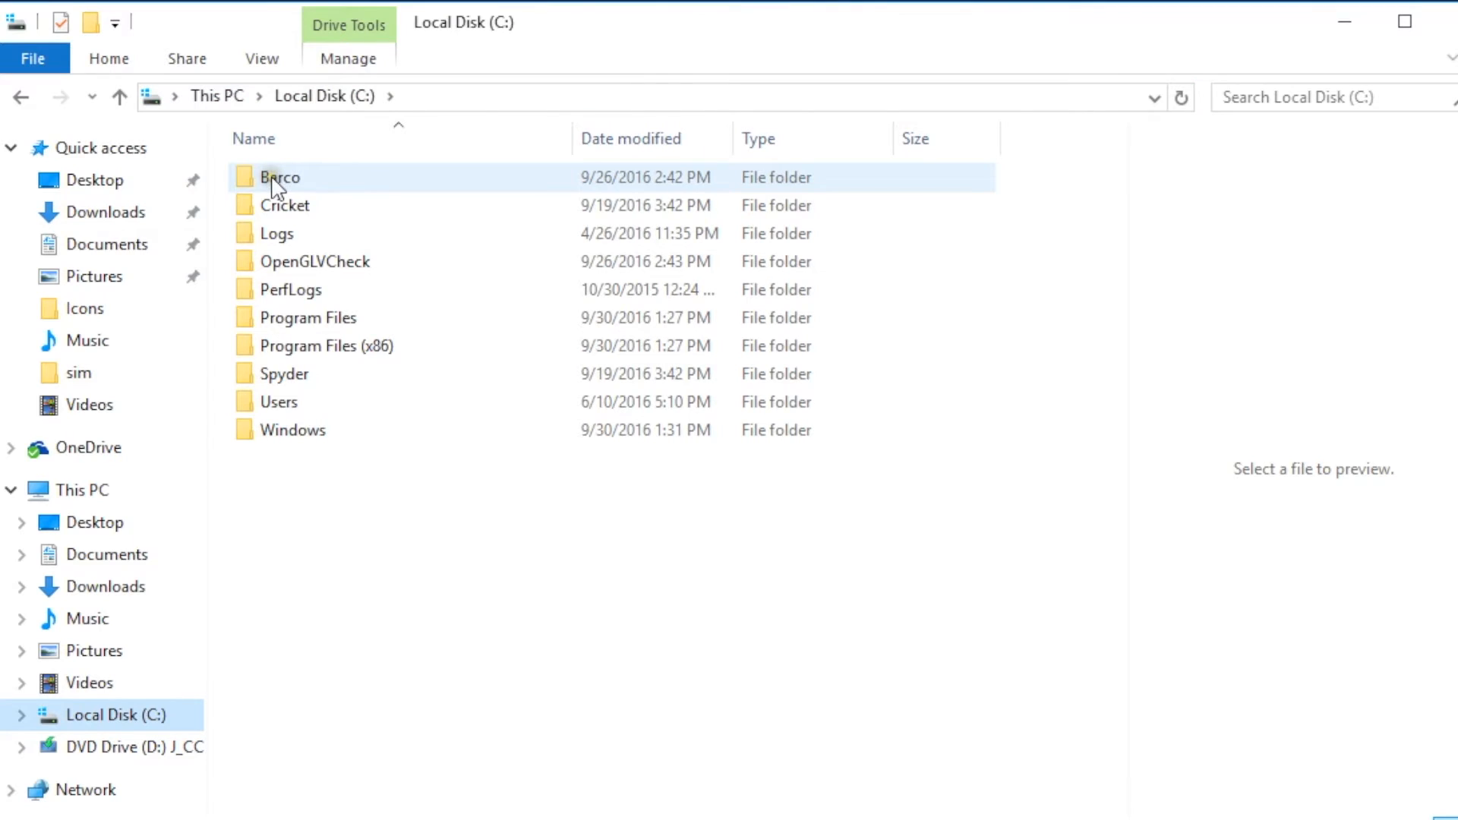
pyautogui.doubleClick(279, 177)
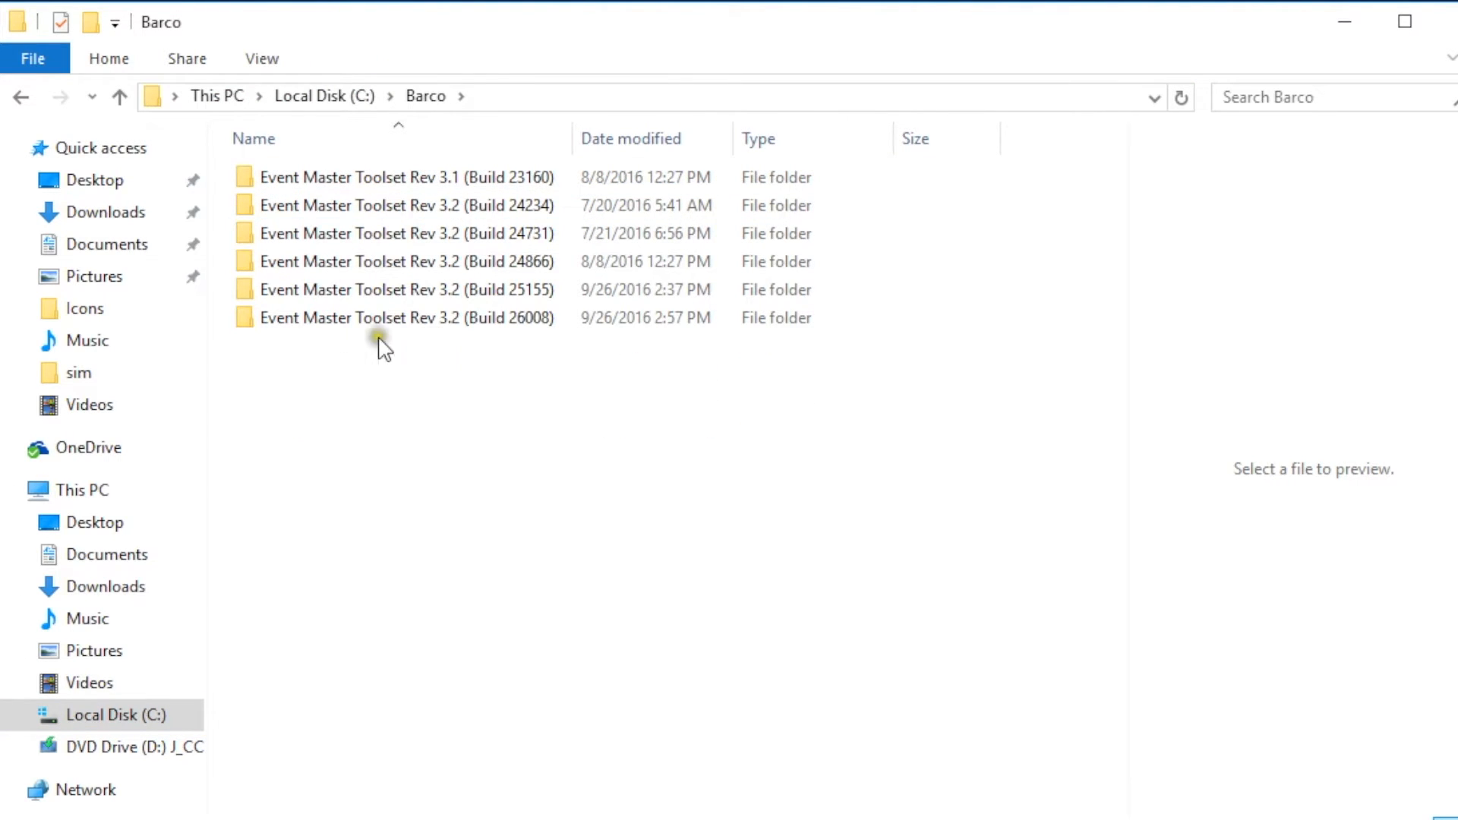
pyautogui.moveTo(484, 317)
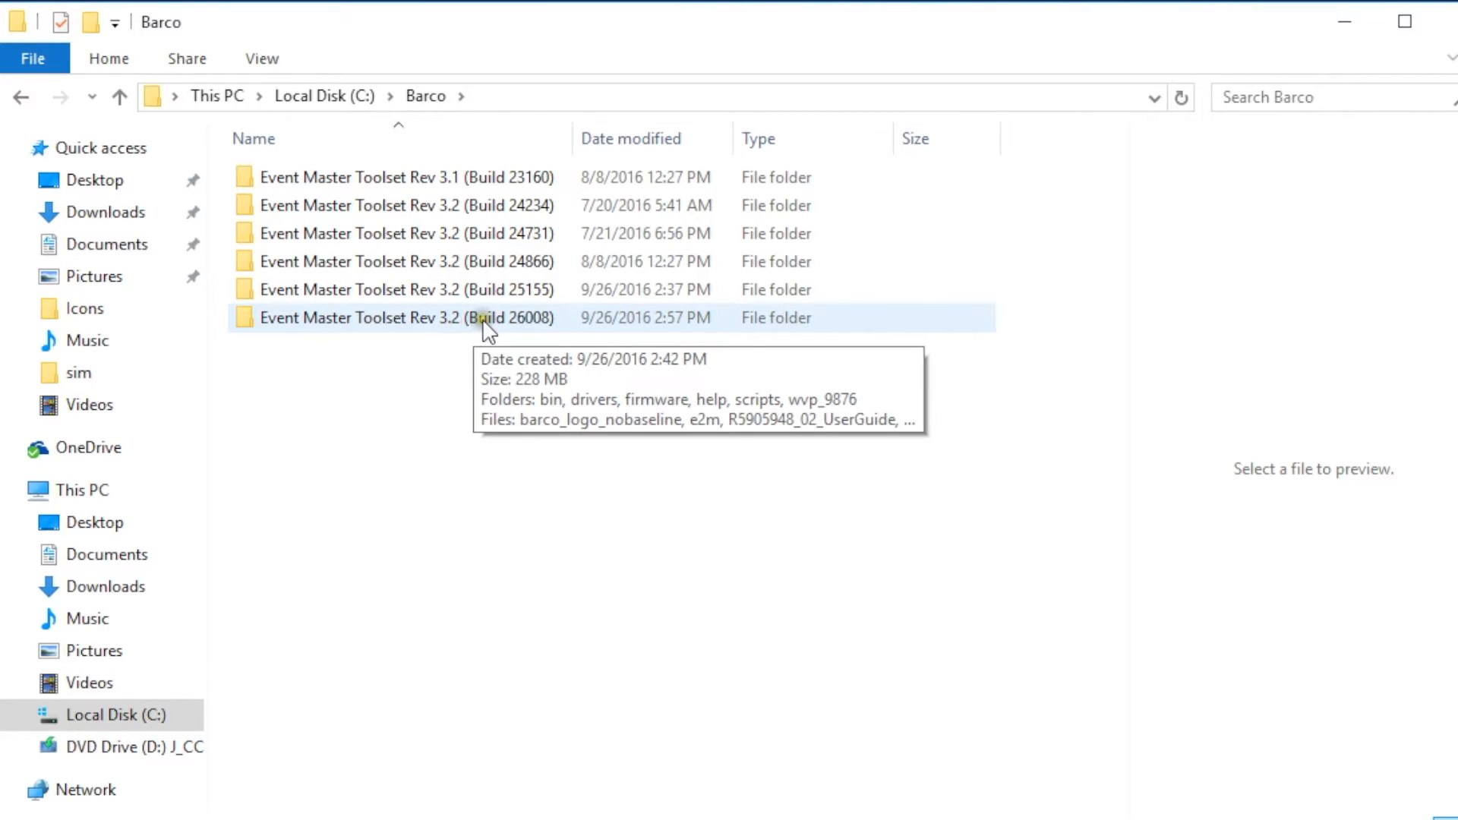
pyautogui.doubleClick(406, 317)
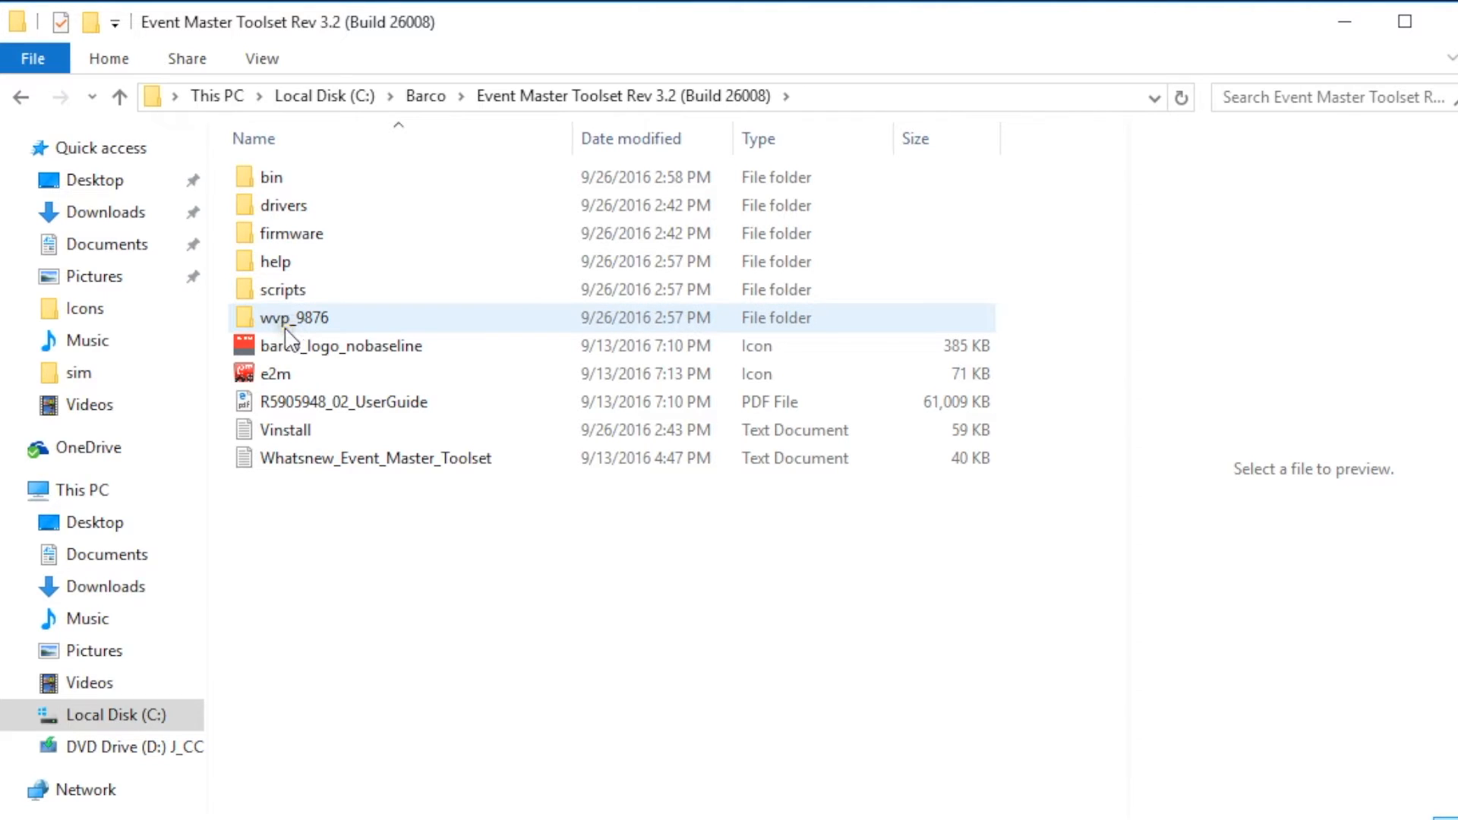
pyautogui.moveTo(312, 320)
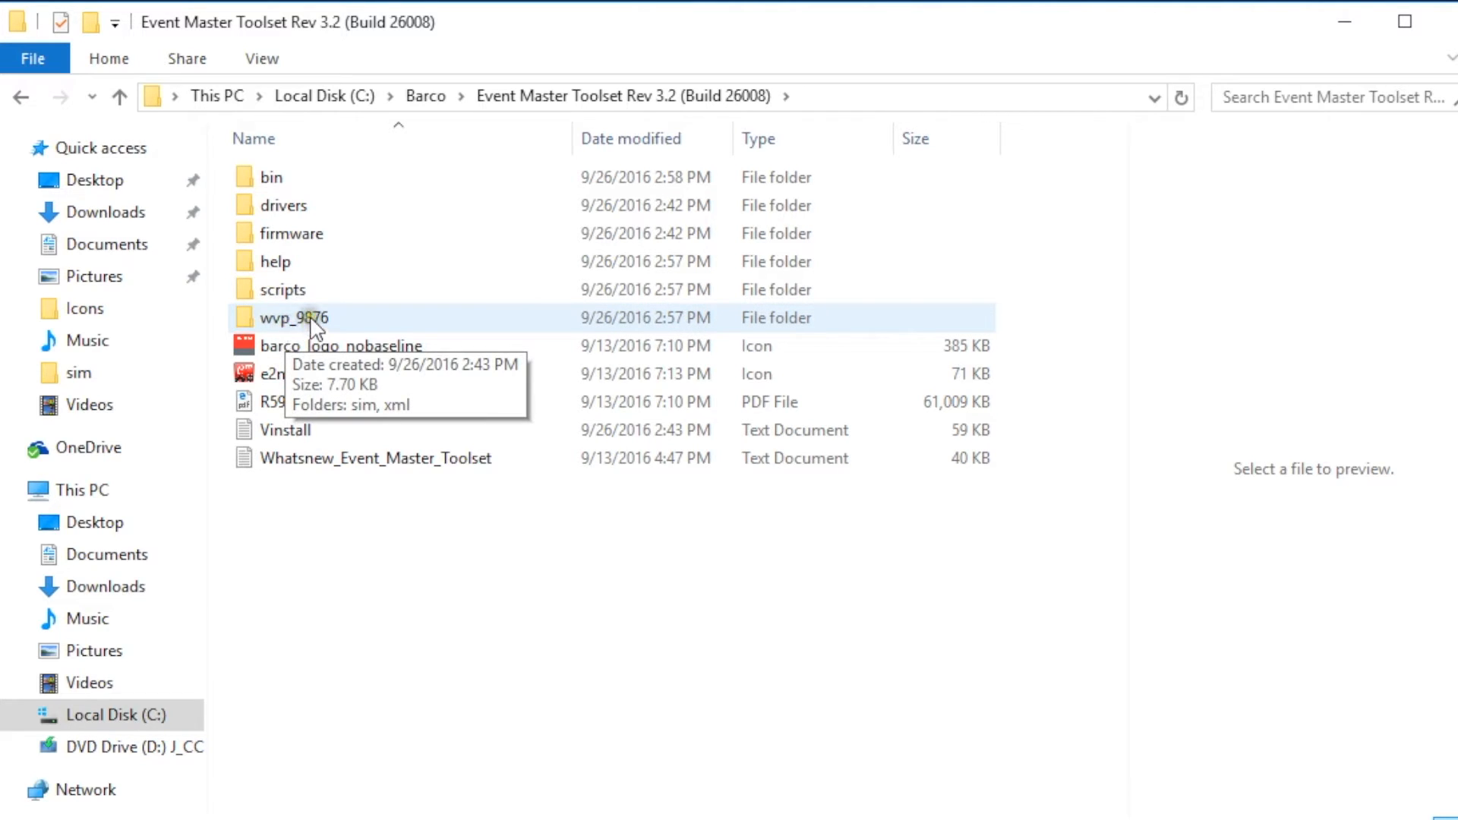
pyautogui.doubleClick(293, 318)
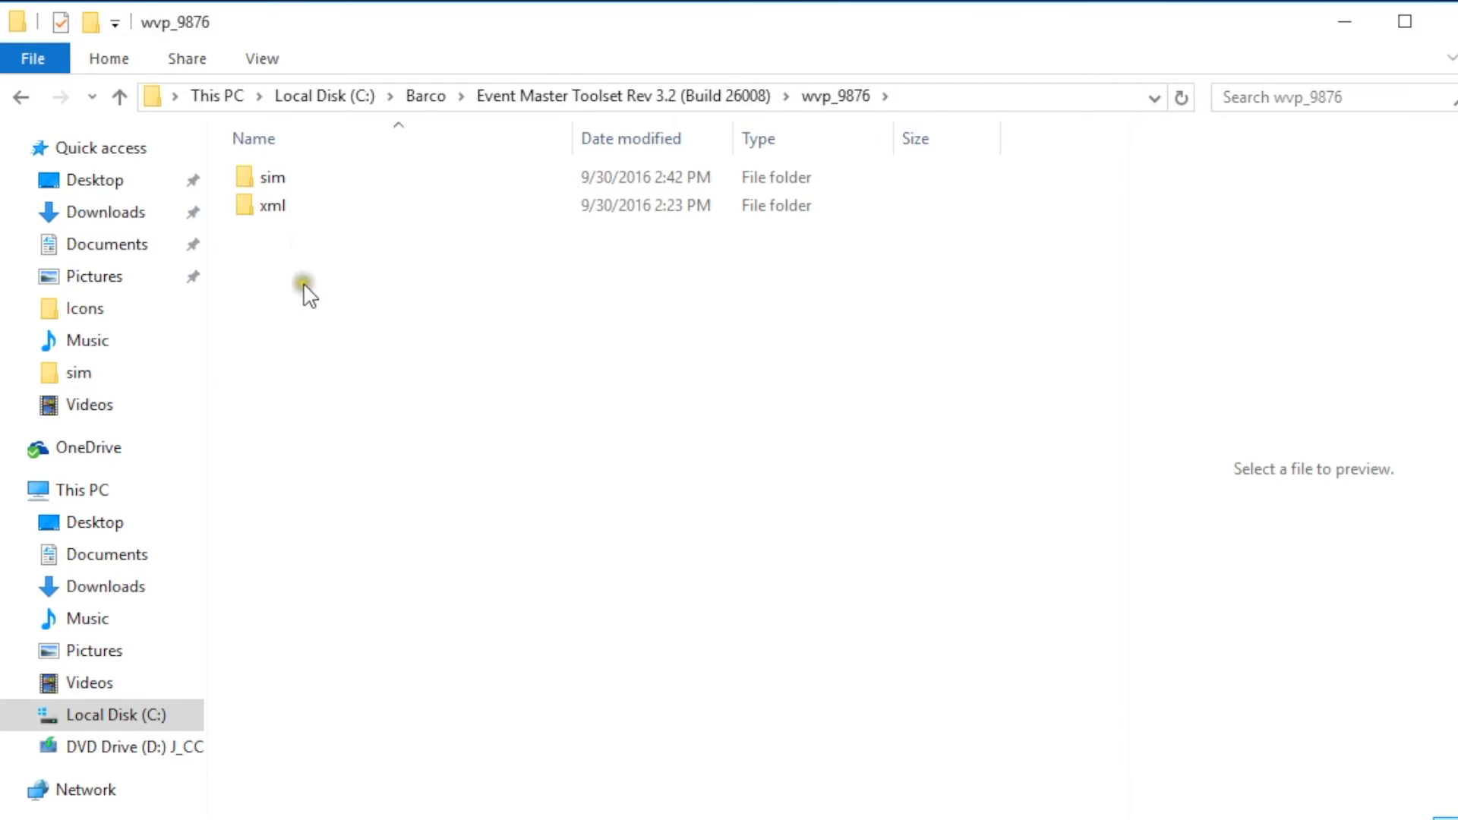
pyautogui.click(272, 177)
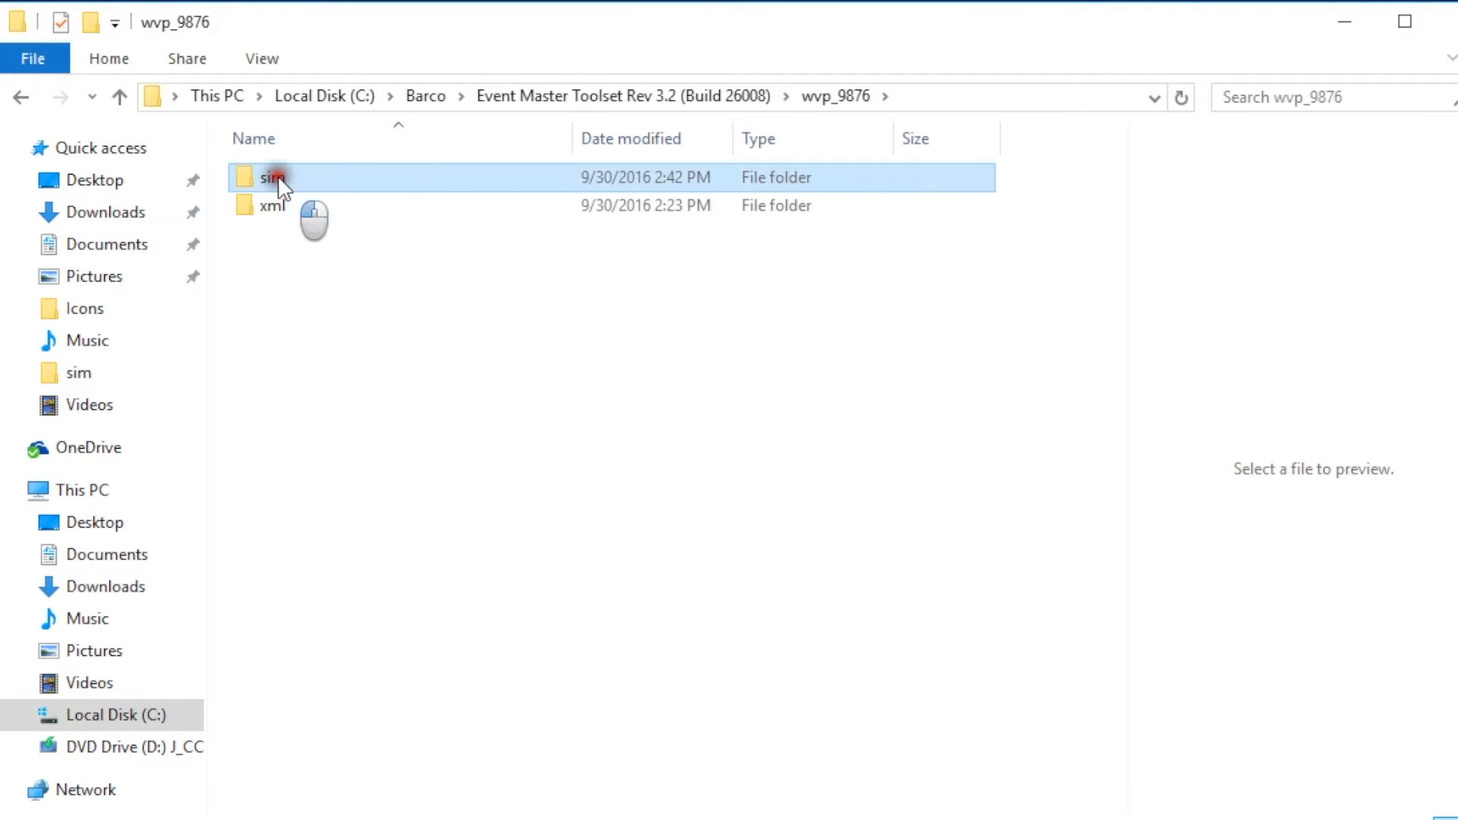
pyautogui.doubleClick(273, 178)
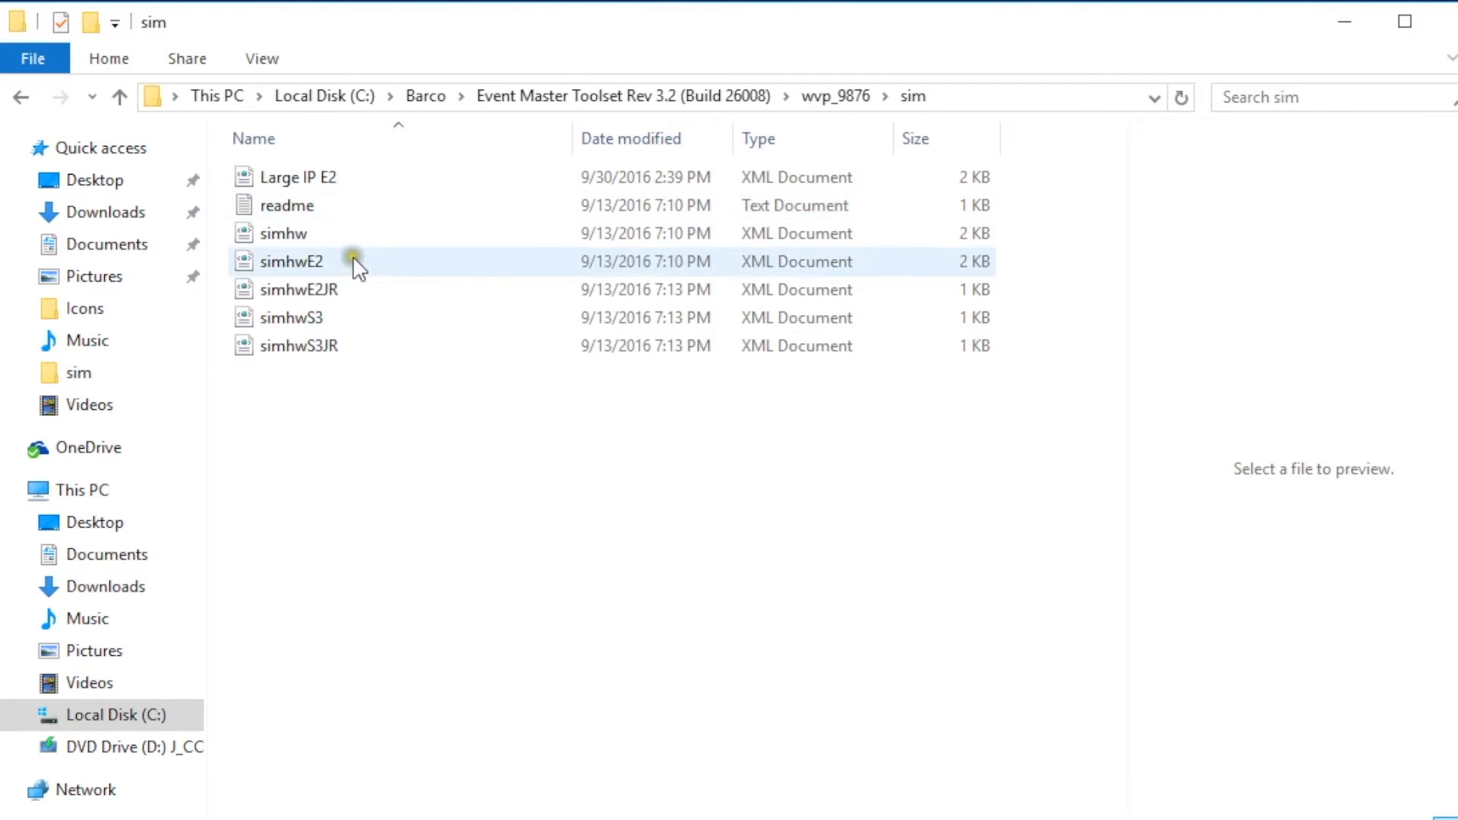
# Select the simhw, simhwS3JR and simhwS3 files to preview their layouts
pyautogui.click(283, 233)
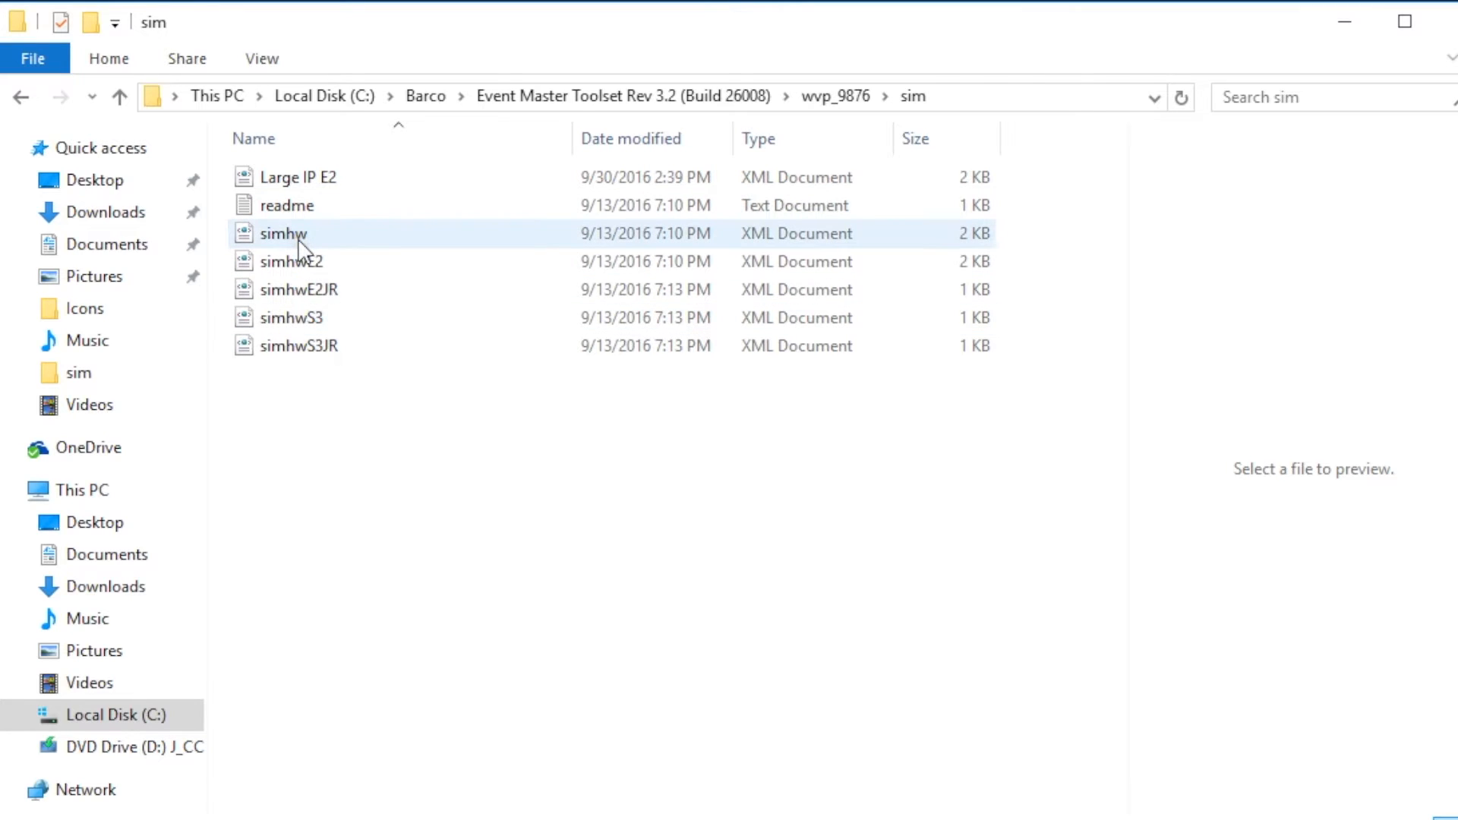
pyautogui.moveTo(299, 237)
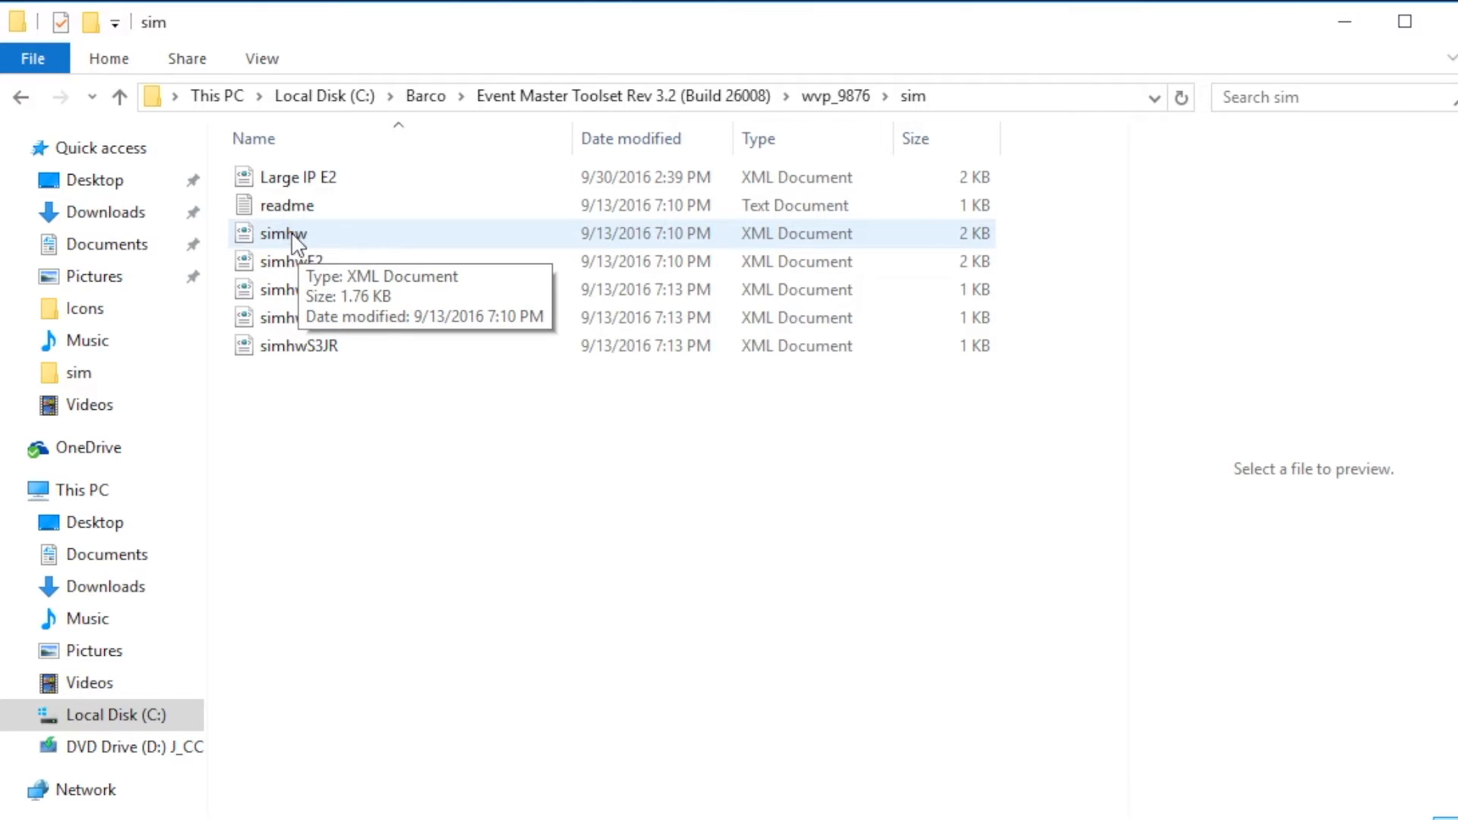
pyautogui.click(289, 261)
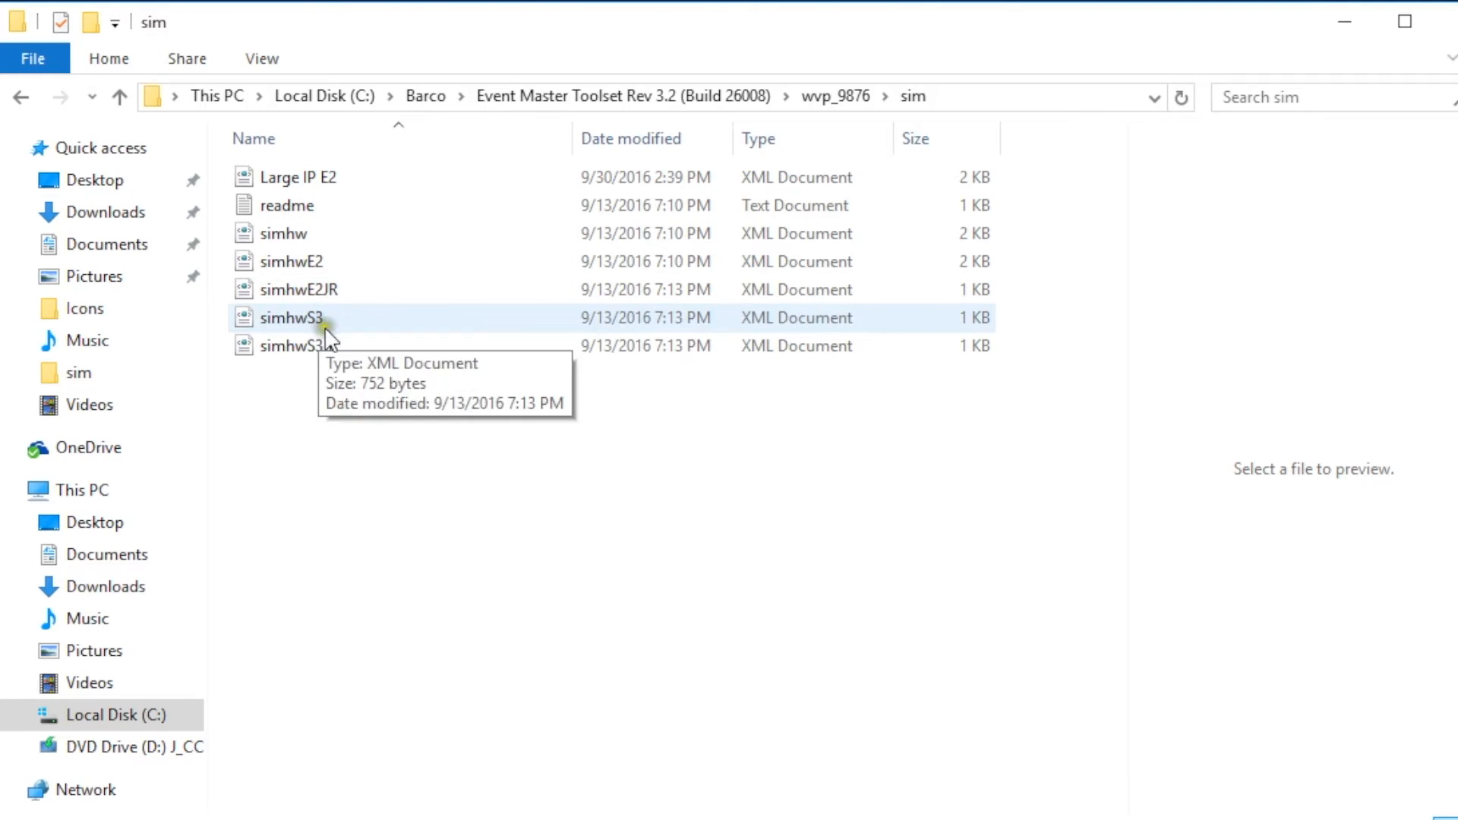
pyautogui.click(299, 344)
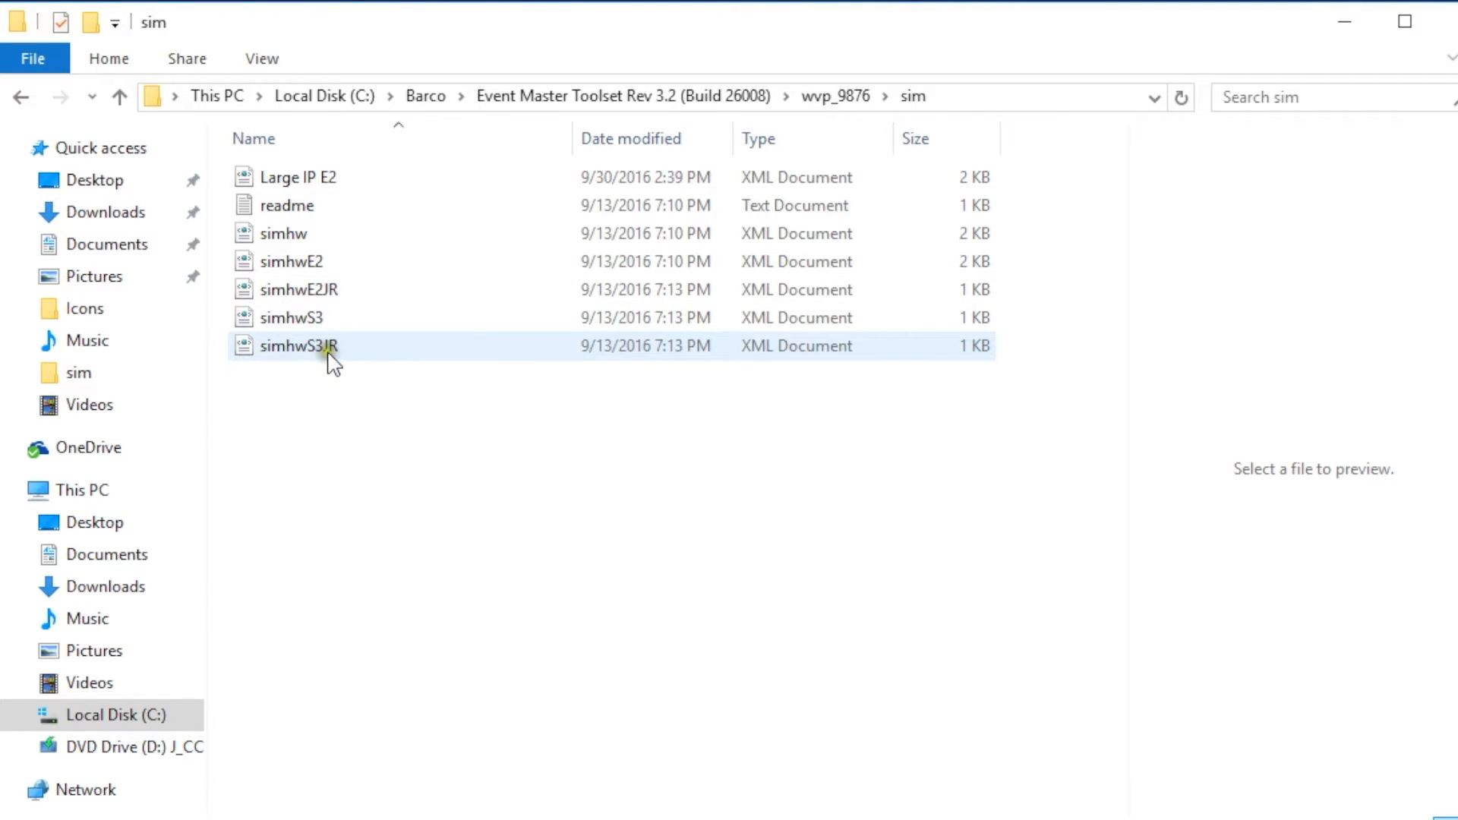
pyautogui.click(316, 318)
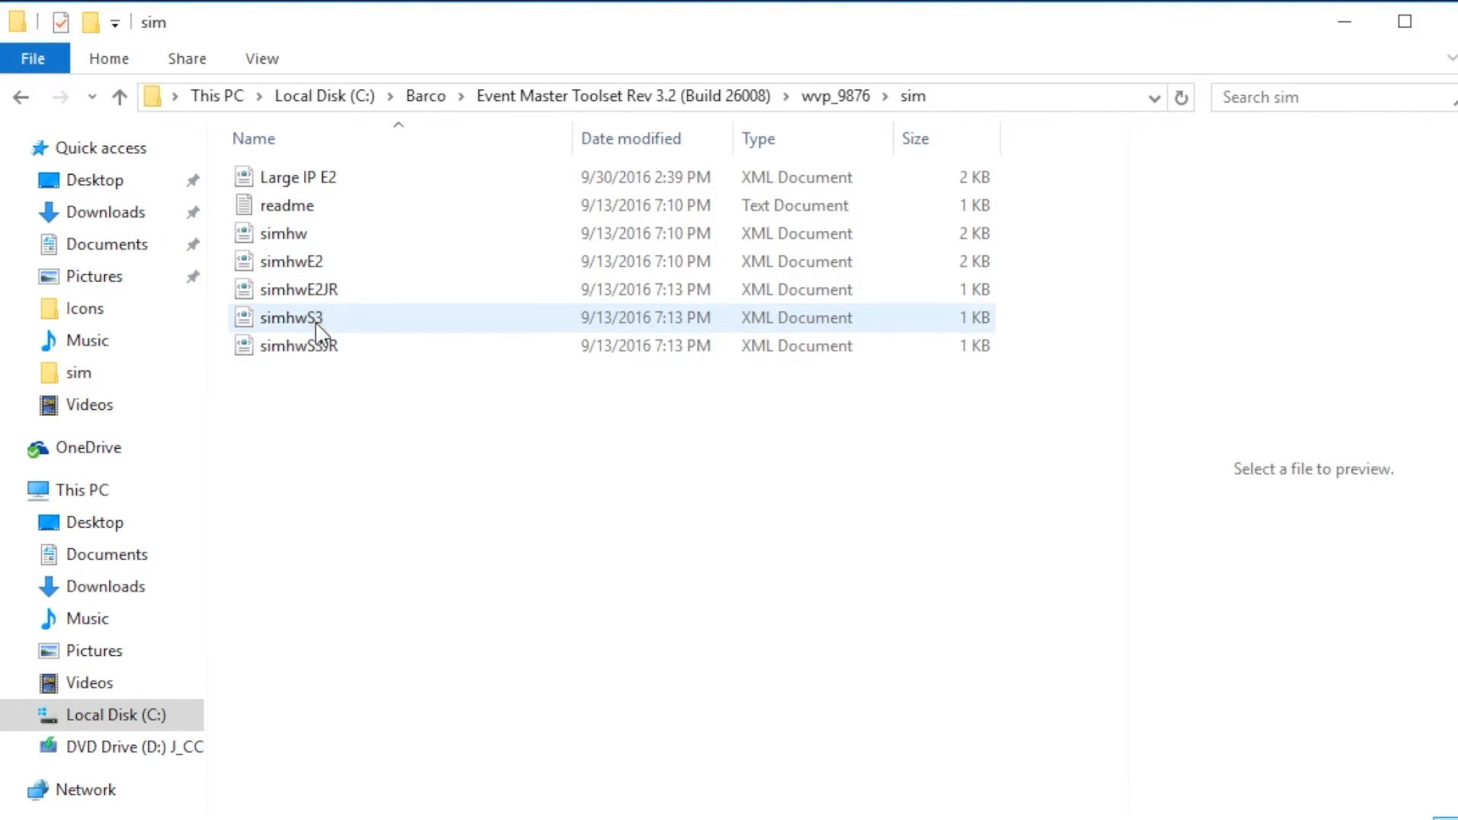
pyautogui.moveTo(307, 321)
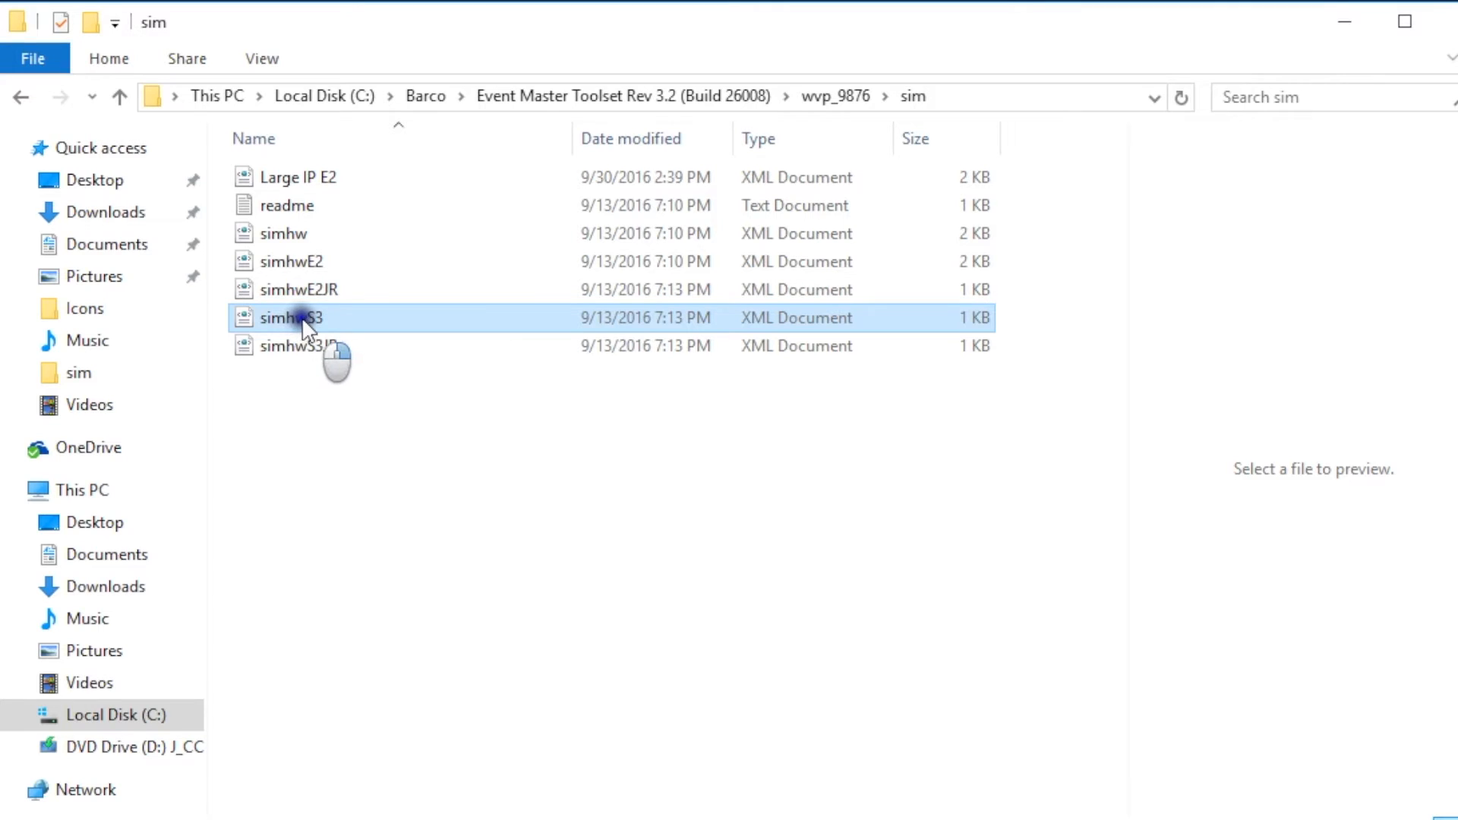
# Paste a duplicate of simhwS3 into the sim folder
pyautogui.rightClick(289, 319)
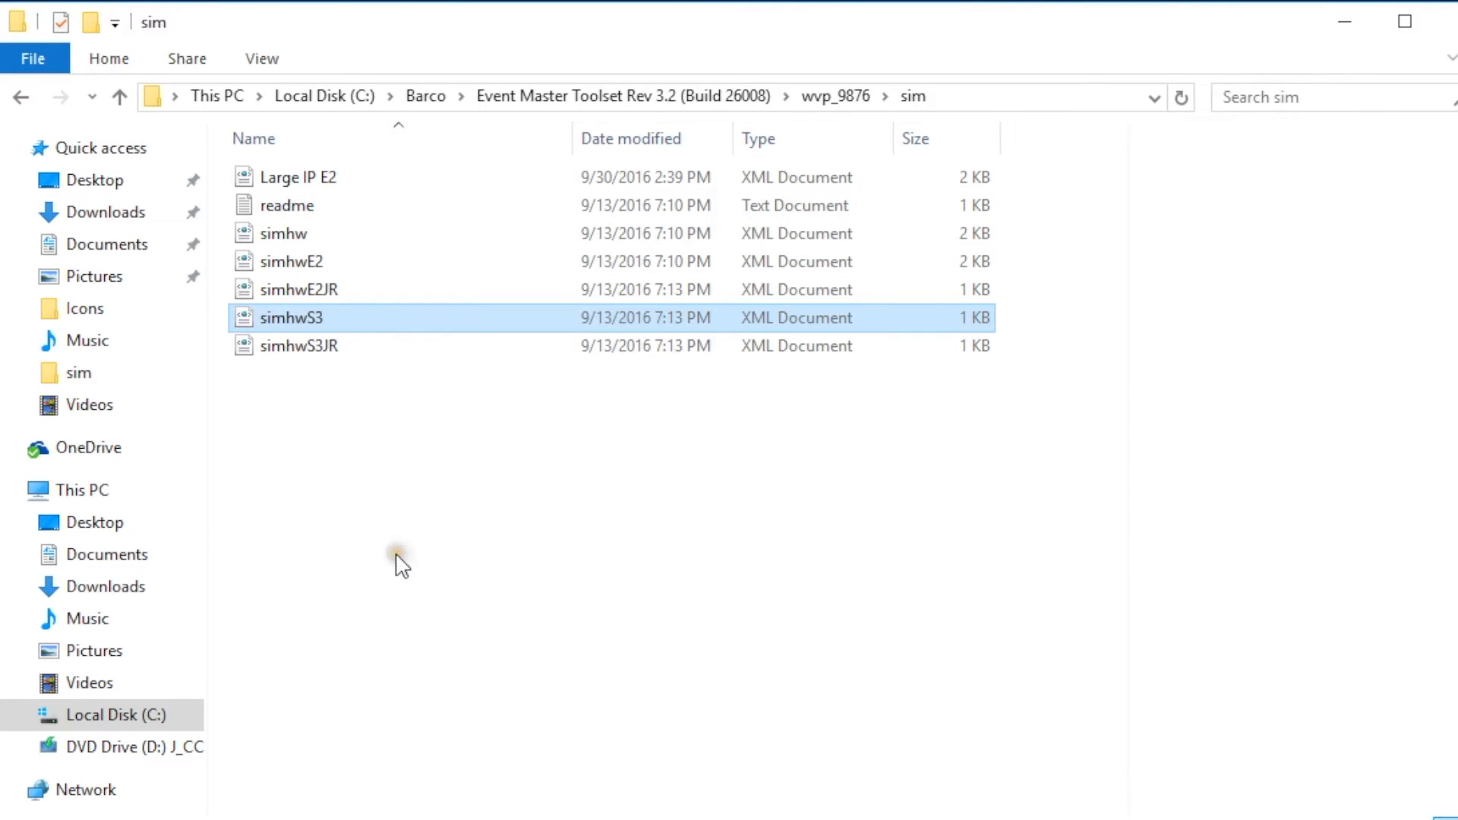
pyautogui.rightClick(398, 564)
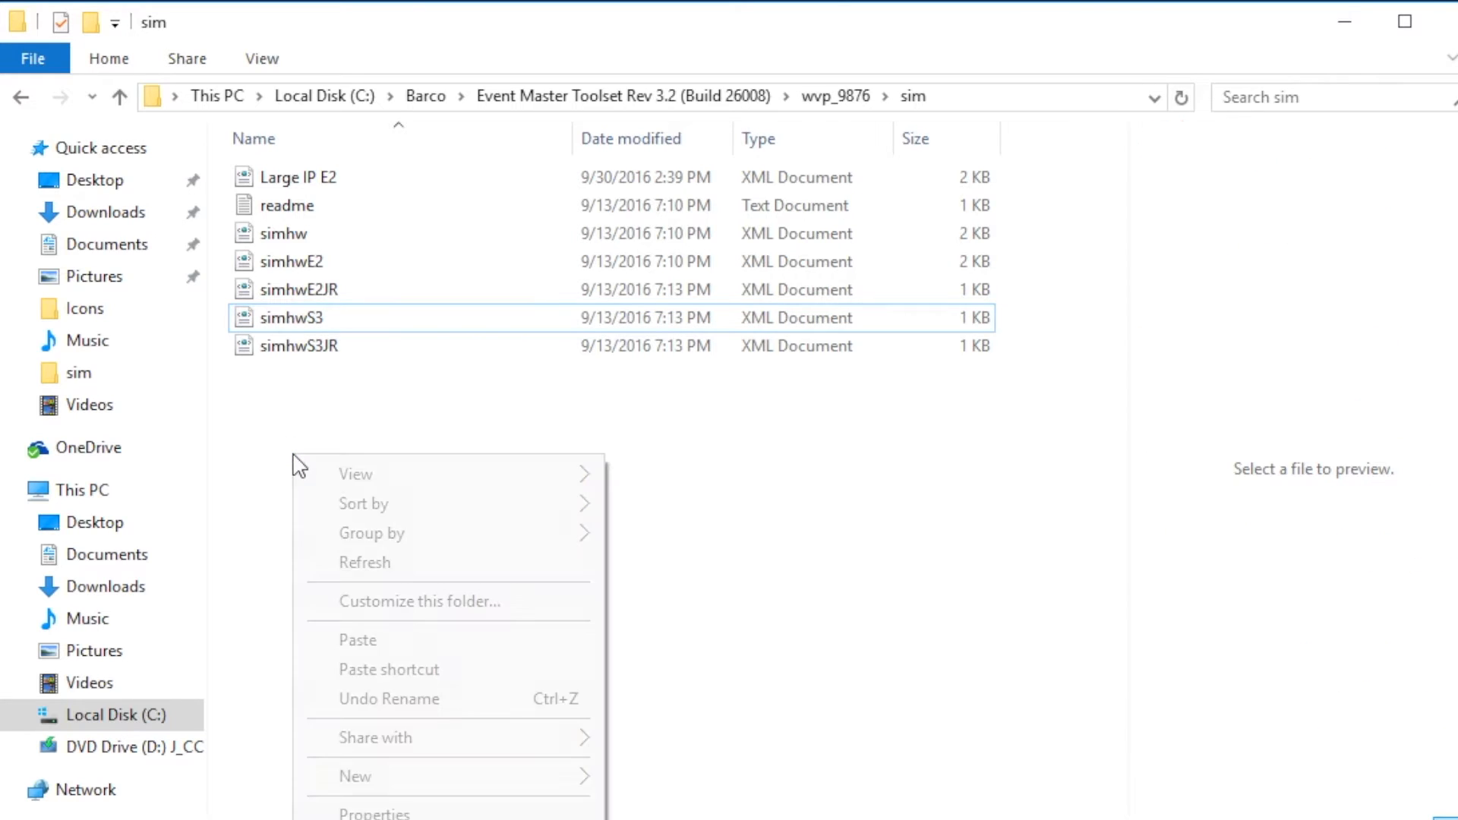
pyautogui.click(382, 521)
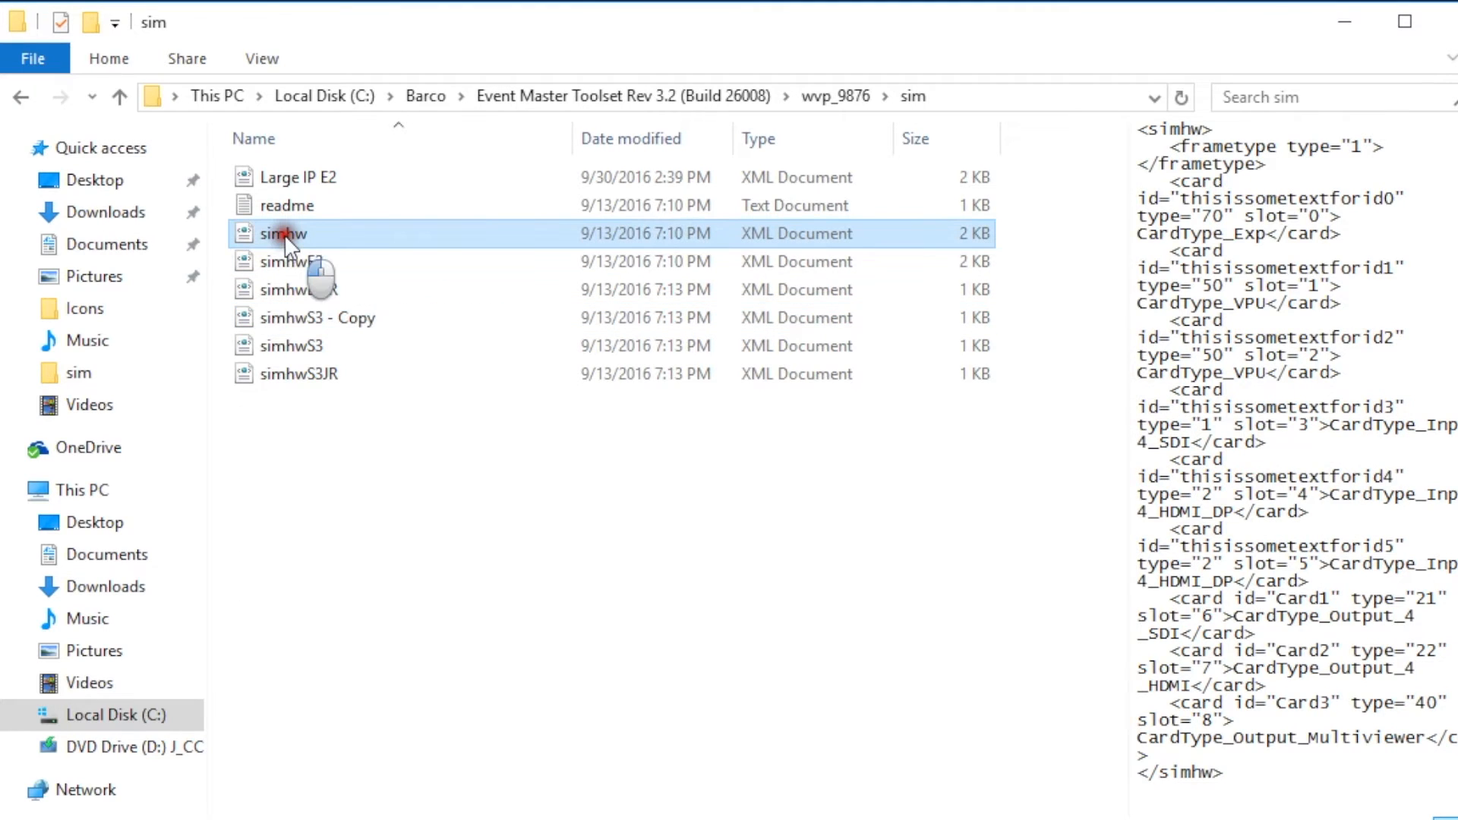
# Rename the 'simhwS3 - Copy' file to simhw
pyautogui.rightClick(282, 233)
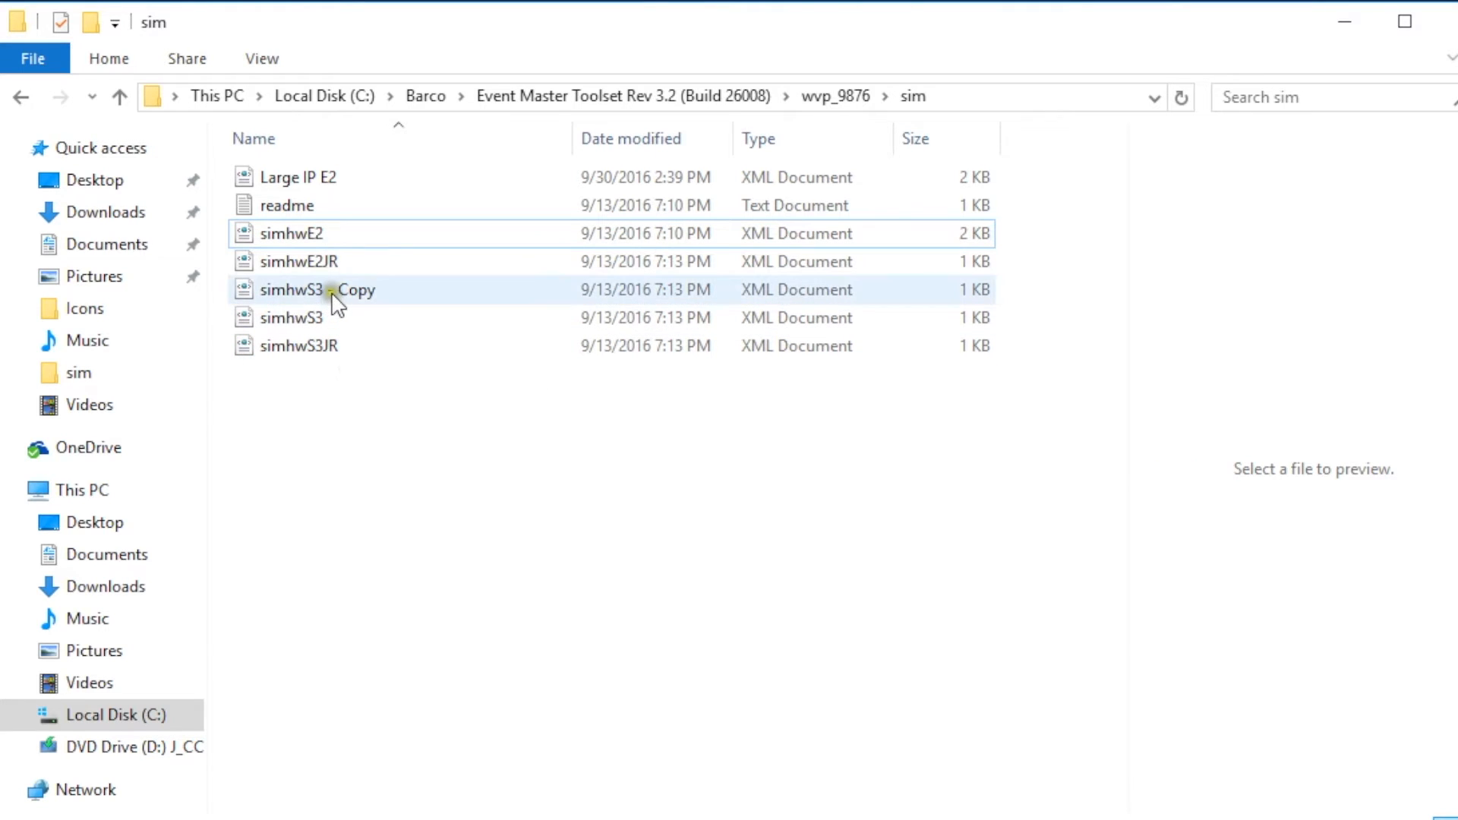
pyautogui.click(319, 290)
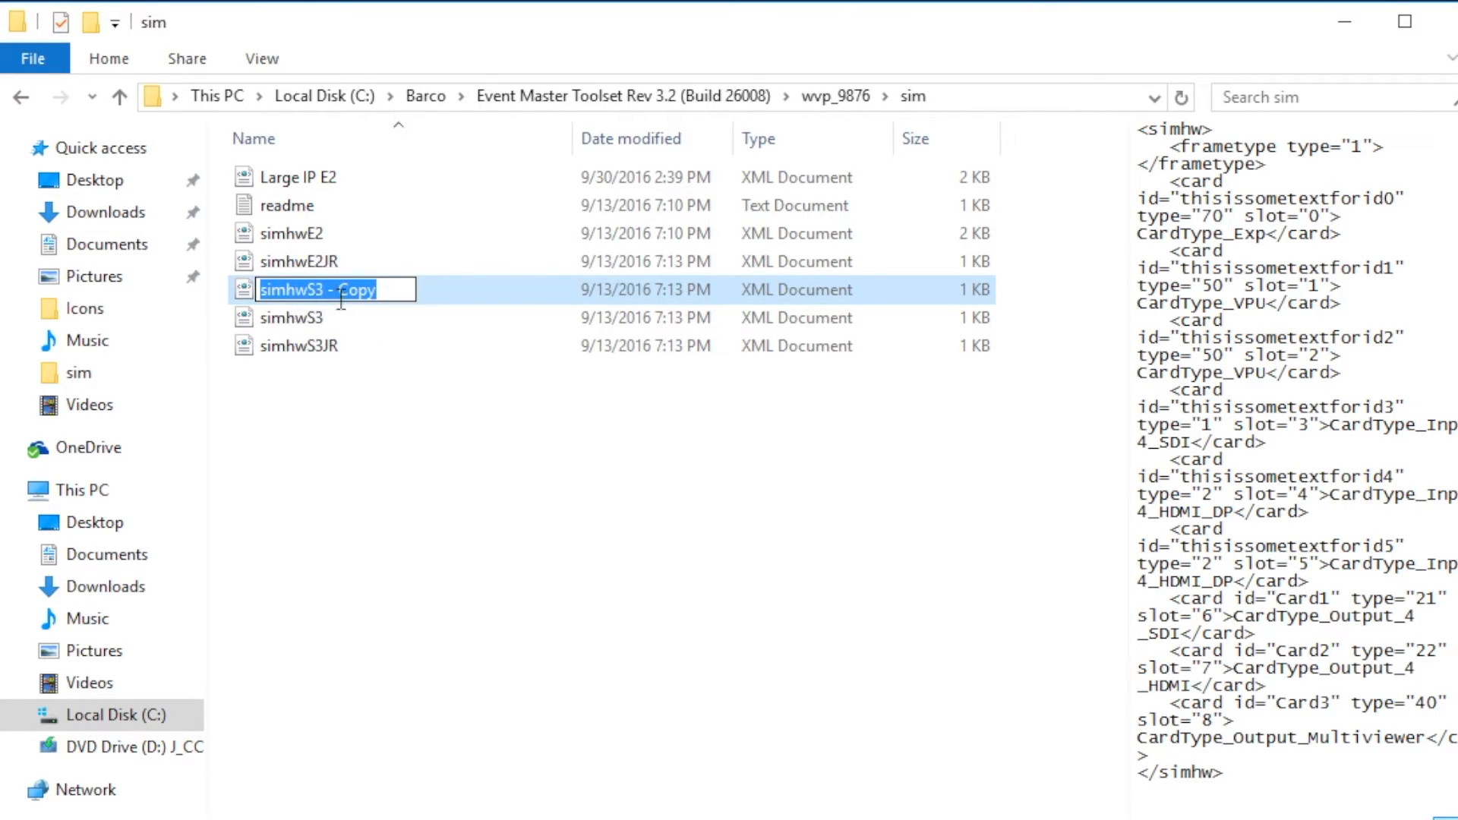
pyautogui.write('simh')
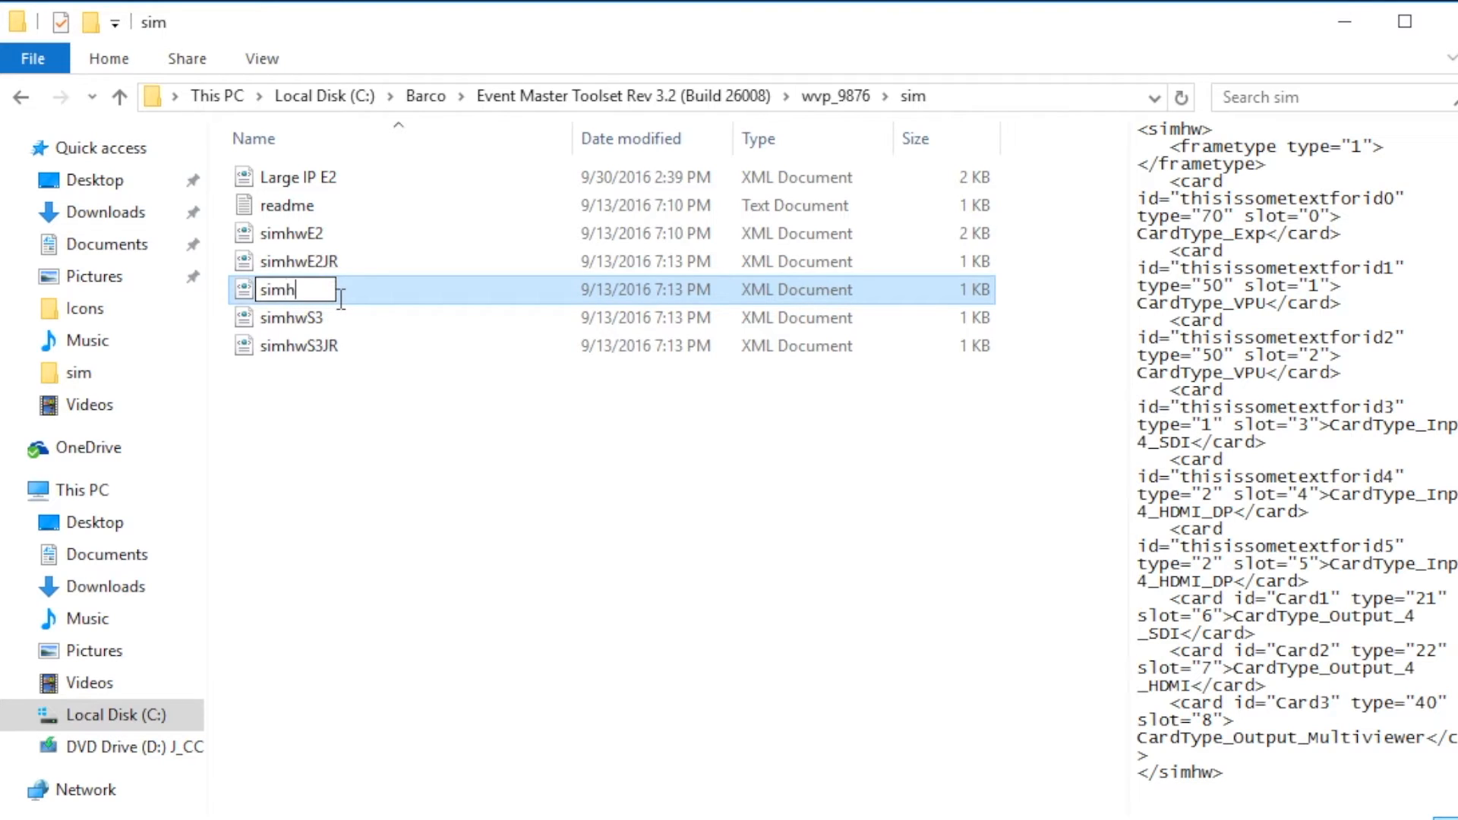
pyautogui.write('w')
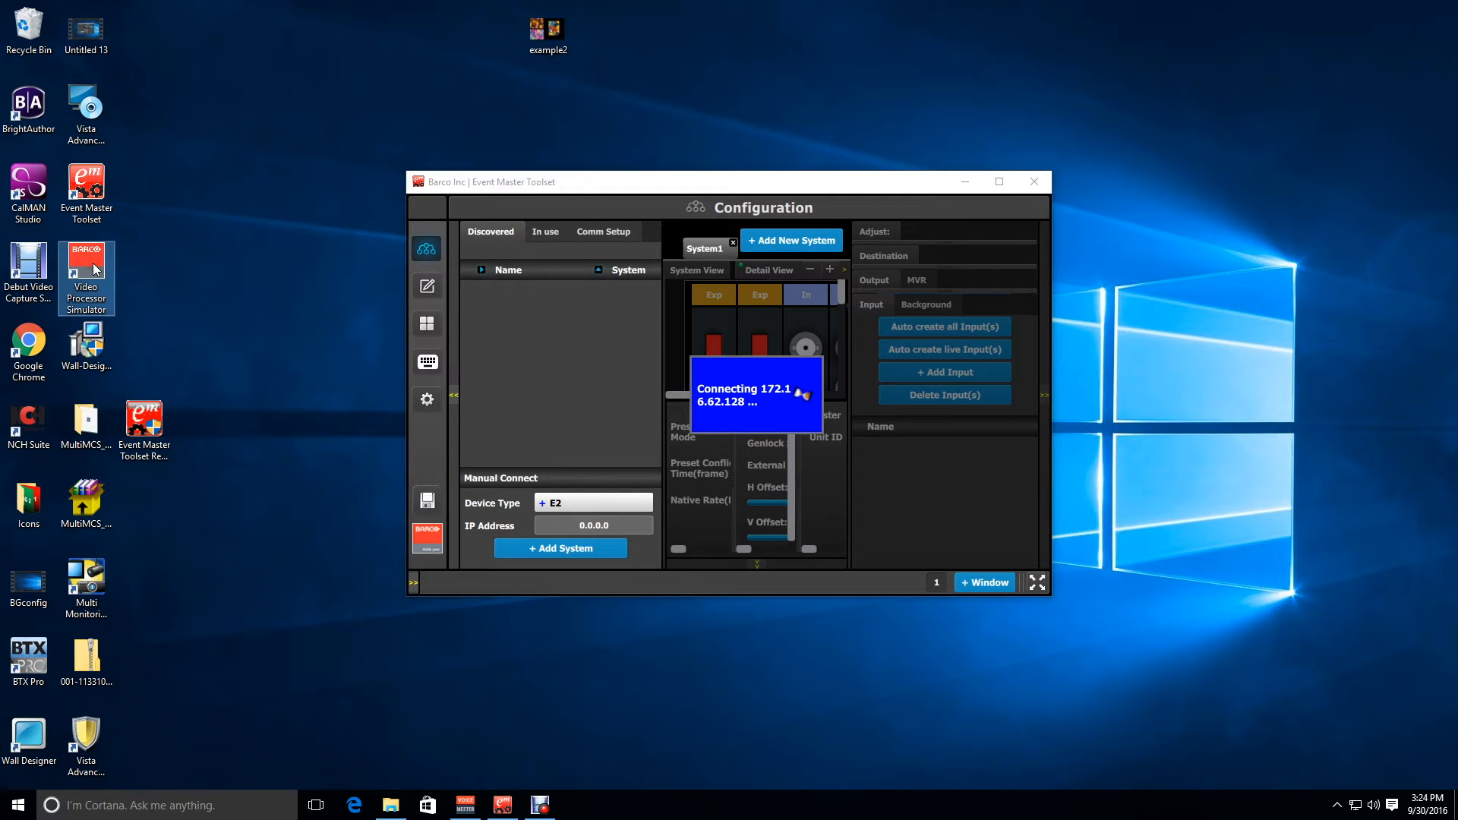
# Launch the Video Processor Simulator and maximize the Toolset showing the discovered S3 frame
pyautogui.doubleClick(84, 256)
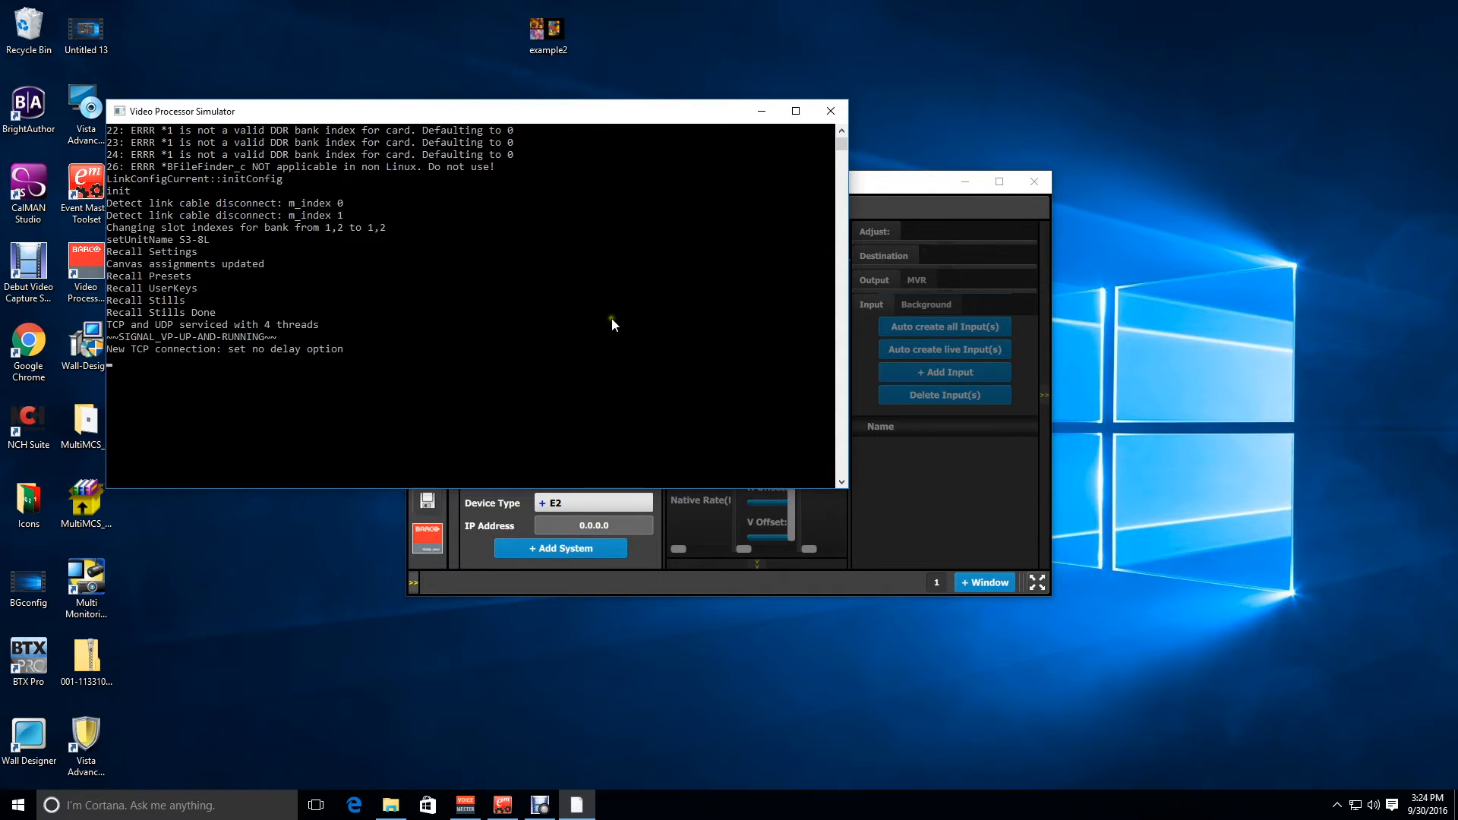
pyautogui.moveTo(1101, 253)
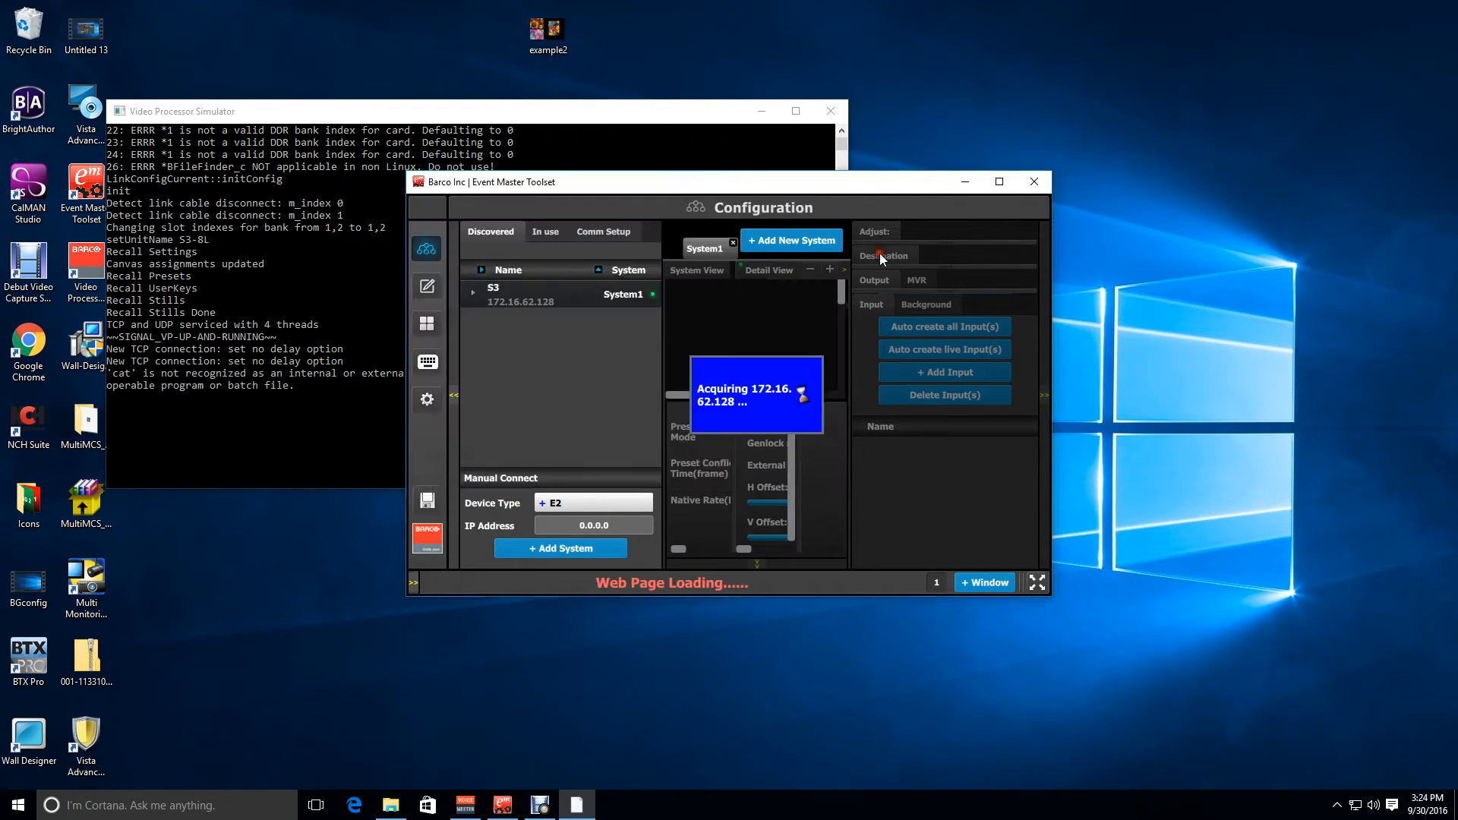
pyautogui.click(997, 181)
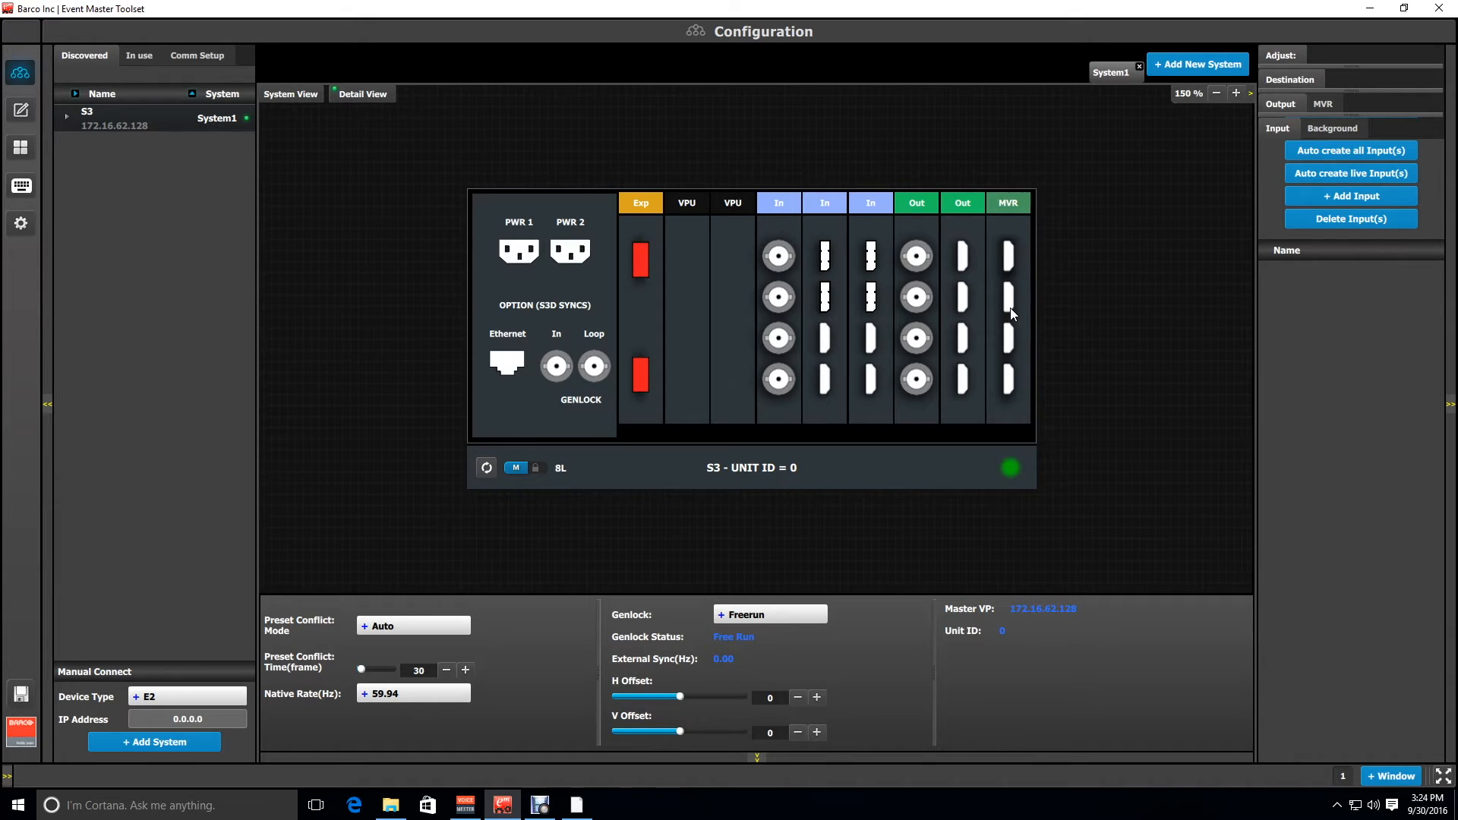
pyautogui.moveTo(699, 395)
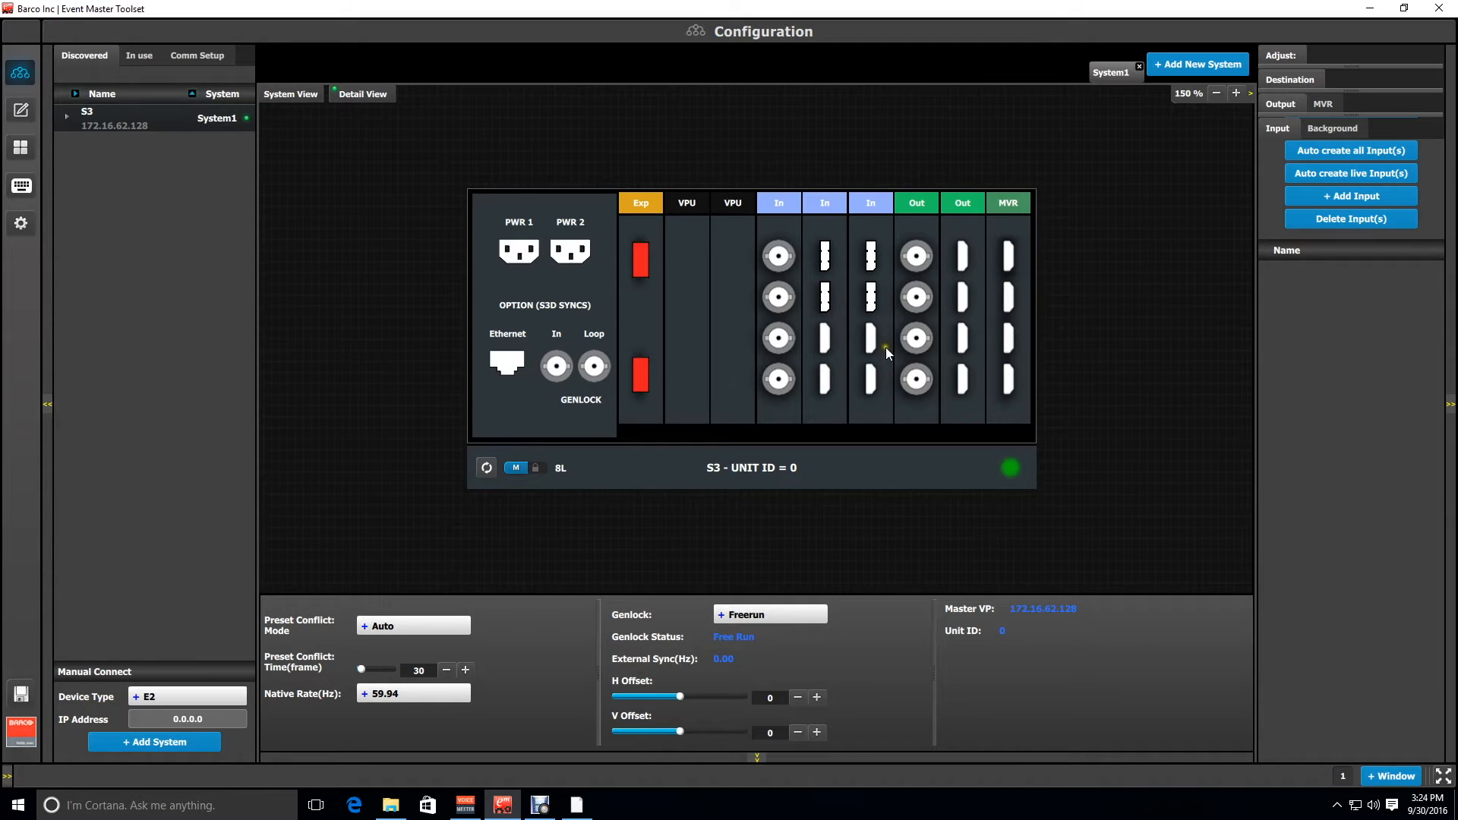
pyautogui.moveTo(887, 352)
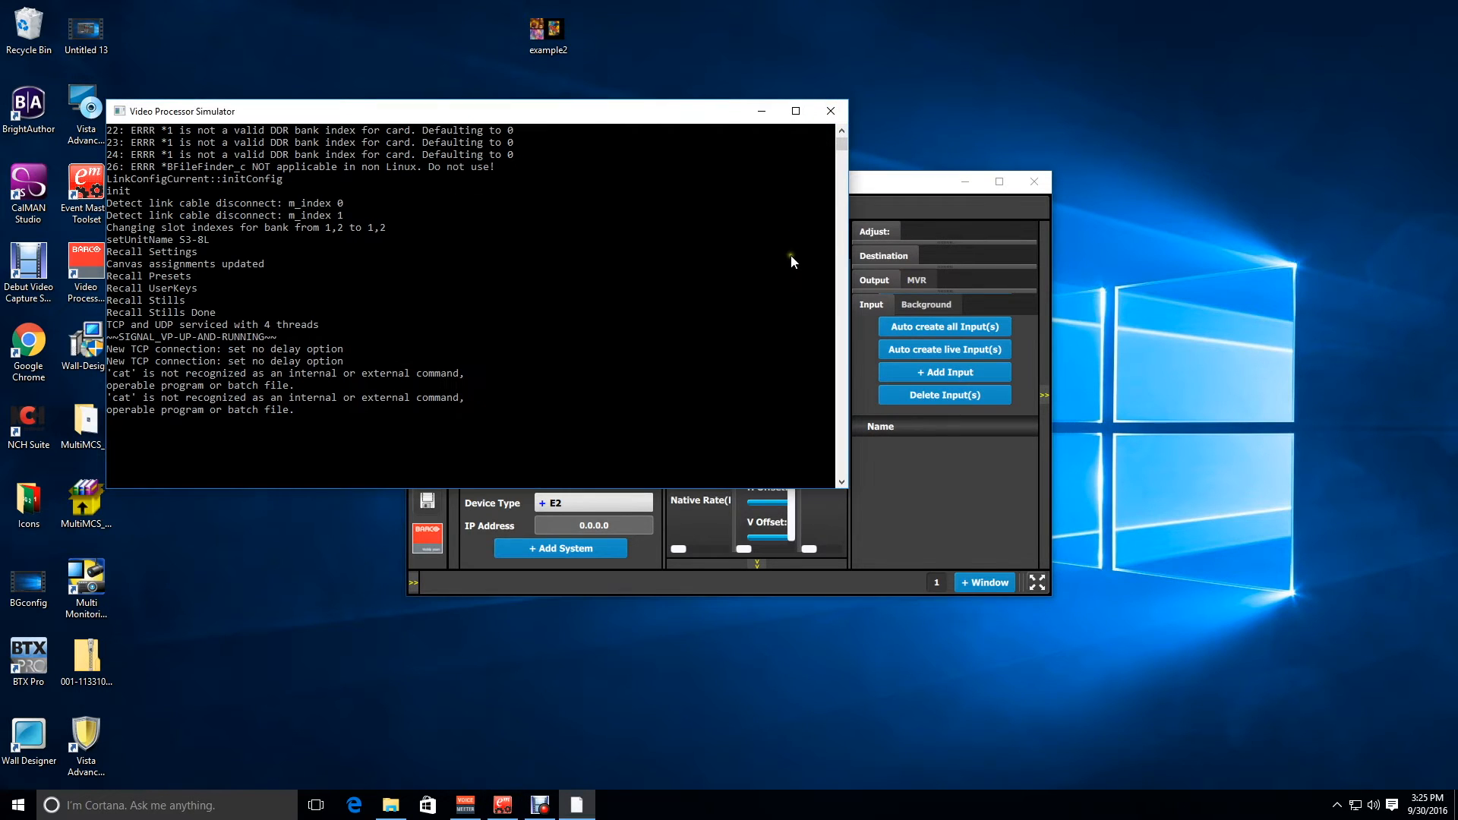
pyautogui.moveTo(453, 574)
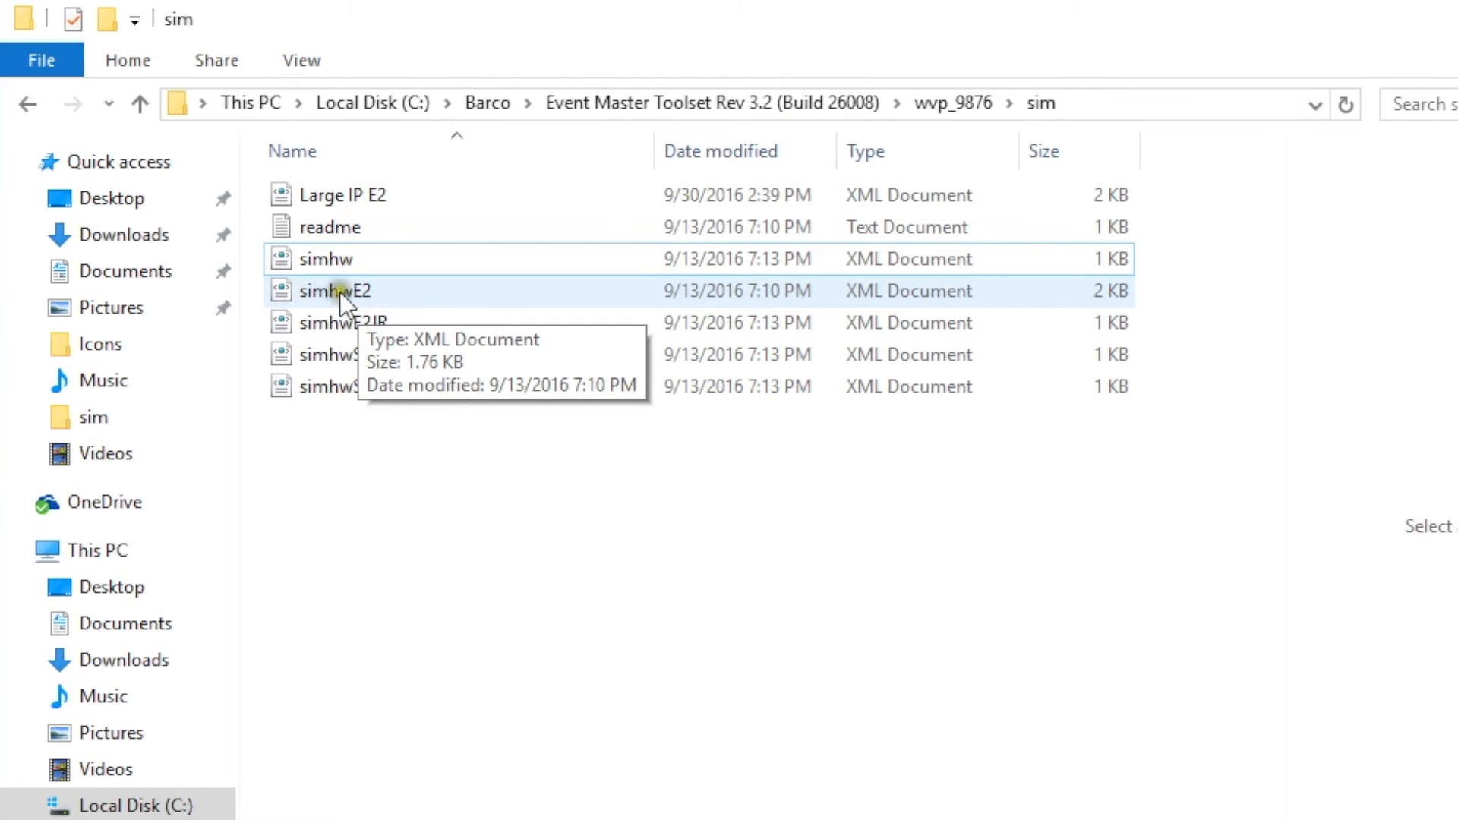
# Copy simhwE2, delete the old simhw, and rename the copy to simhw
pyautogui.rightClick(335, 290)
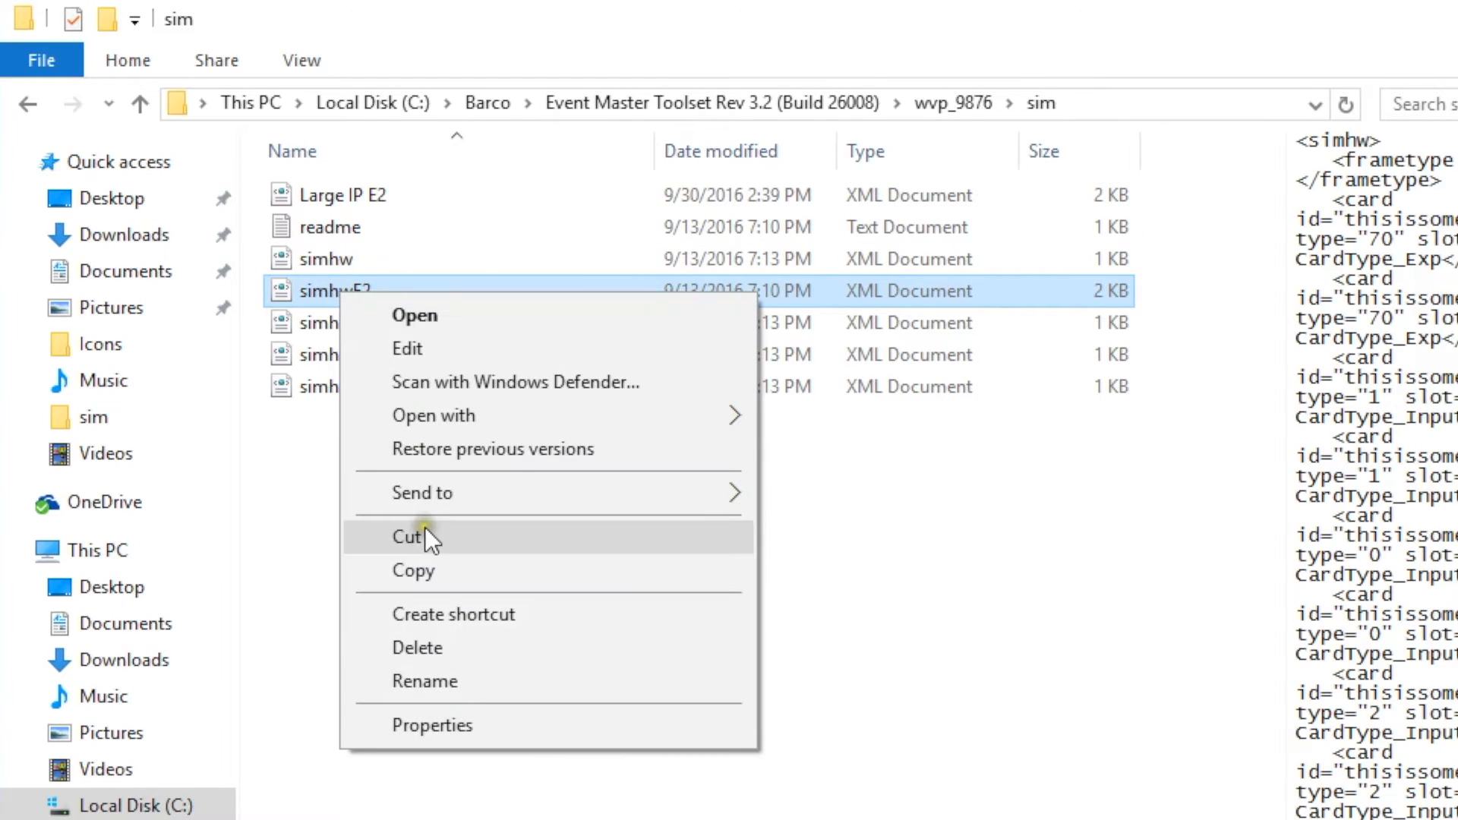
pyautogui.click(407, 537)
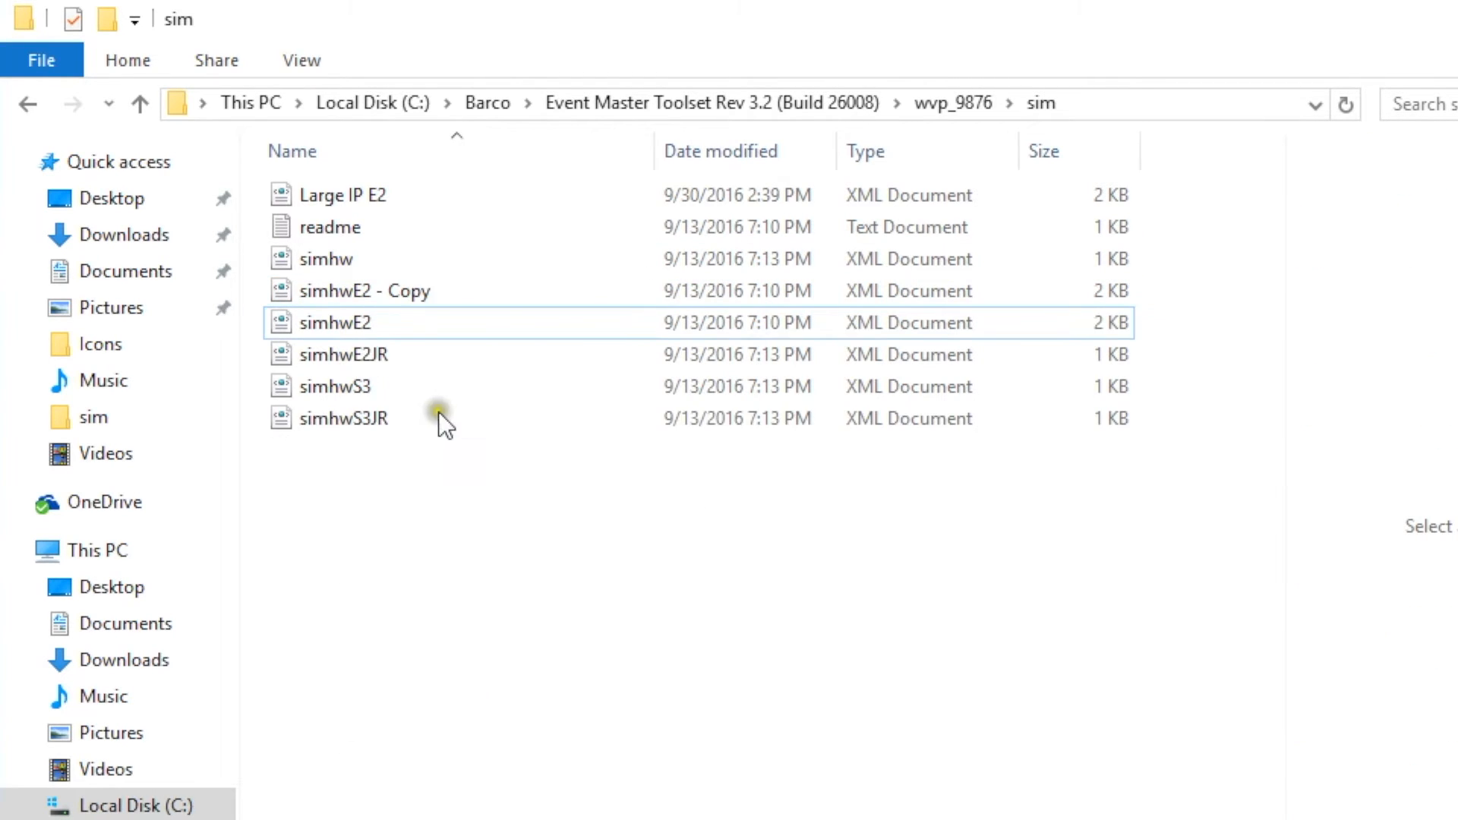
pyautogui.click(326, 258)
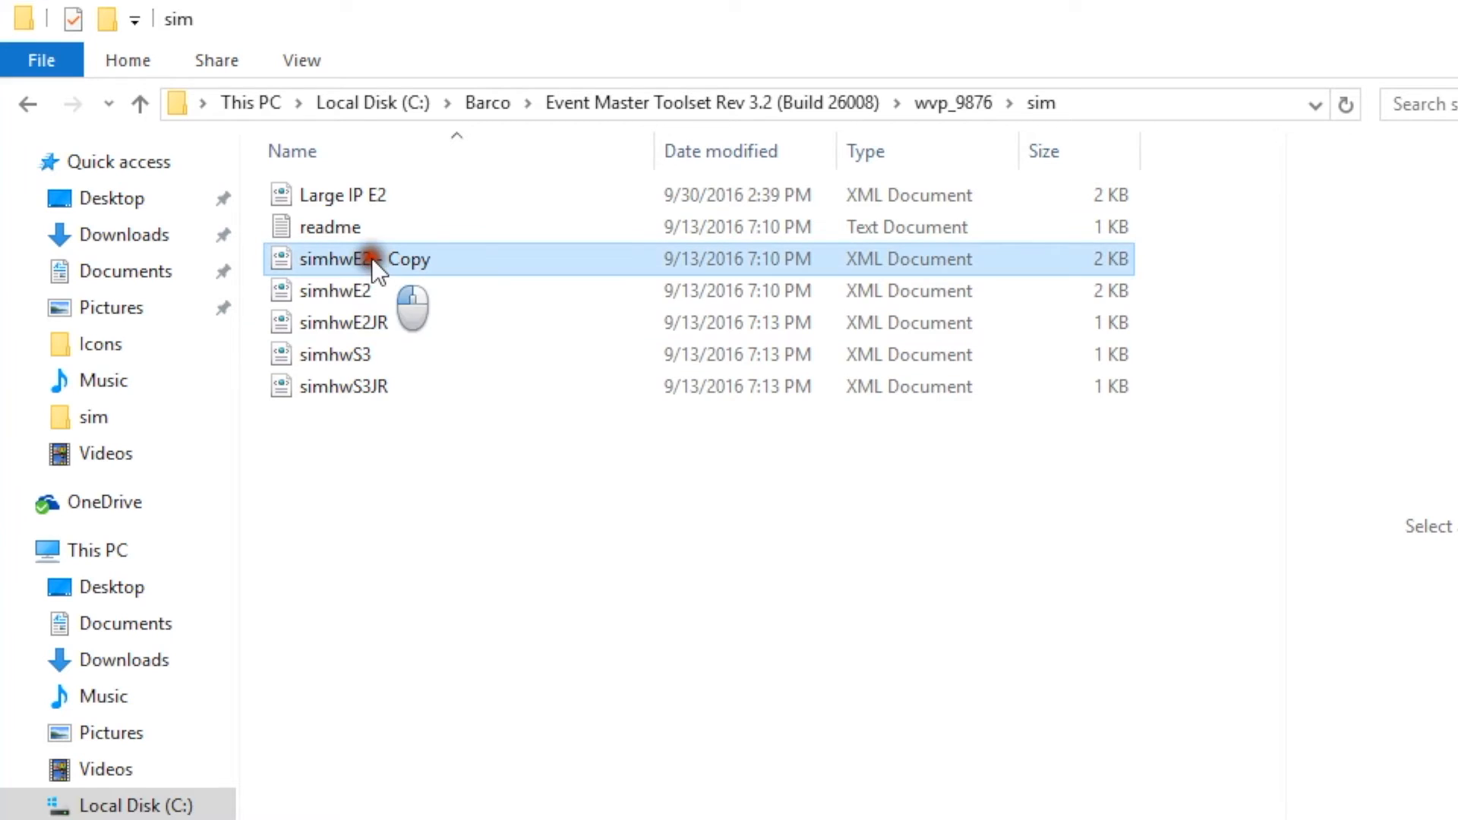
pyautogui.click(364, 259)
pyautogui.write('sim')
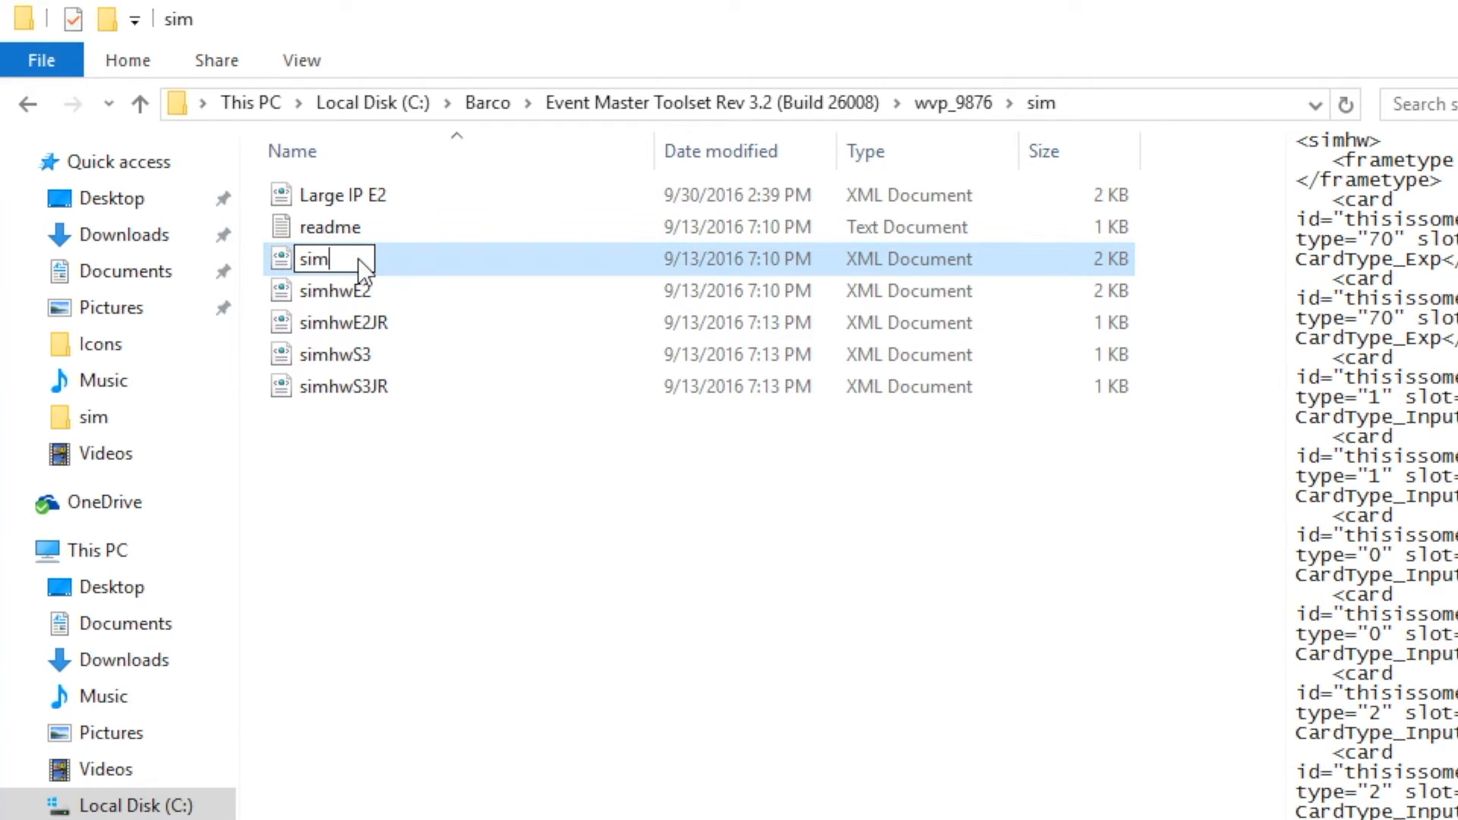
pyautogui.write('hw')
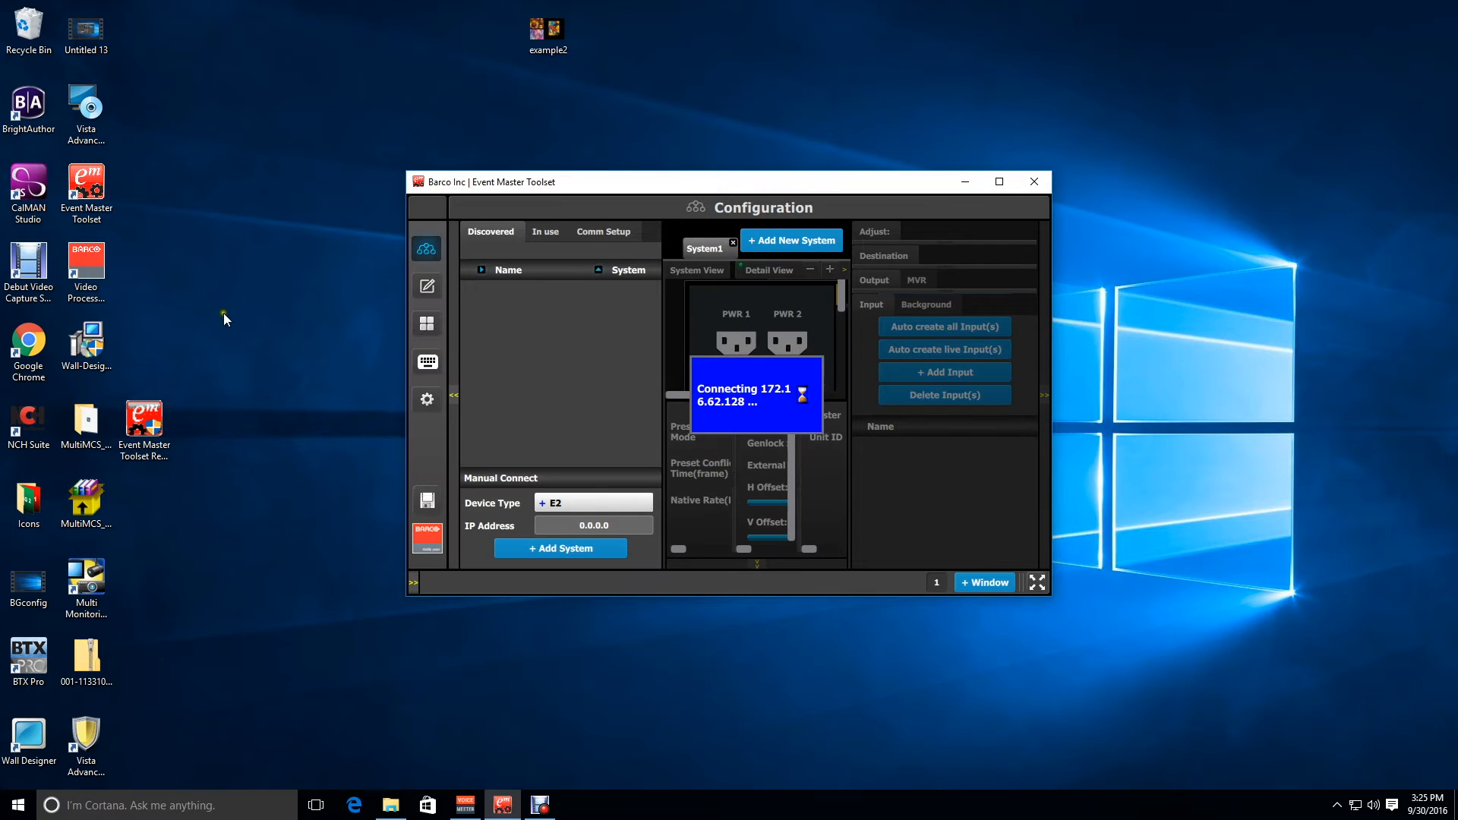
# Relaunch the simulator from its desktop icon and maximize the Toolset to view the E2 frame
pyautogui.click(86, 270)
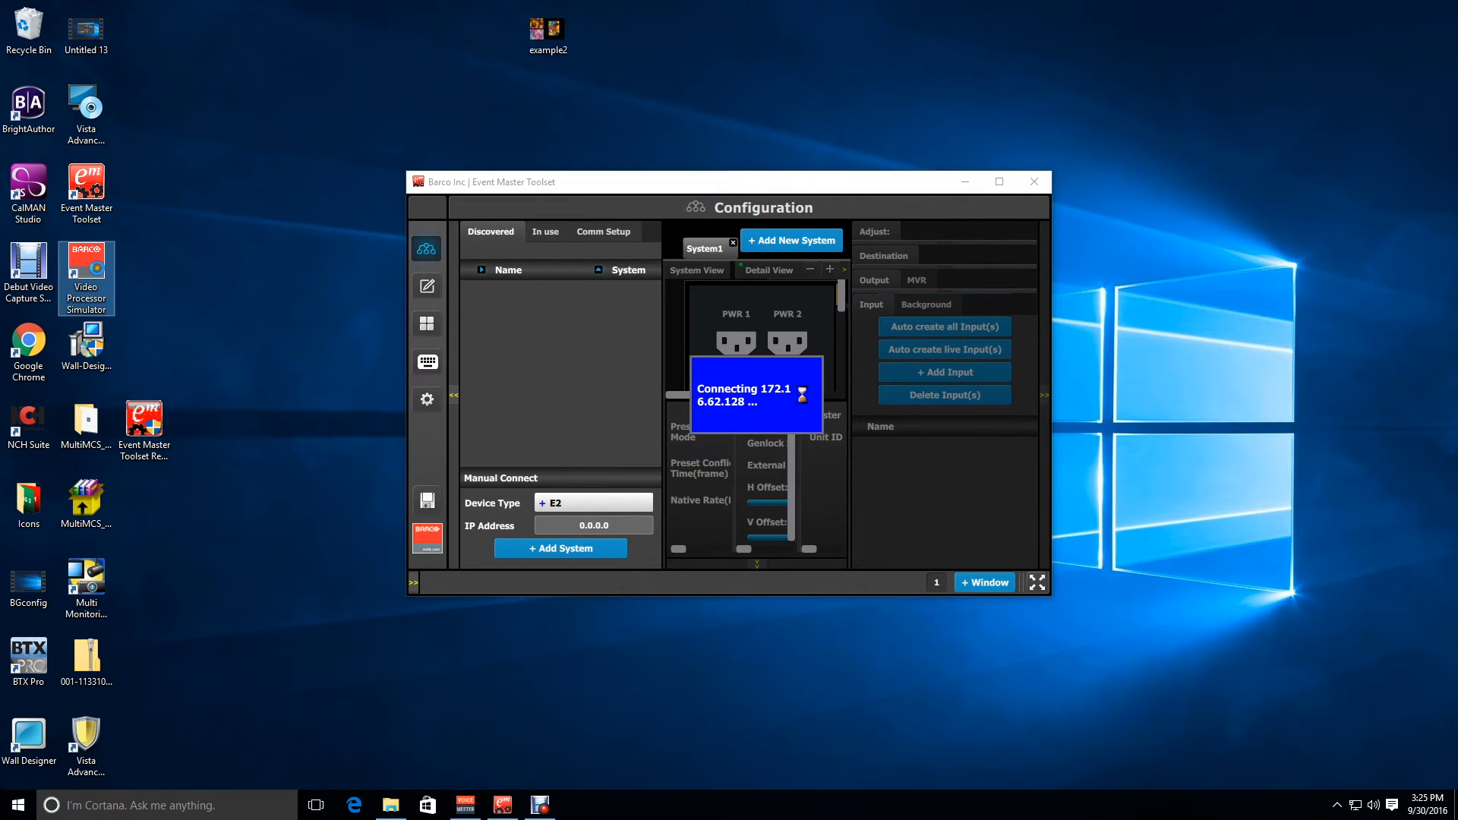
pyautogui.doubleClick(86, 272)
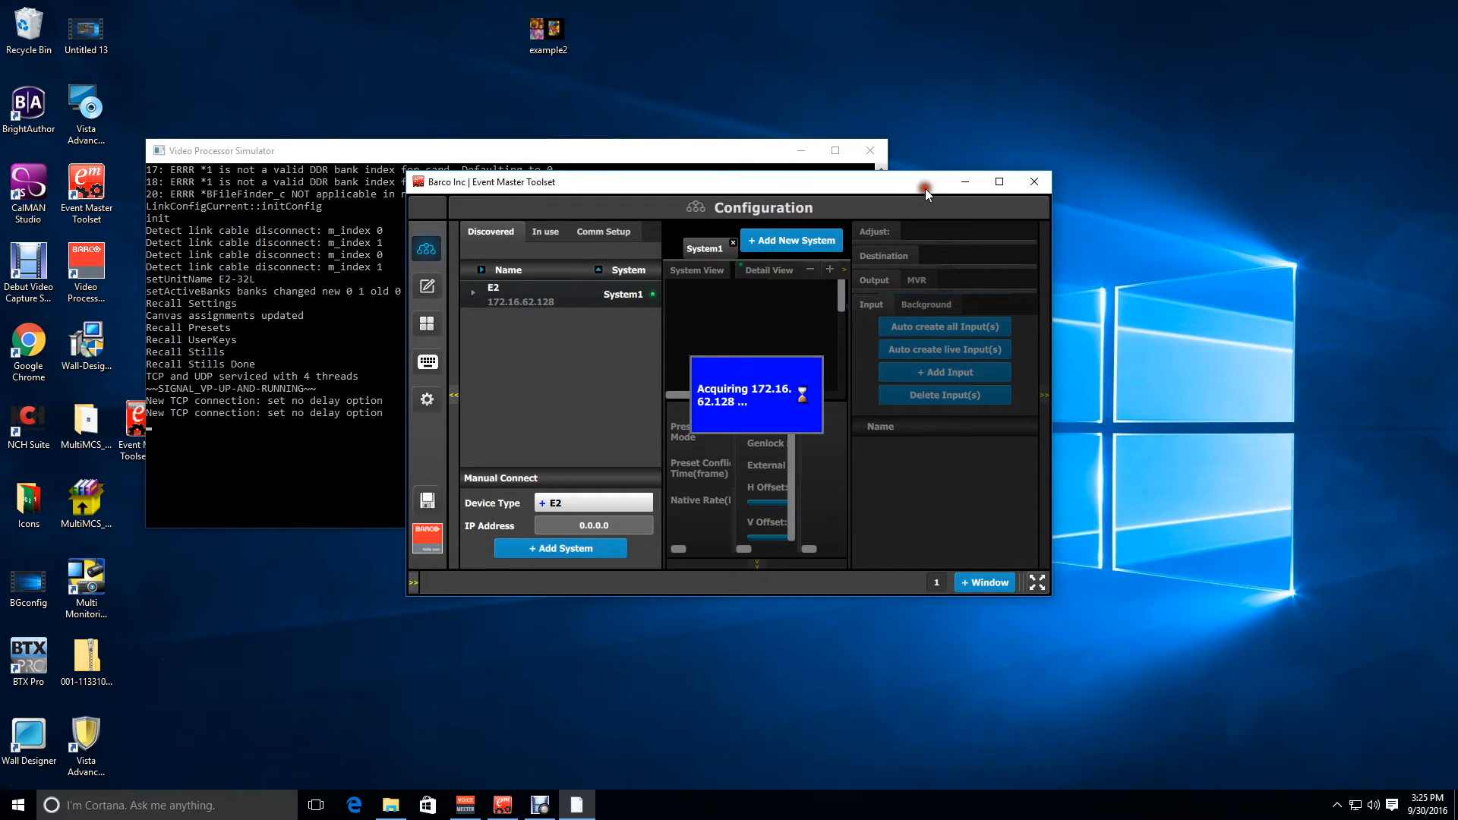
pyautogui.click(998, 182)
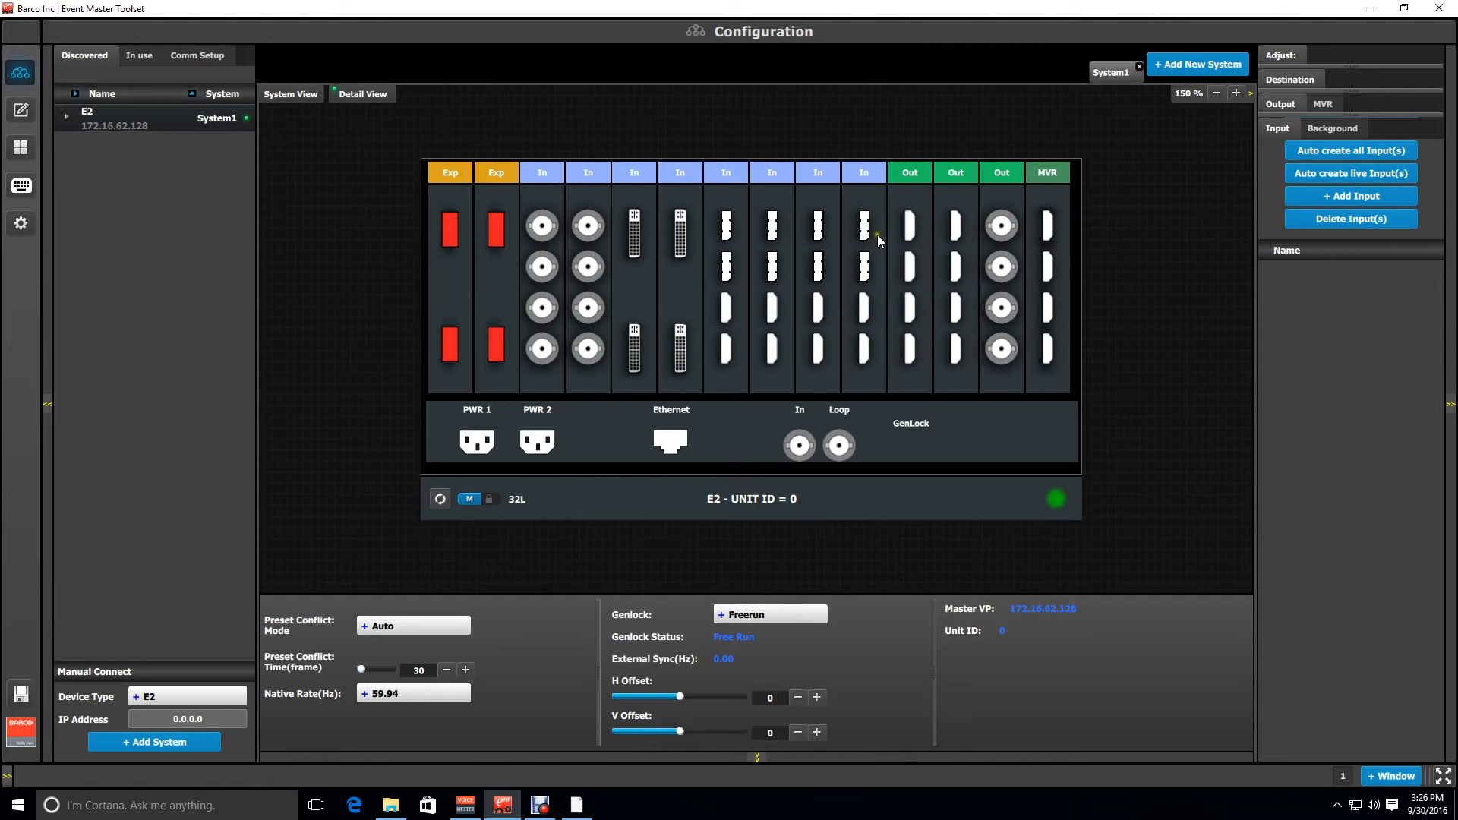
pyautogui.moveTo(688, 203)
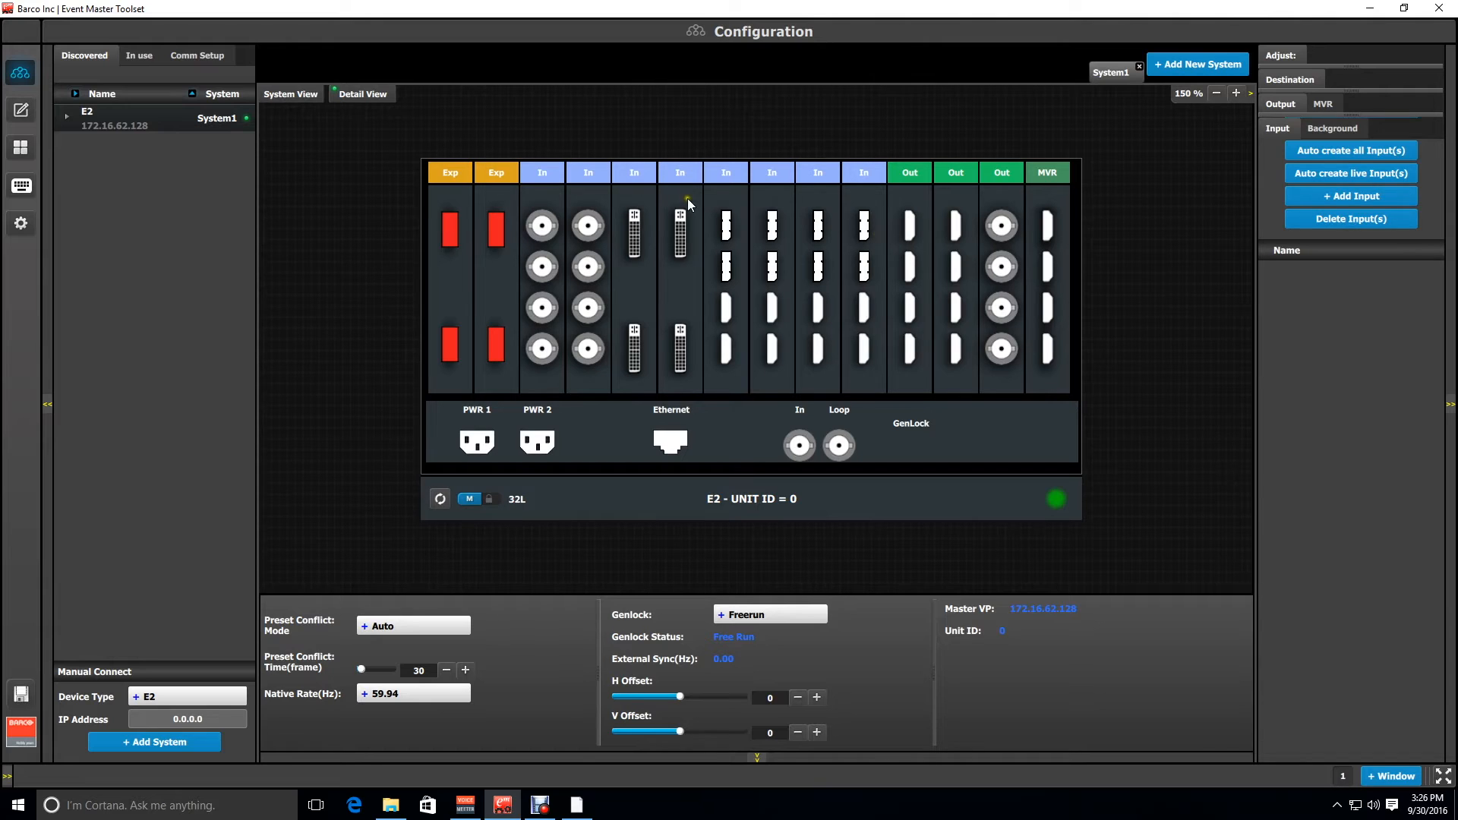
pyautogui.moveTo(674, 205)
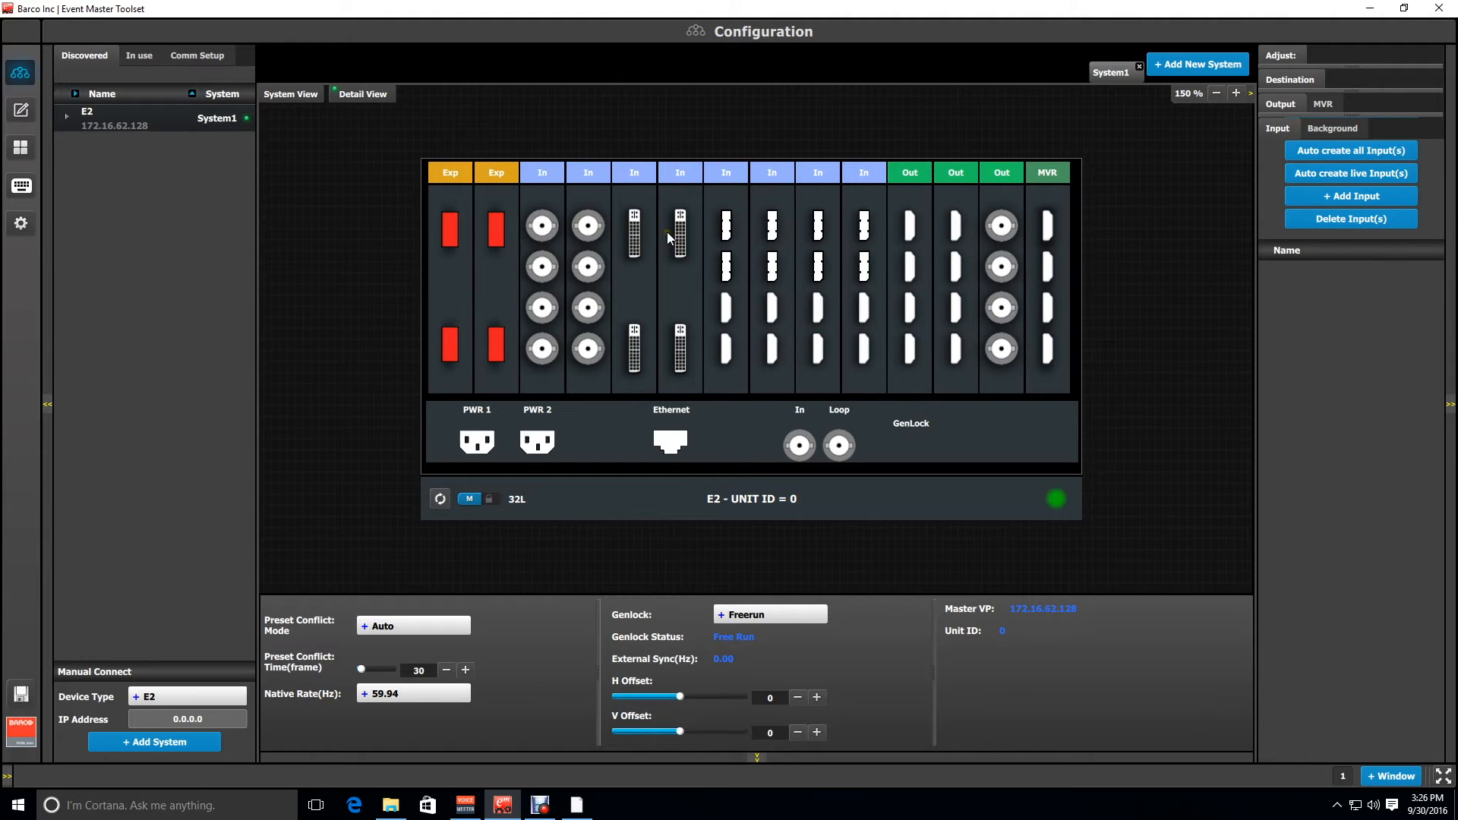
pyautogui.moveTo(1099, 186)
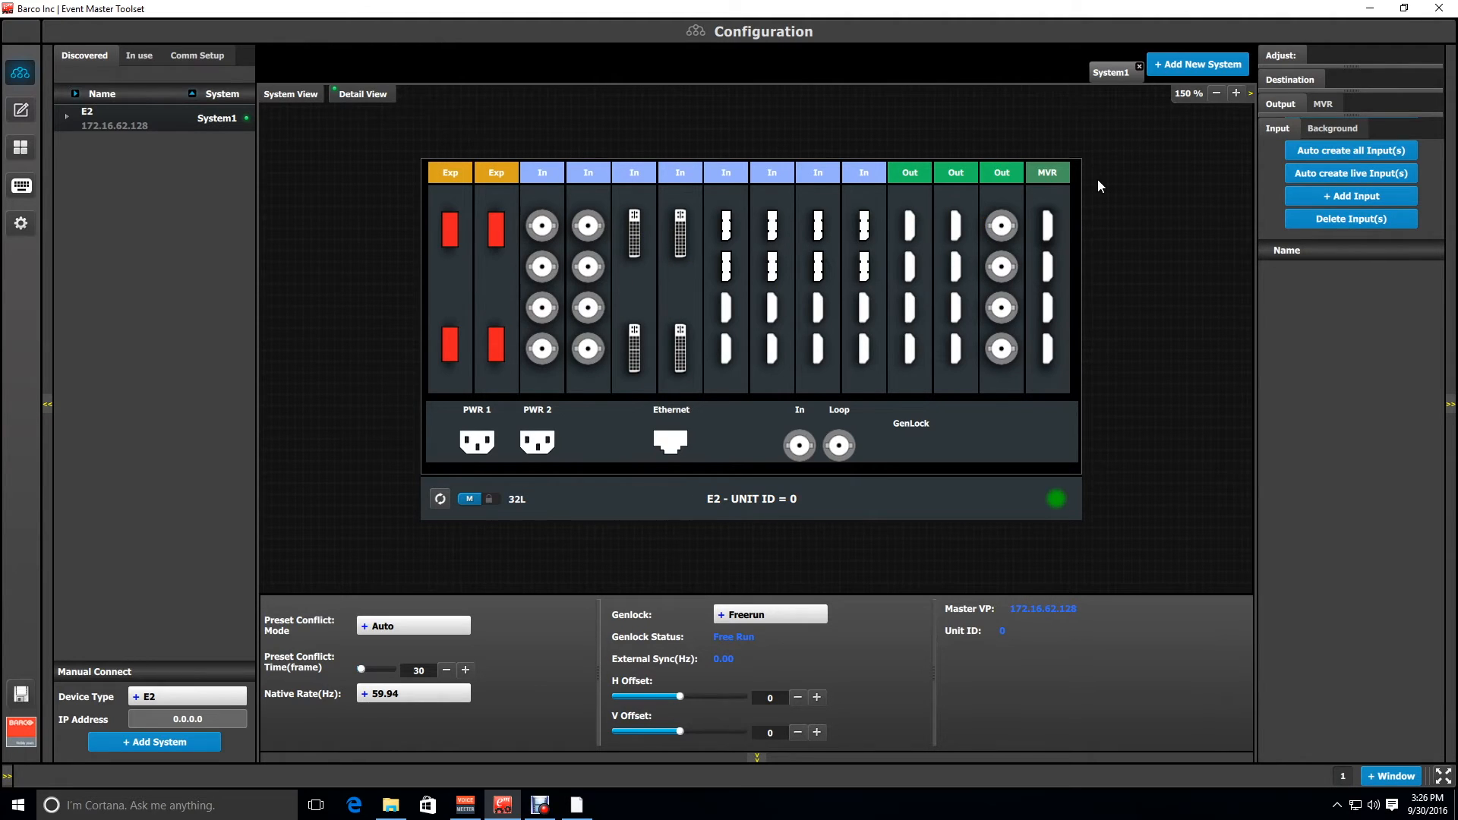
pyautogui.moveTo(1354, 27)
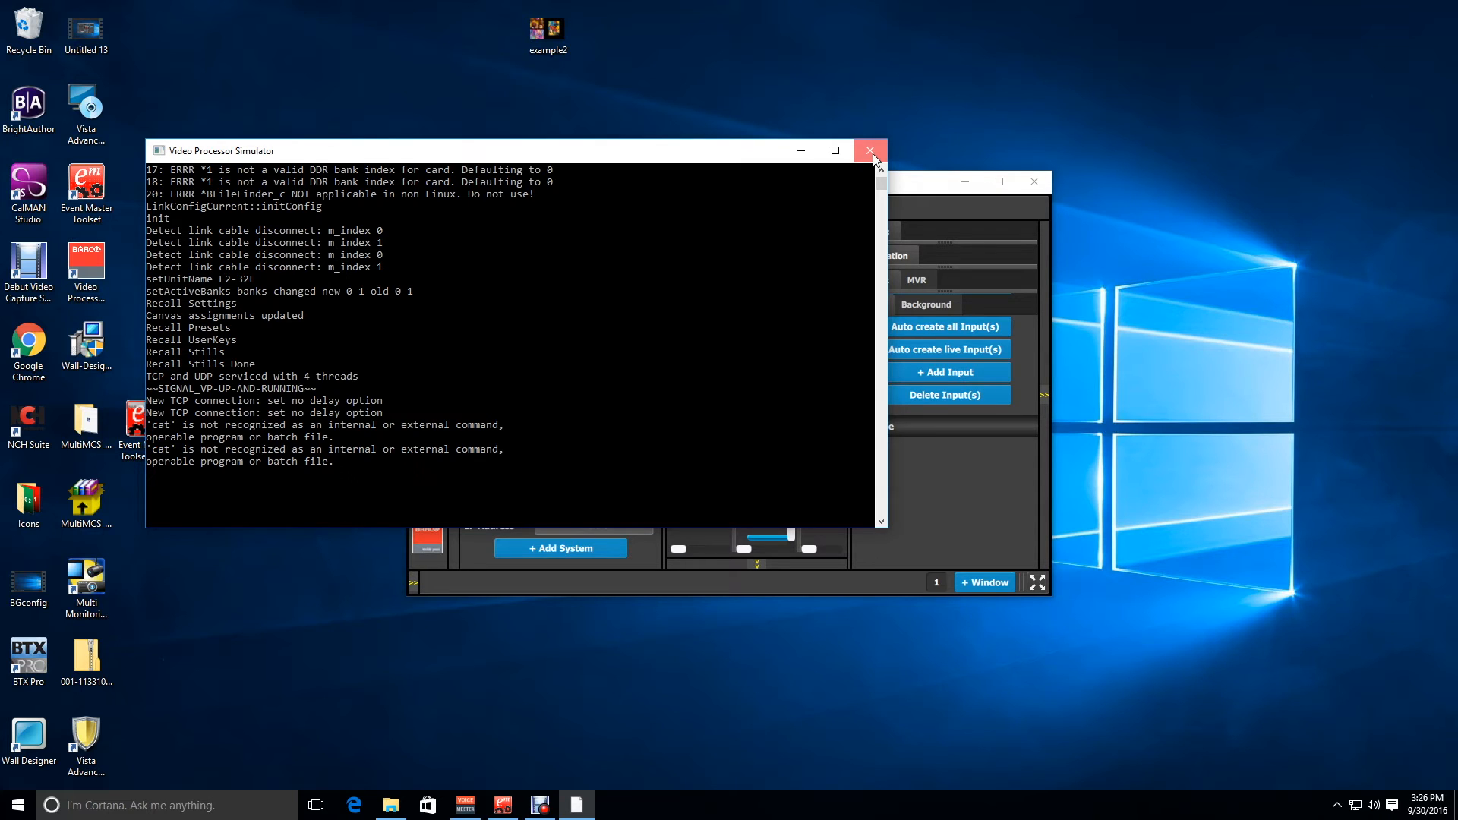
pyautogui.moveTo(784, 420)
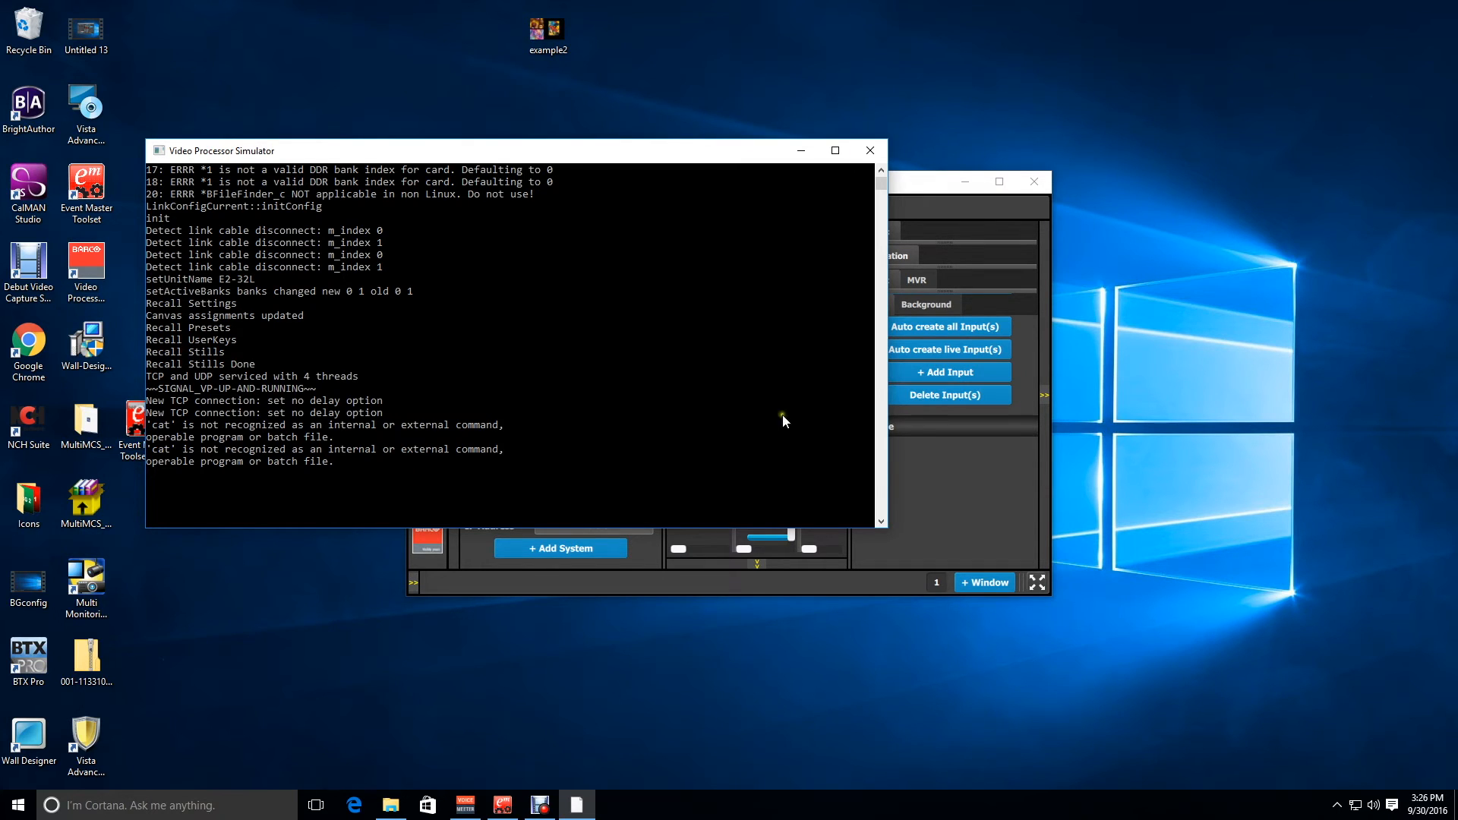
# Close the running Video Processor Simulator console
pyautogui.click(389, 804)
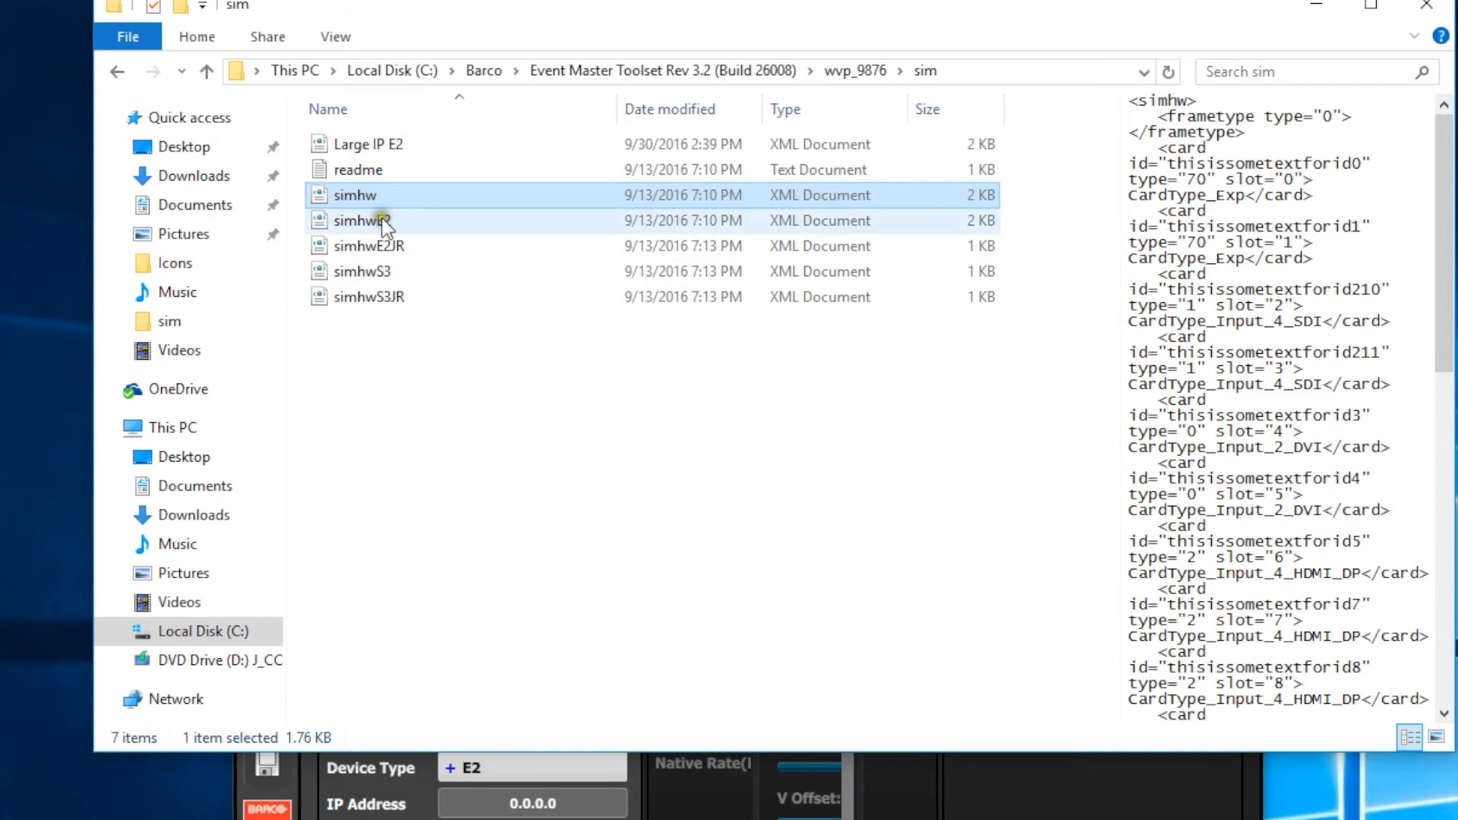
# Open the simhw file from the sim folder in Notepad
pyautogui.rightClick(355, 196)
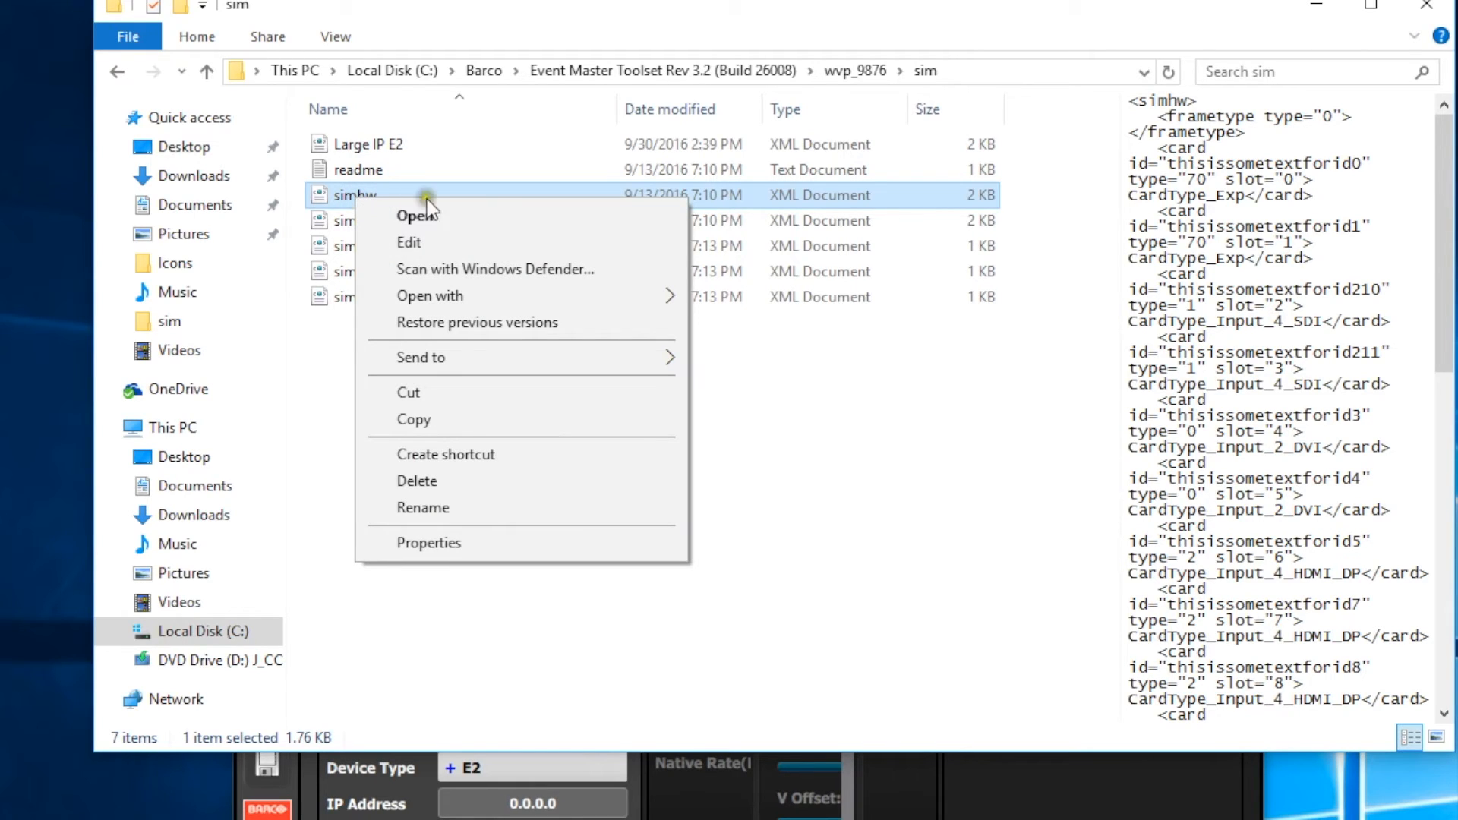
pyautogui.moveTo(610, 306)
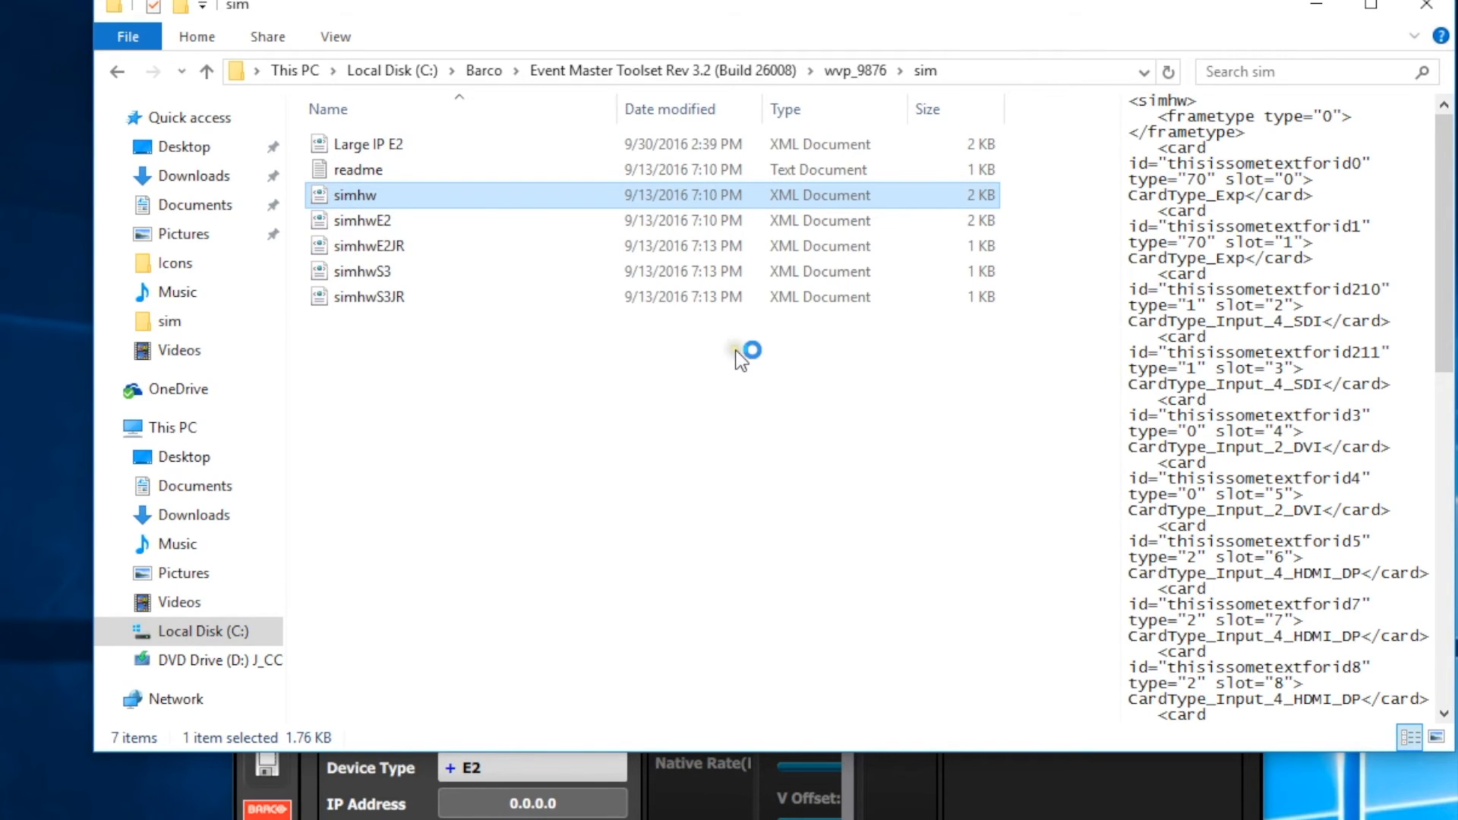
pyautogui.doubleClick(355, 195)
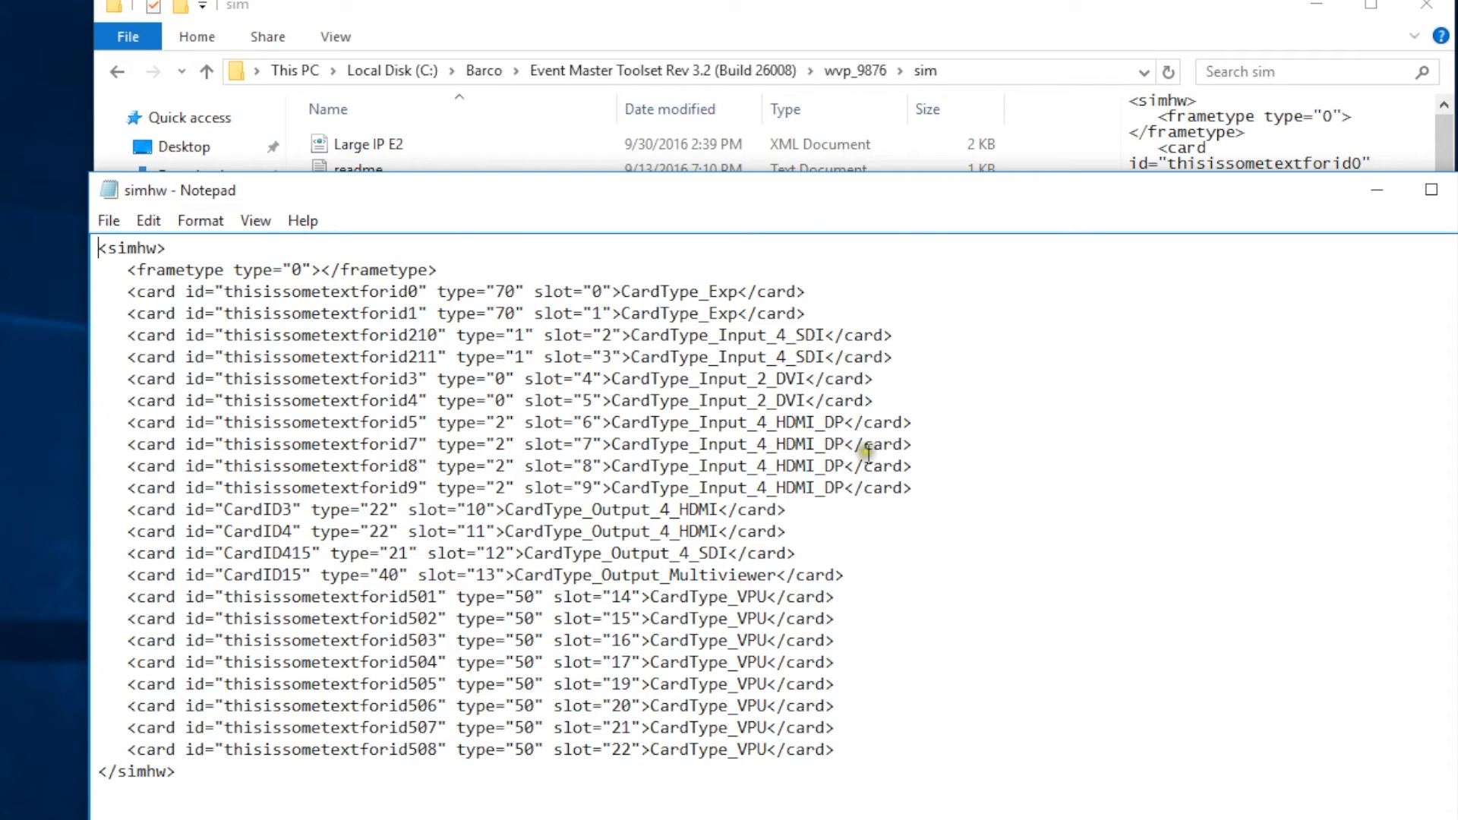
pyautogui.moveTo(739, 422)
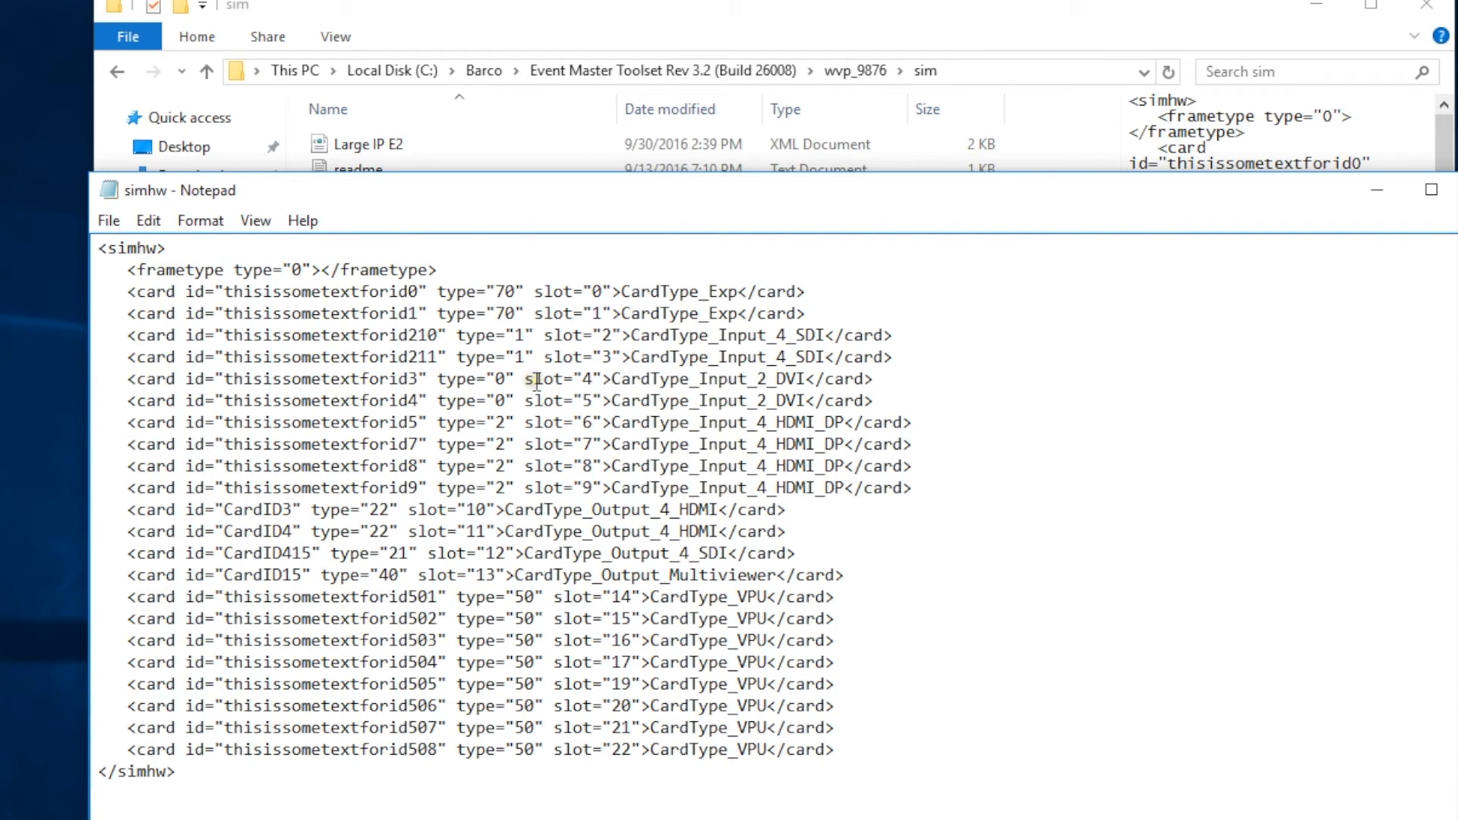
pyautogui.moveTo(336, 387)
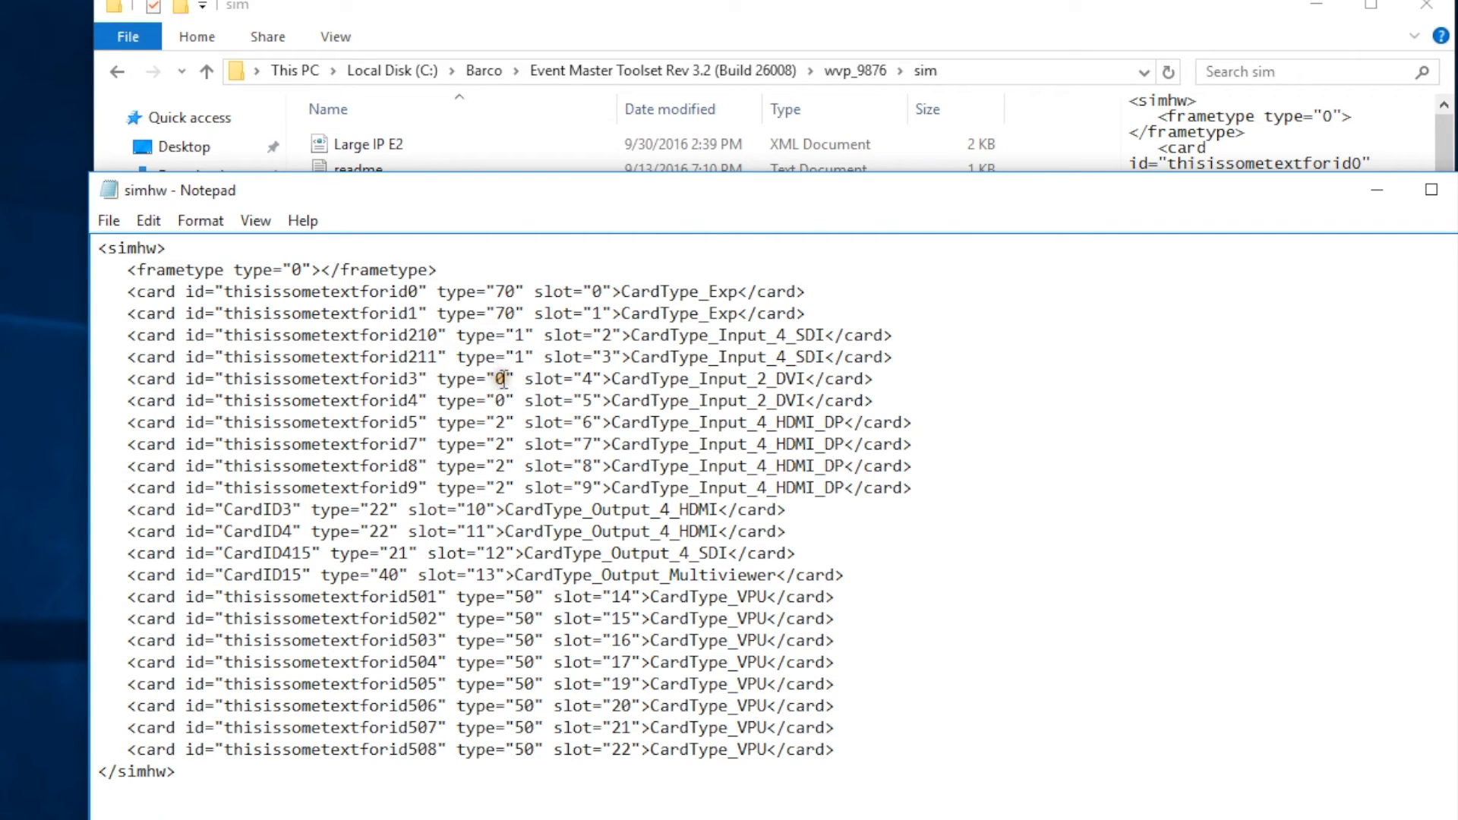
# Change slots 4 and 5 from type 0 DVI to type 2 CardType_Input_4_HDMI_DP
pyautogui.write('2')
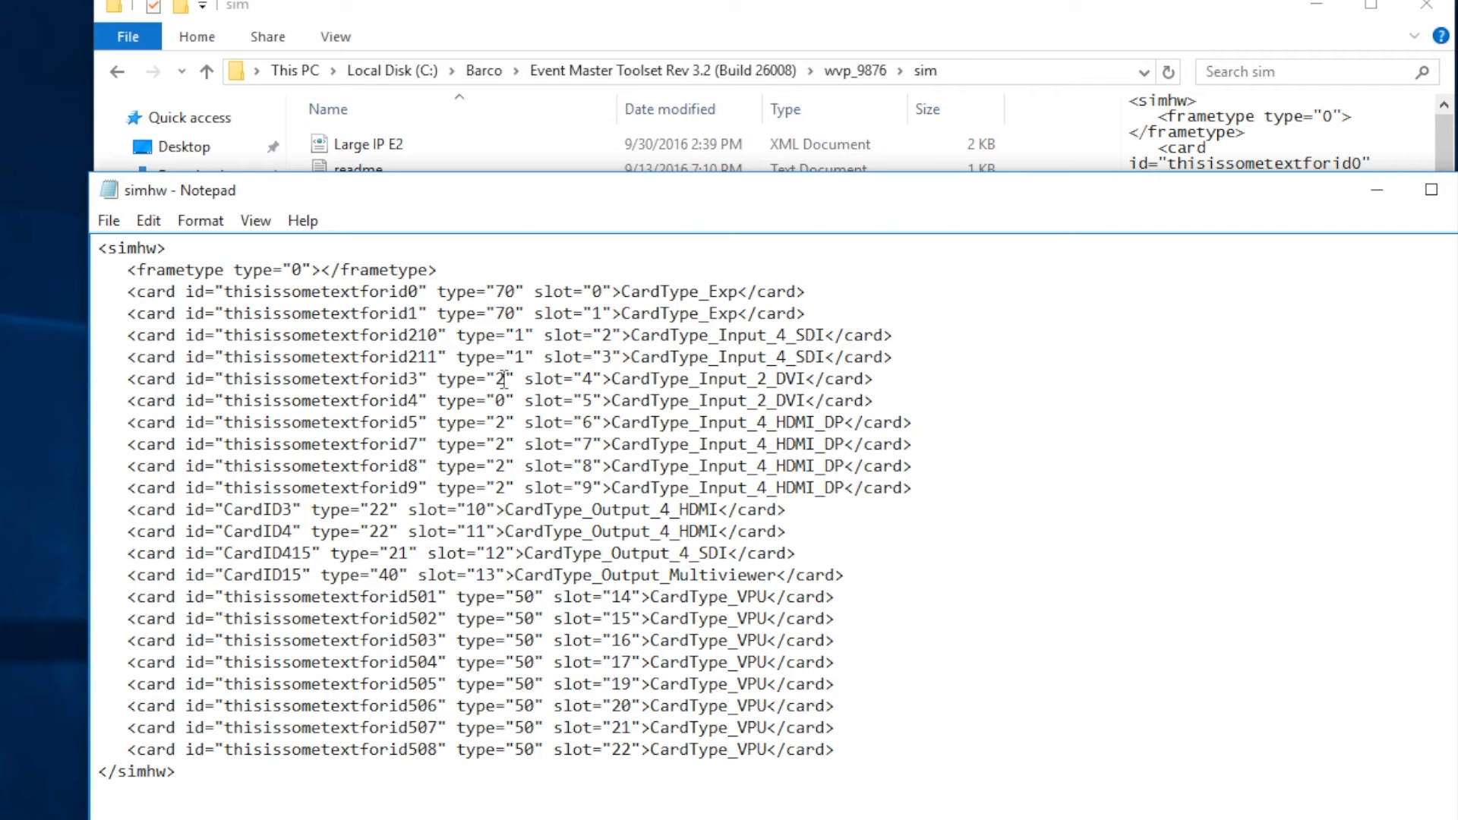
pyautogui.doubleClick(583, 378)
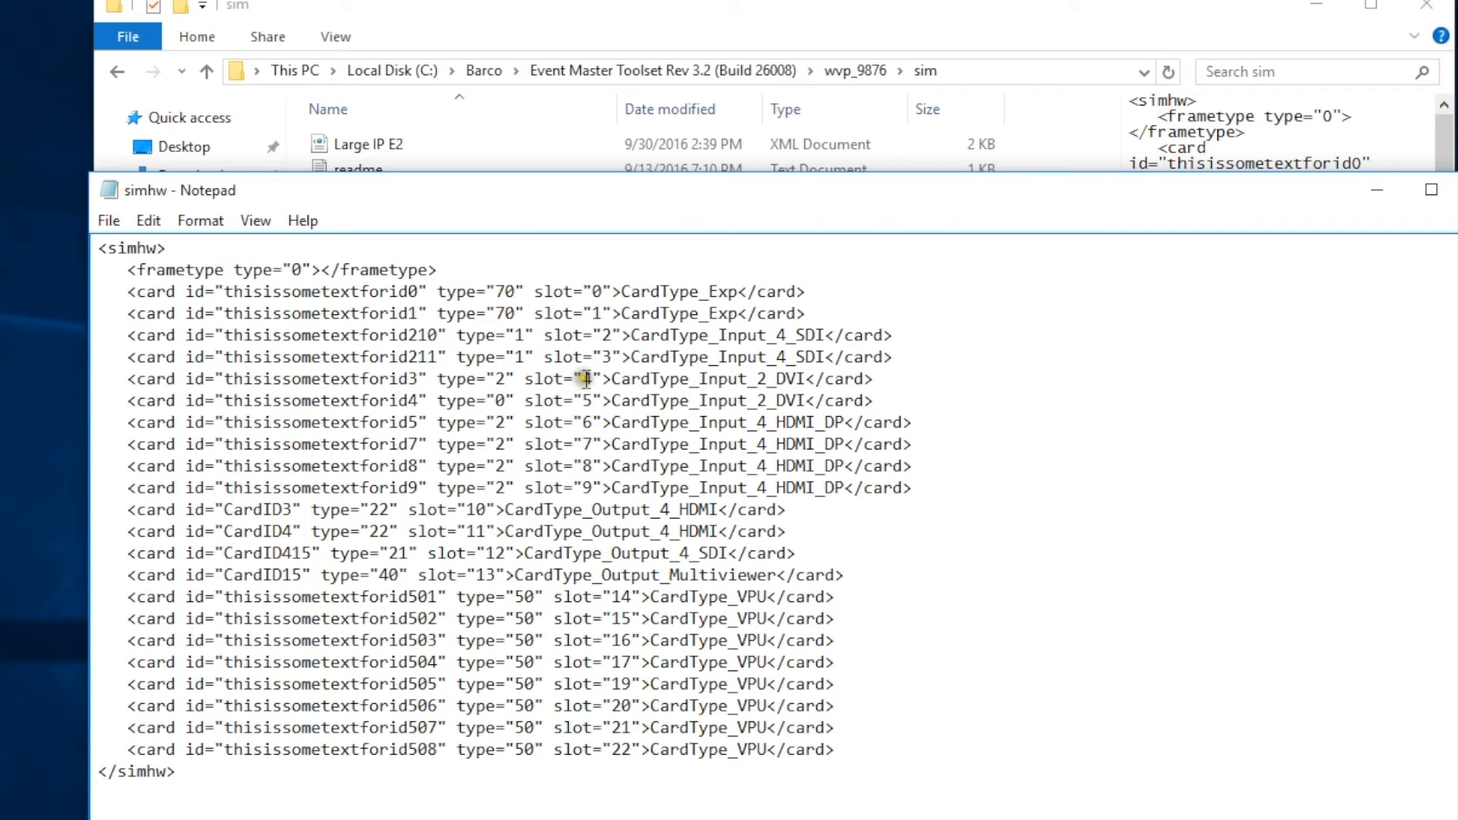
pyautogui.moveTo(692, 381)
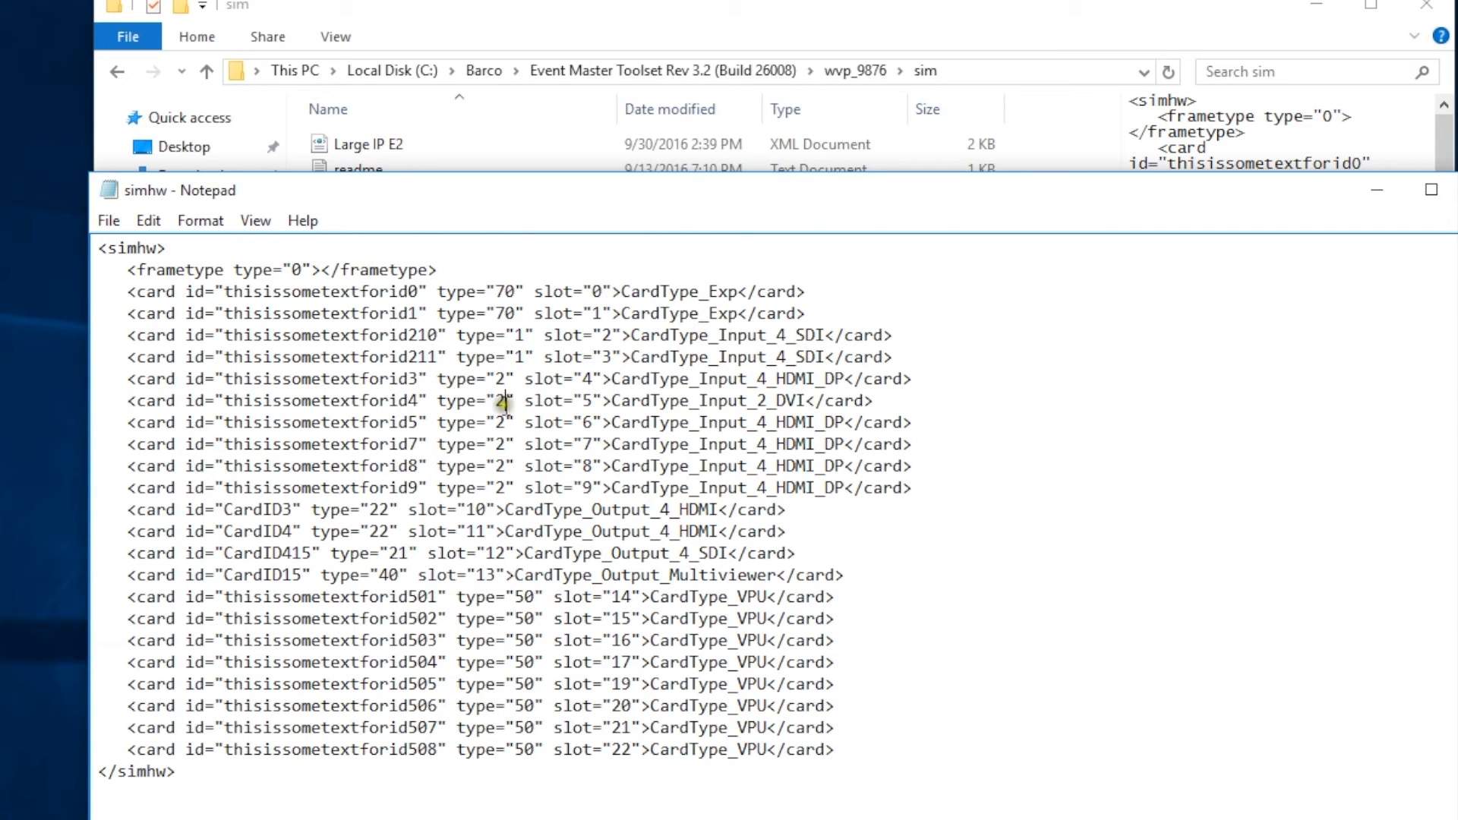
pyautogui.moveTo(771, 405)
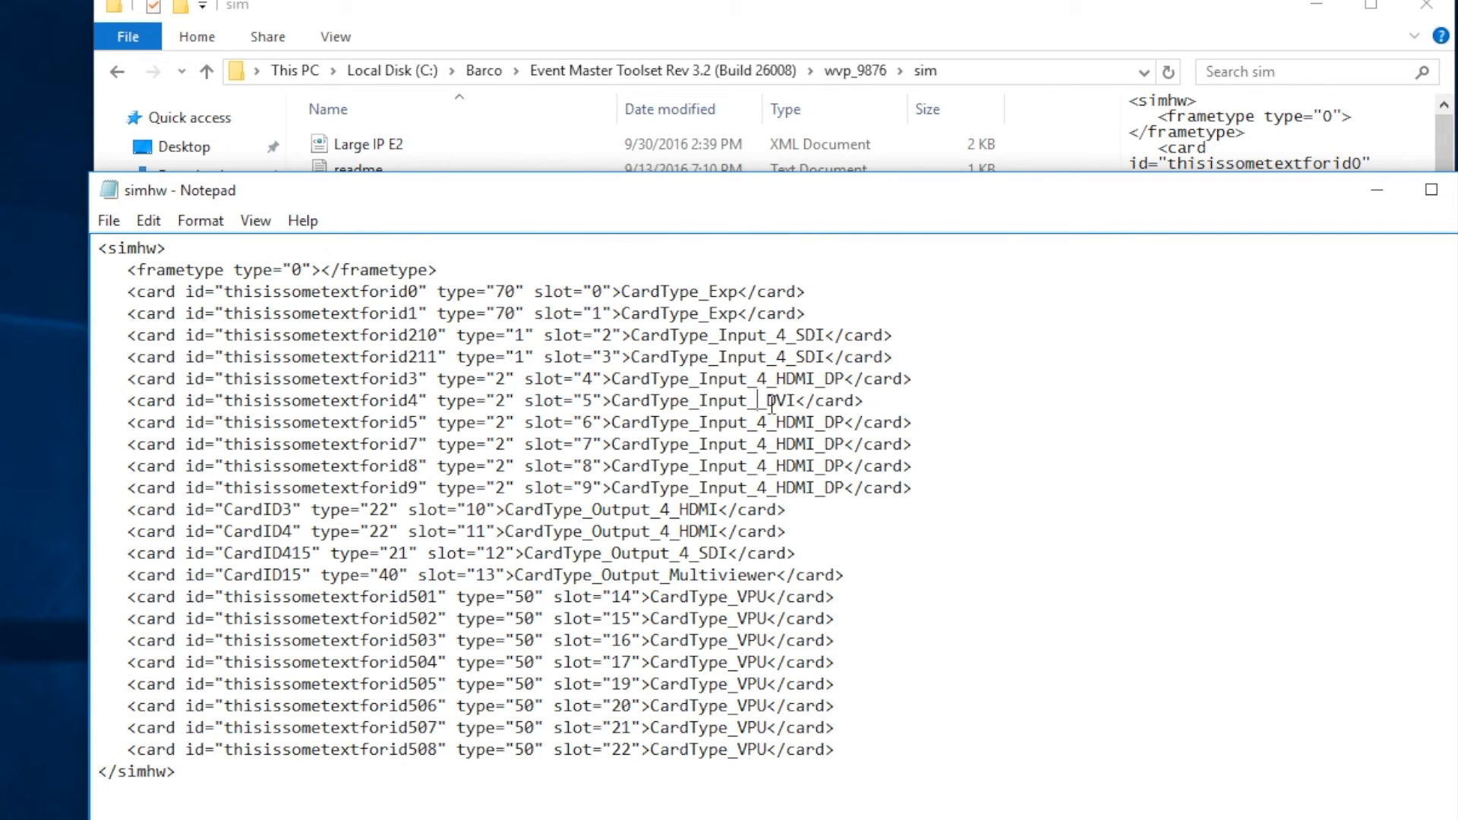
pyautogui.write('4_HDMI_DP')
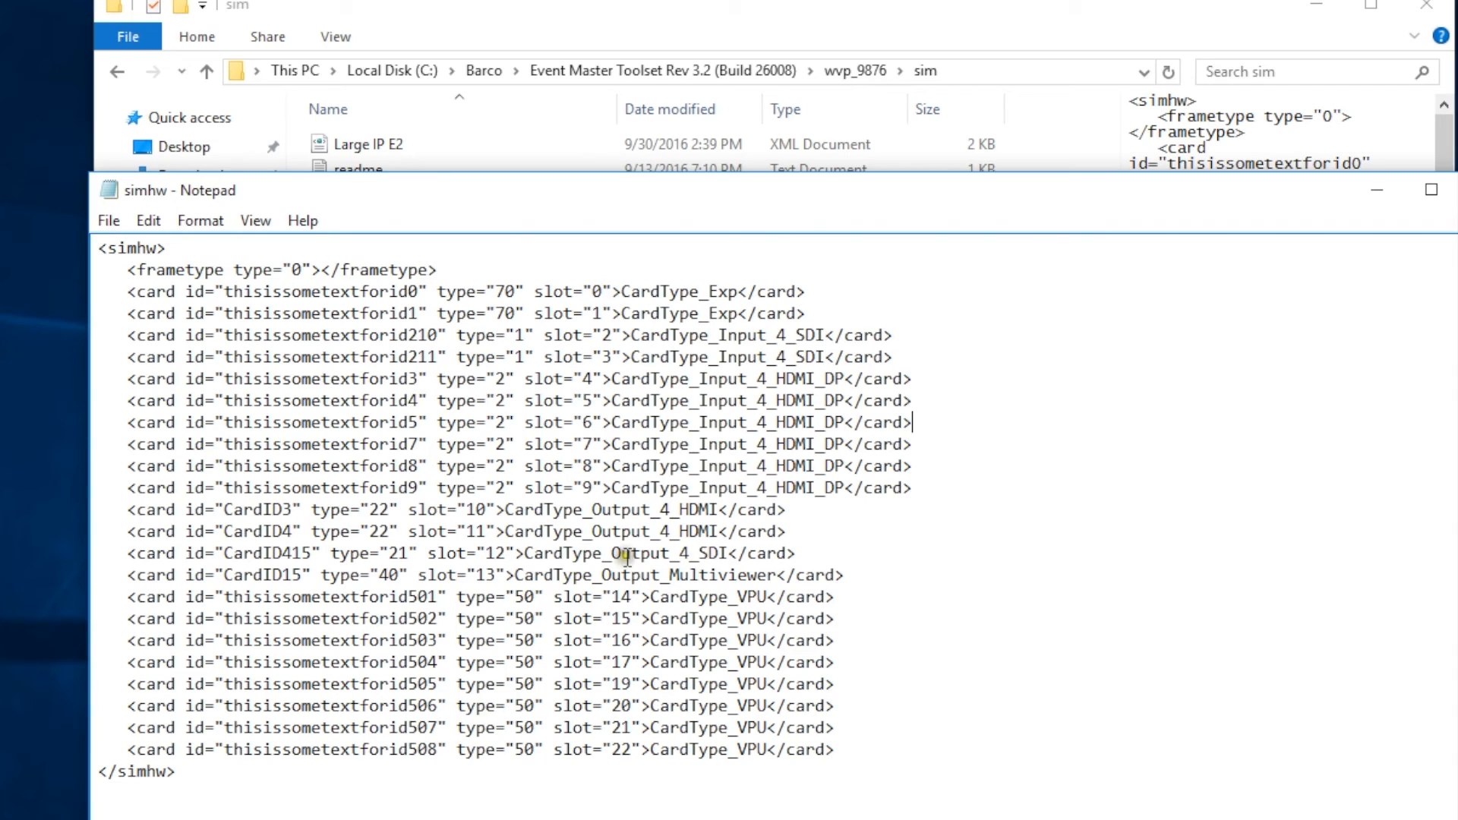
pyautogui.moveTo(283, 539)
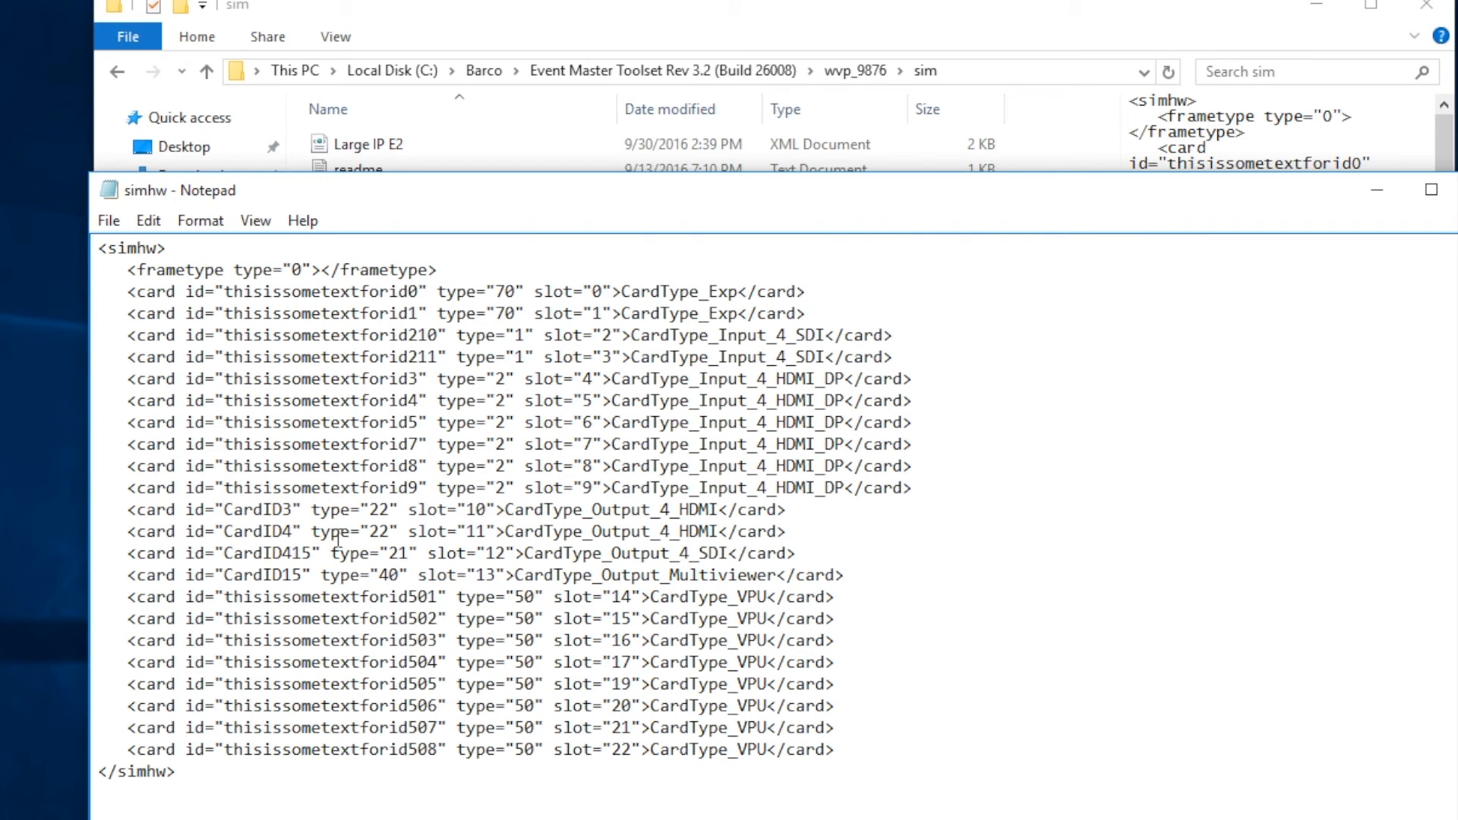
# Set slots 10 and 11 to type 21 CardType_Output_4_SDI, ids CardID413 and CardID414
pyautogui.press('Backspace')
pyautogui.write('4')
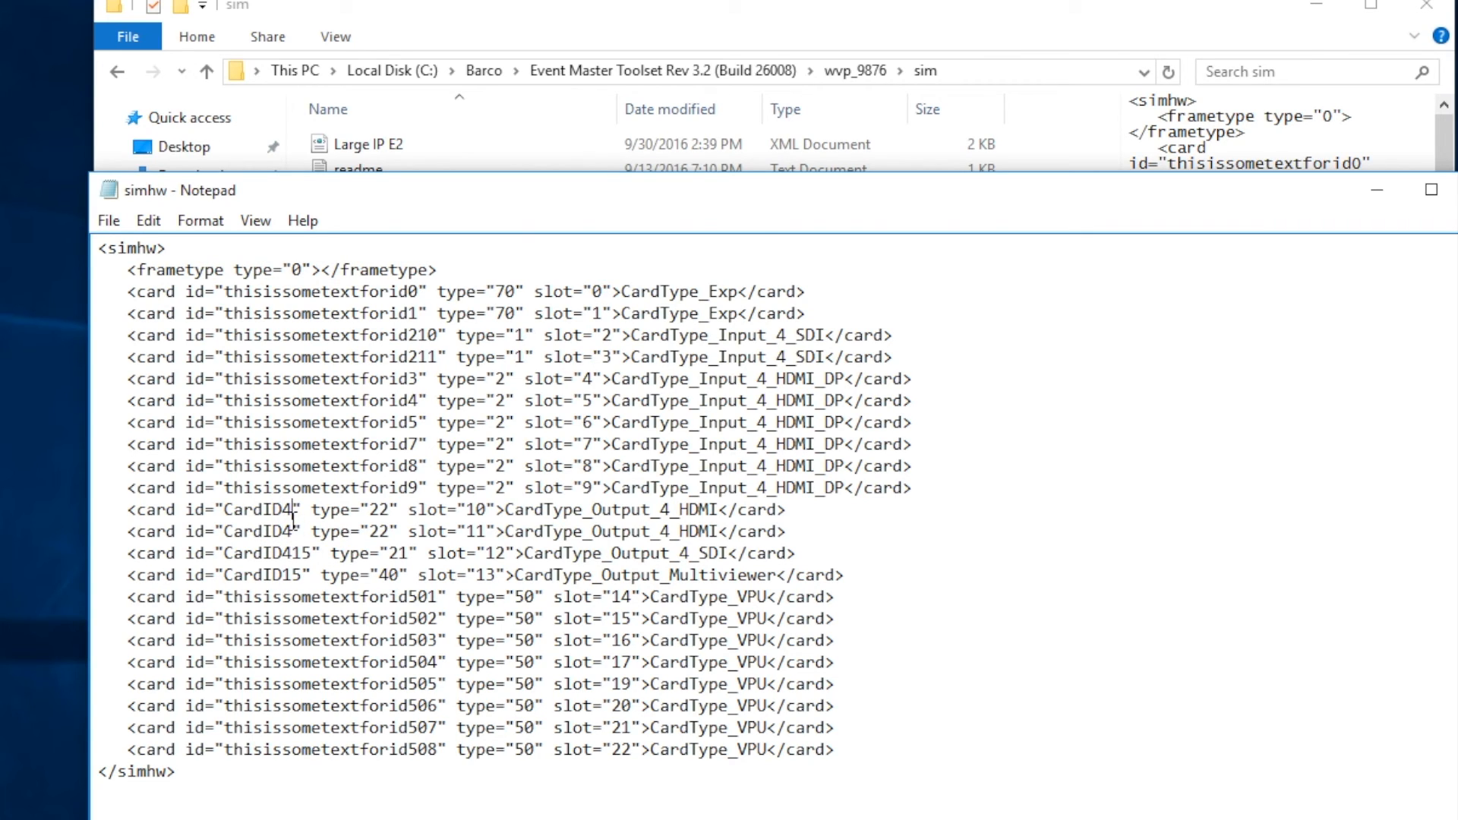
pyautogui.write('13')
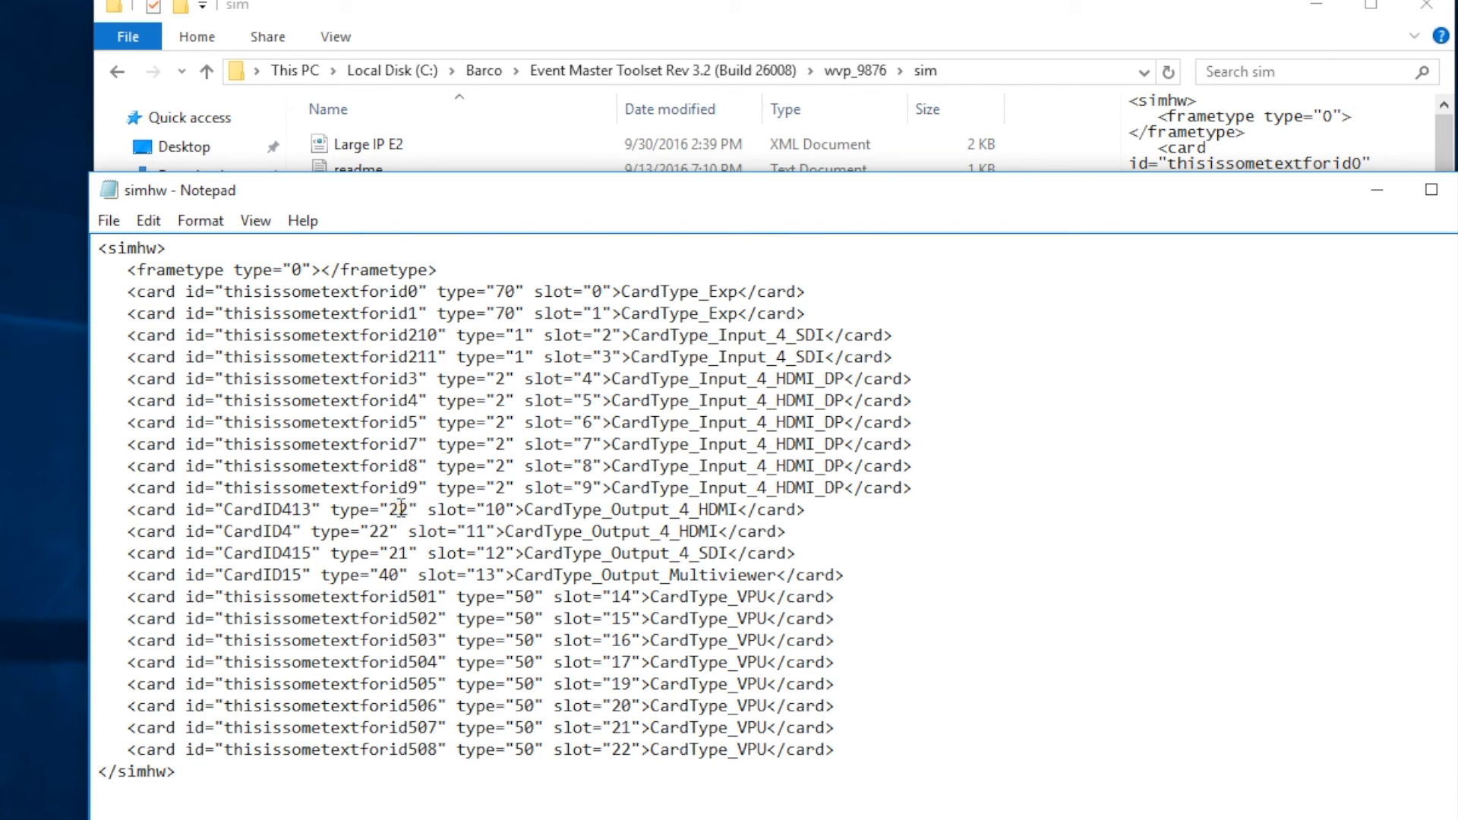
pyautogui.write('21')
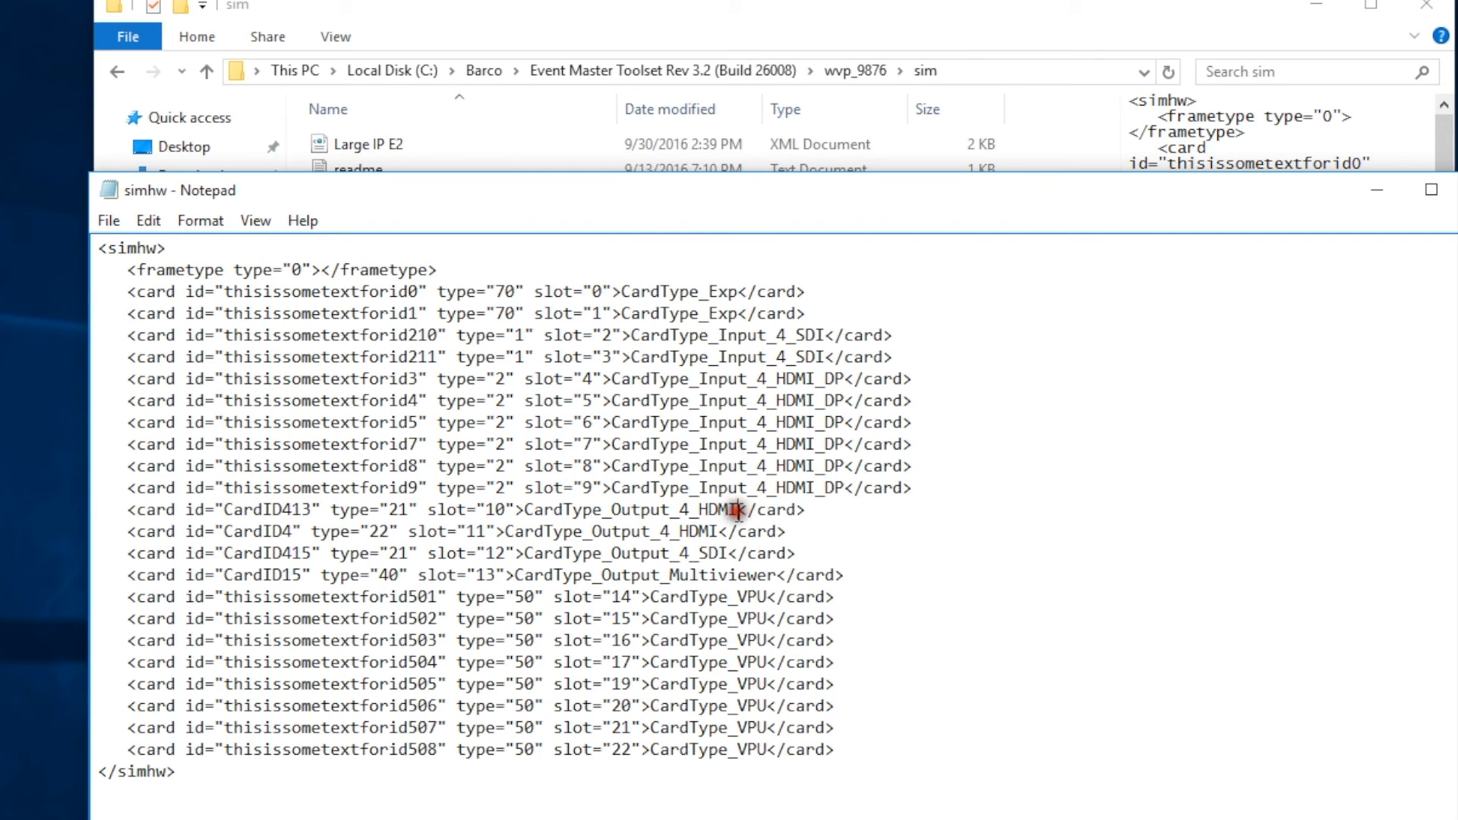
pyautogui.press('Backspace')
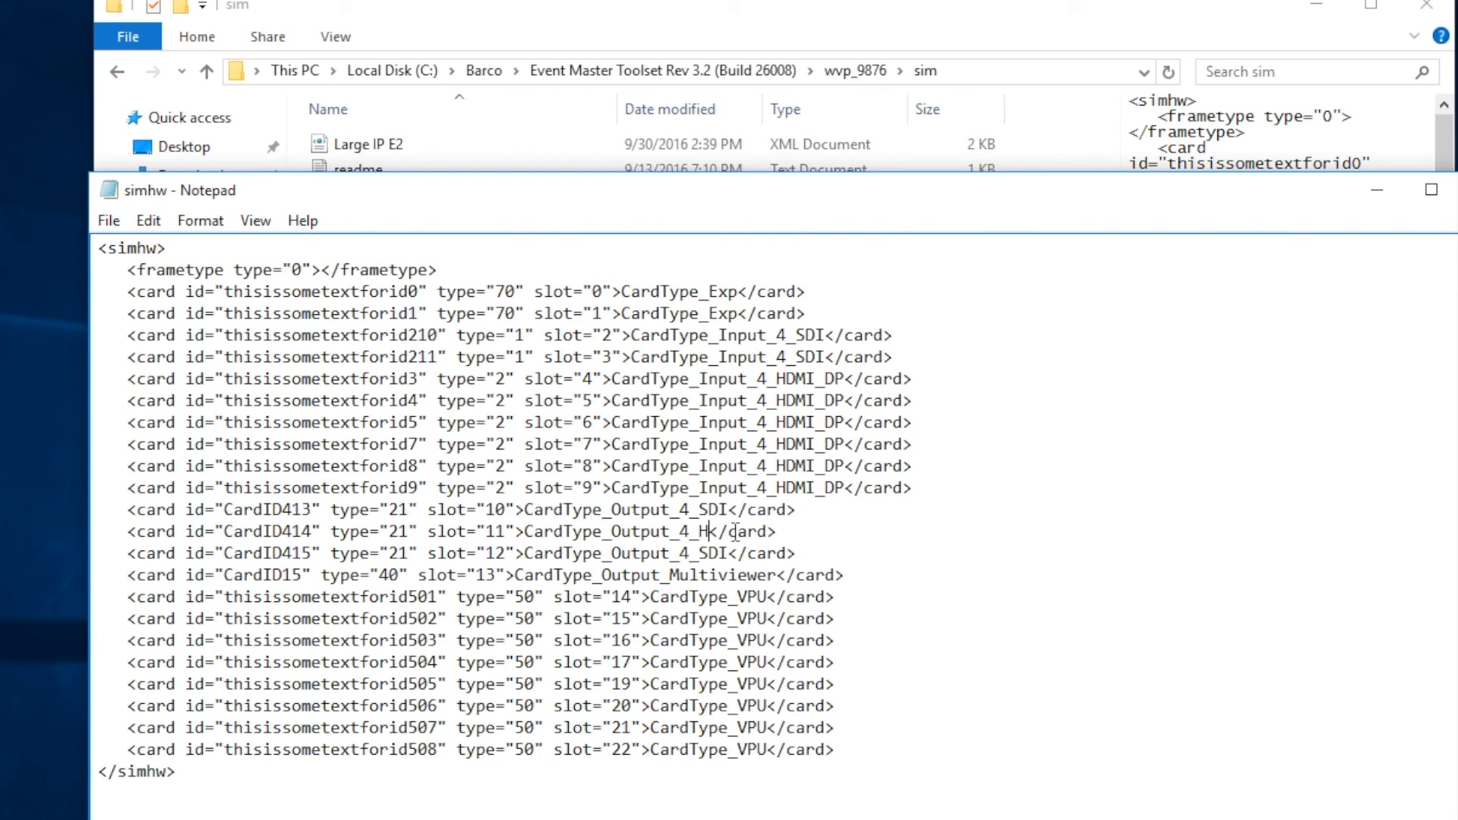
pyautogui.write('SDI')
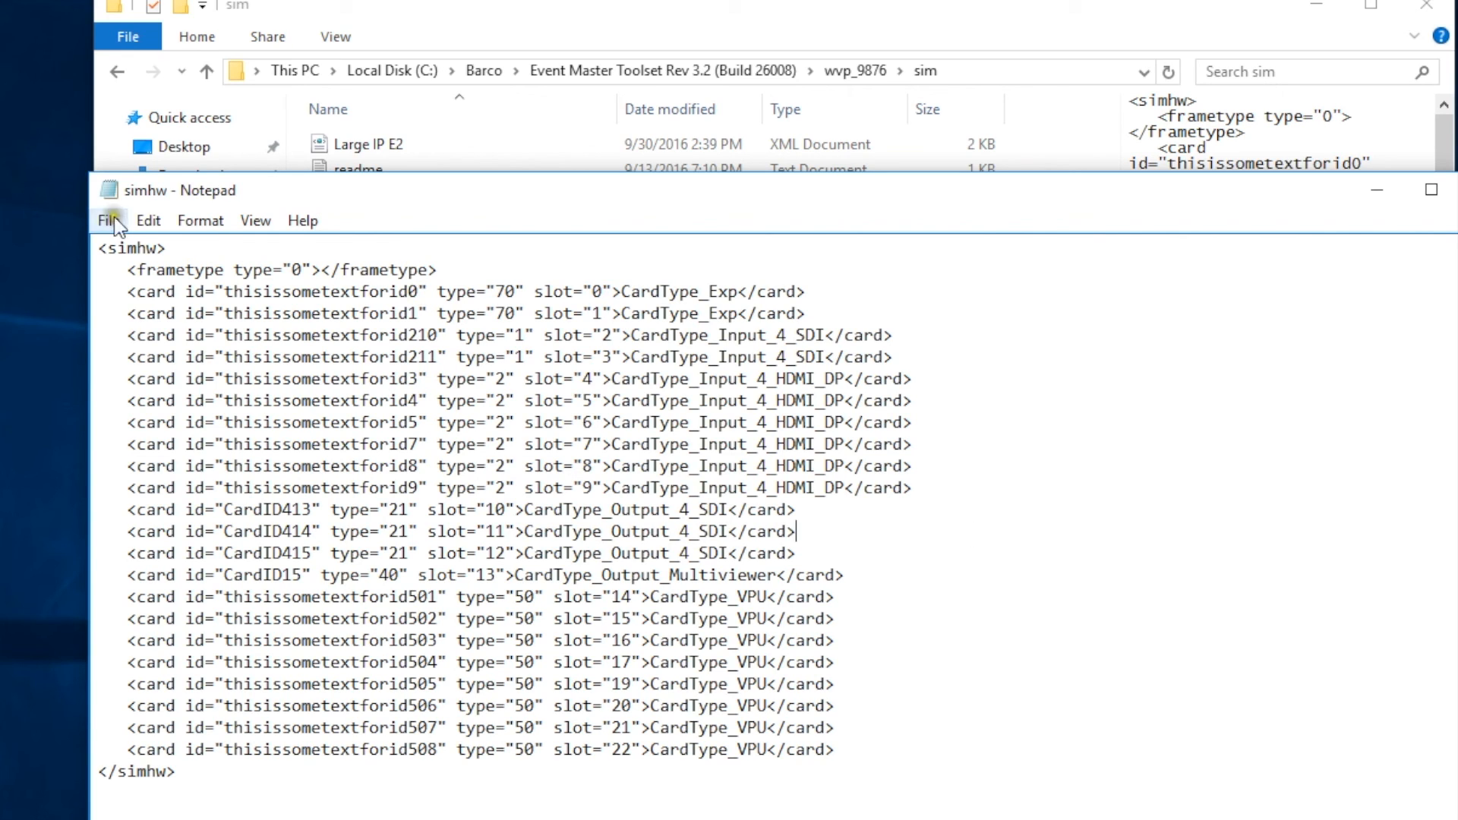
# Save the simhw file with slots 10–12 as type 21 SDI output cards
pyautogui.click(108, 220)
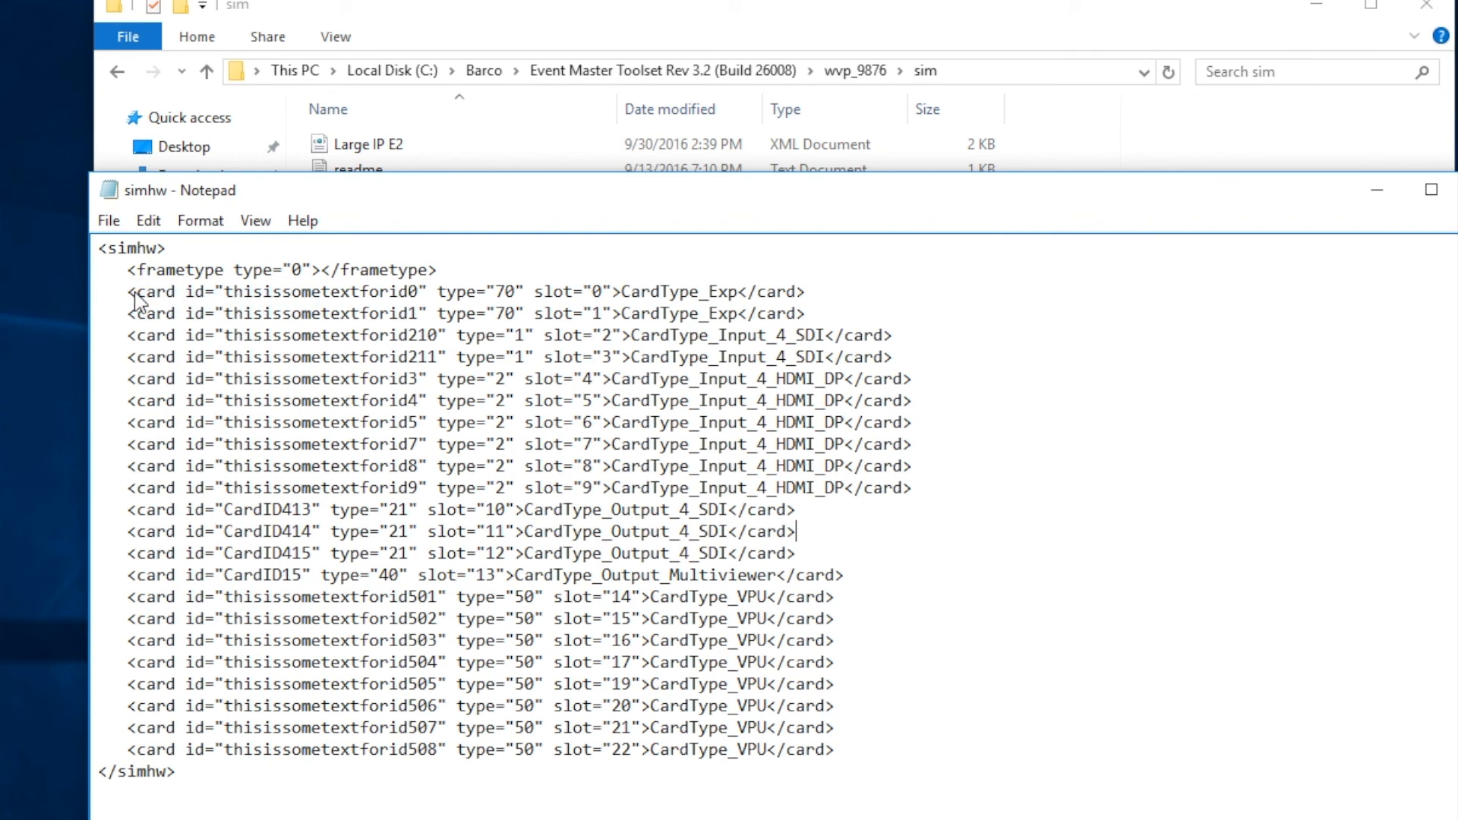
pyautogui.moveTo(1052, 243)
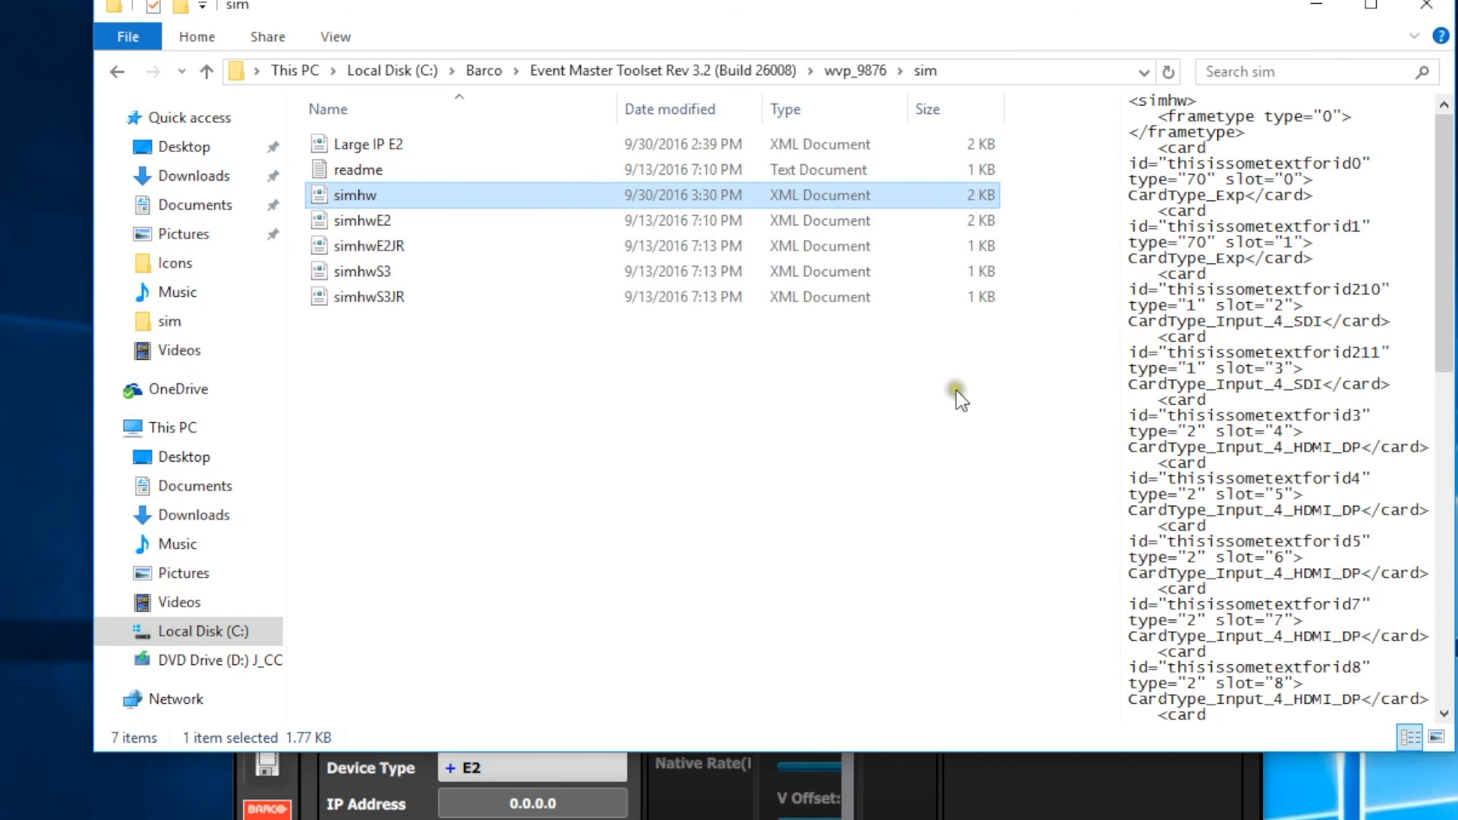
pyautogui.moveTo(960, 401)
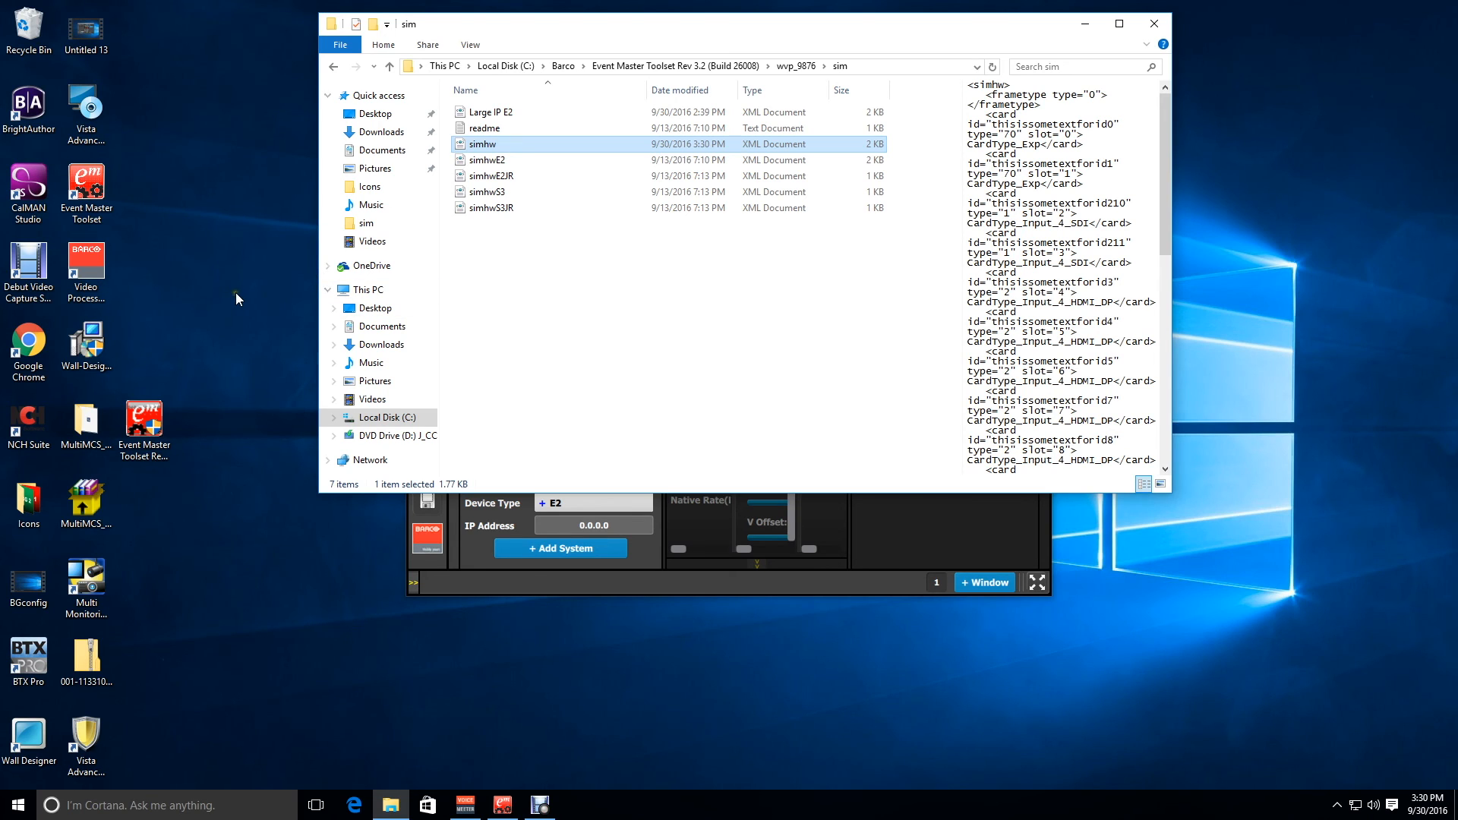
# Relaunch the simulator and reconnect Event Master Toolset to the E2 system at 172.16.62.128
pyautogui.click(86, 270)
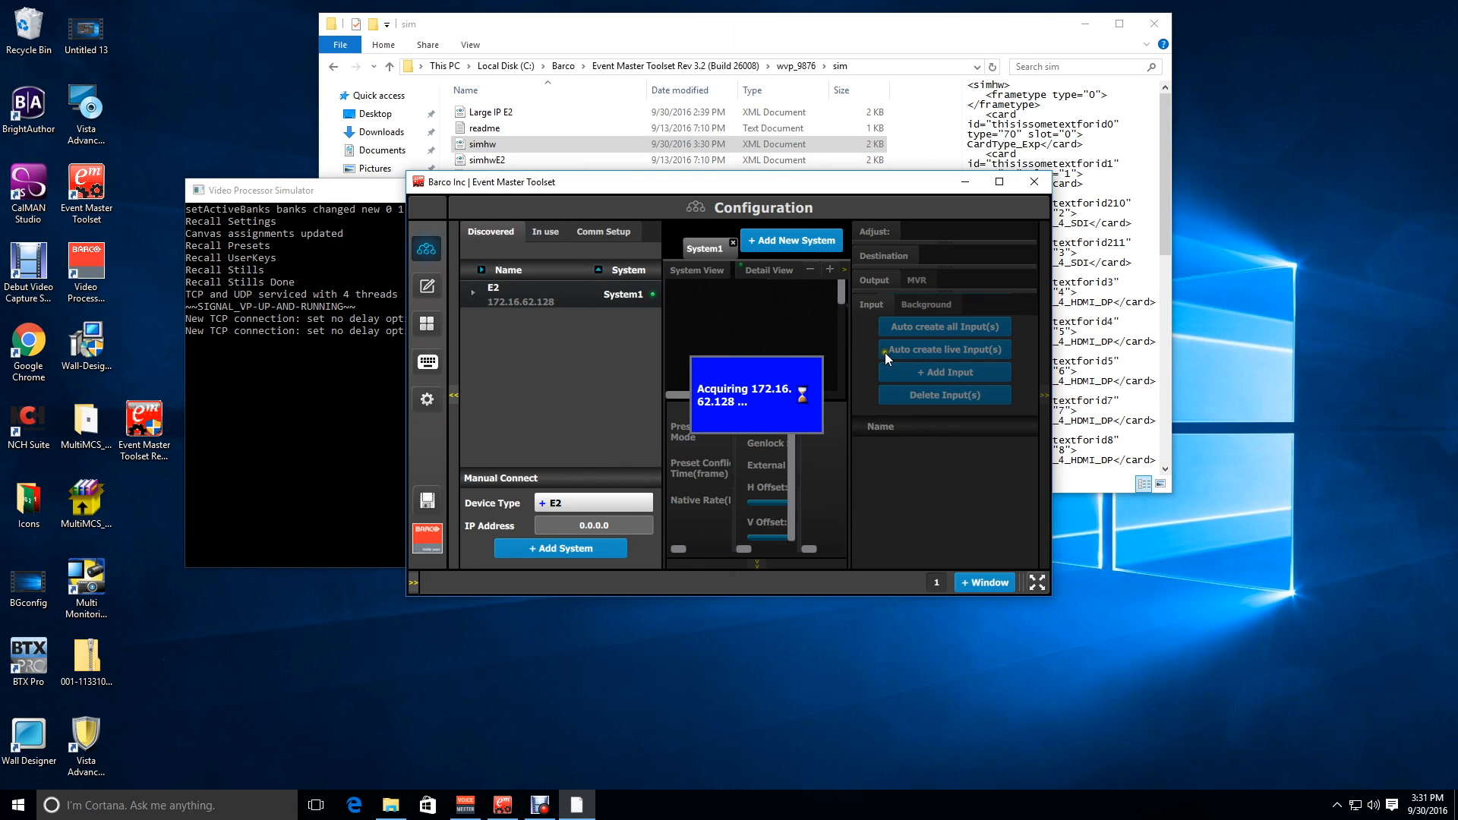
pyautogui.click(998, 181)
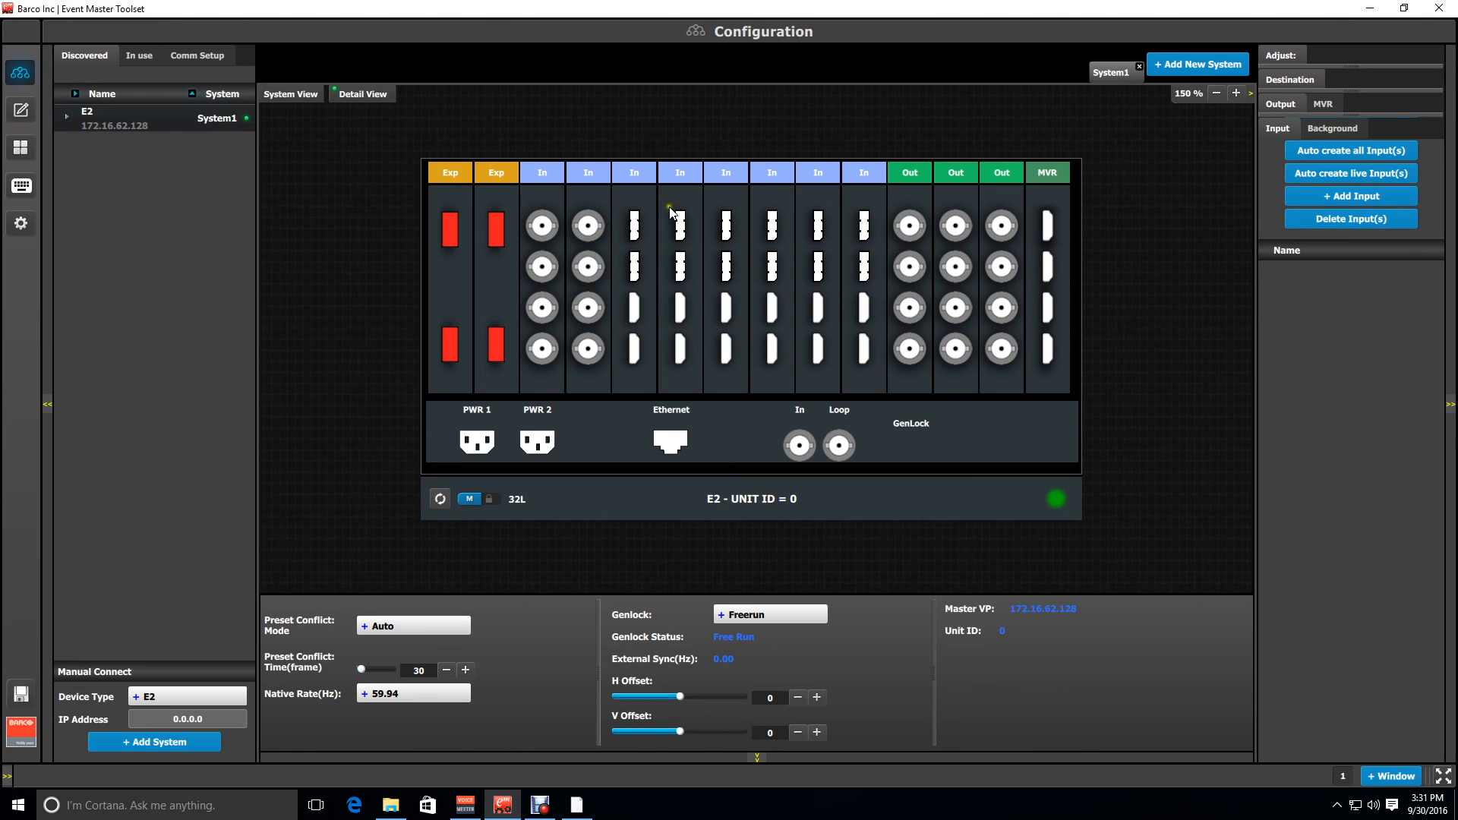
pyautogui.moveTo(976, 357)
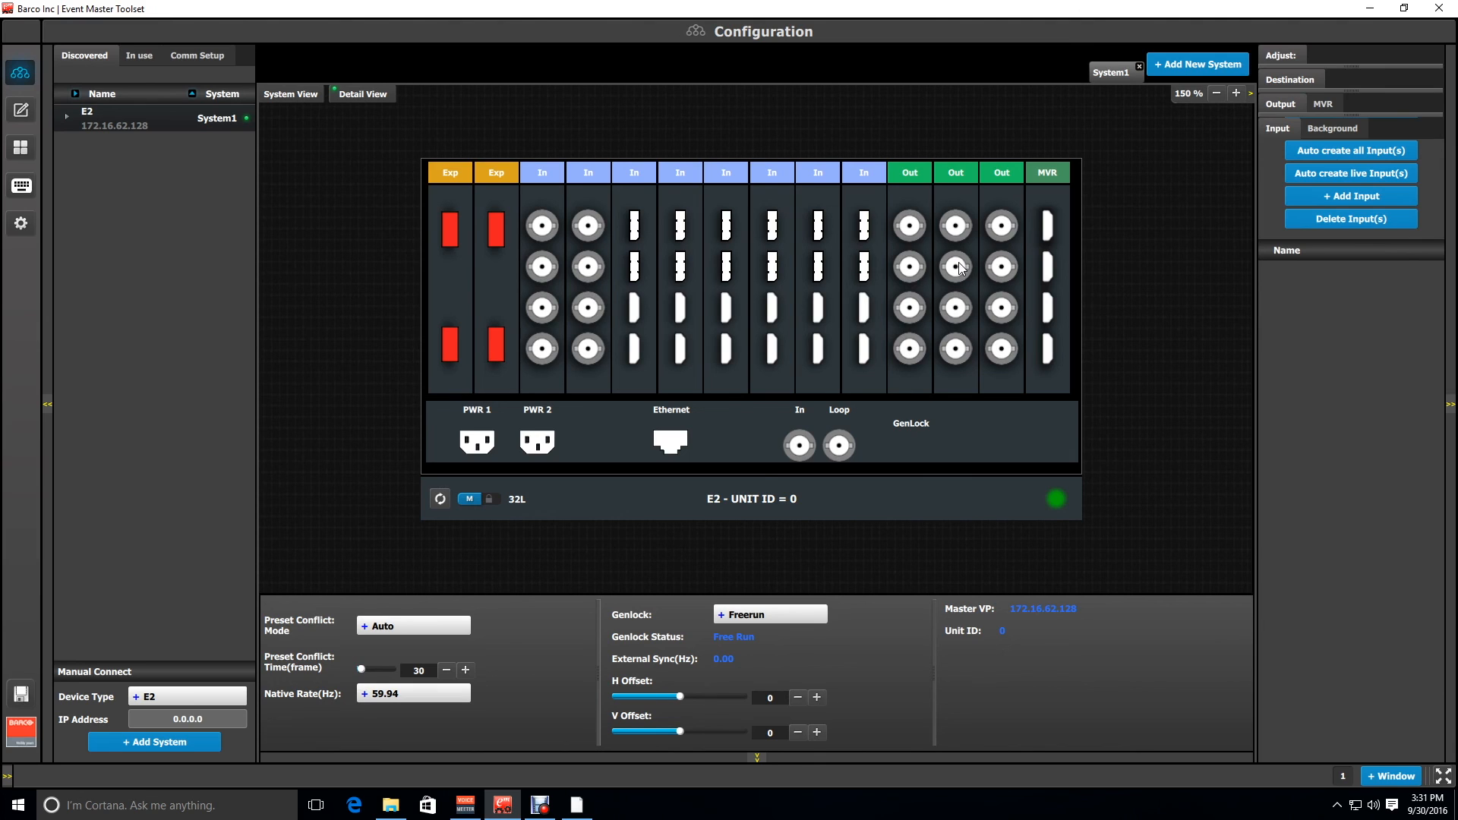
pyautogui.moveTo(960, 245)
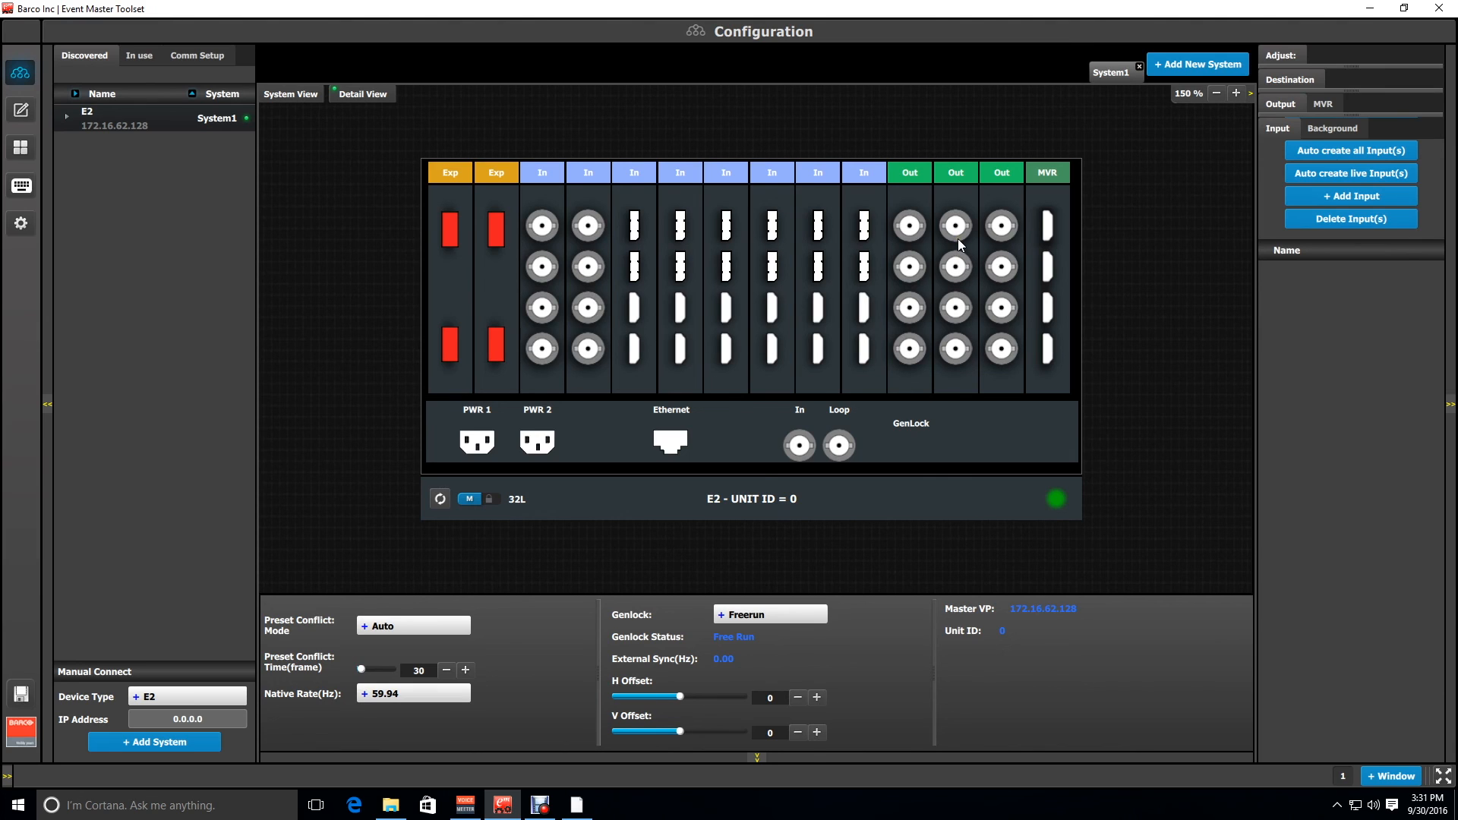
pyautogui.moveTo(959, 244)
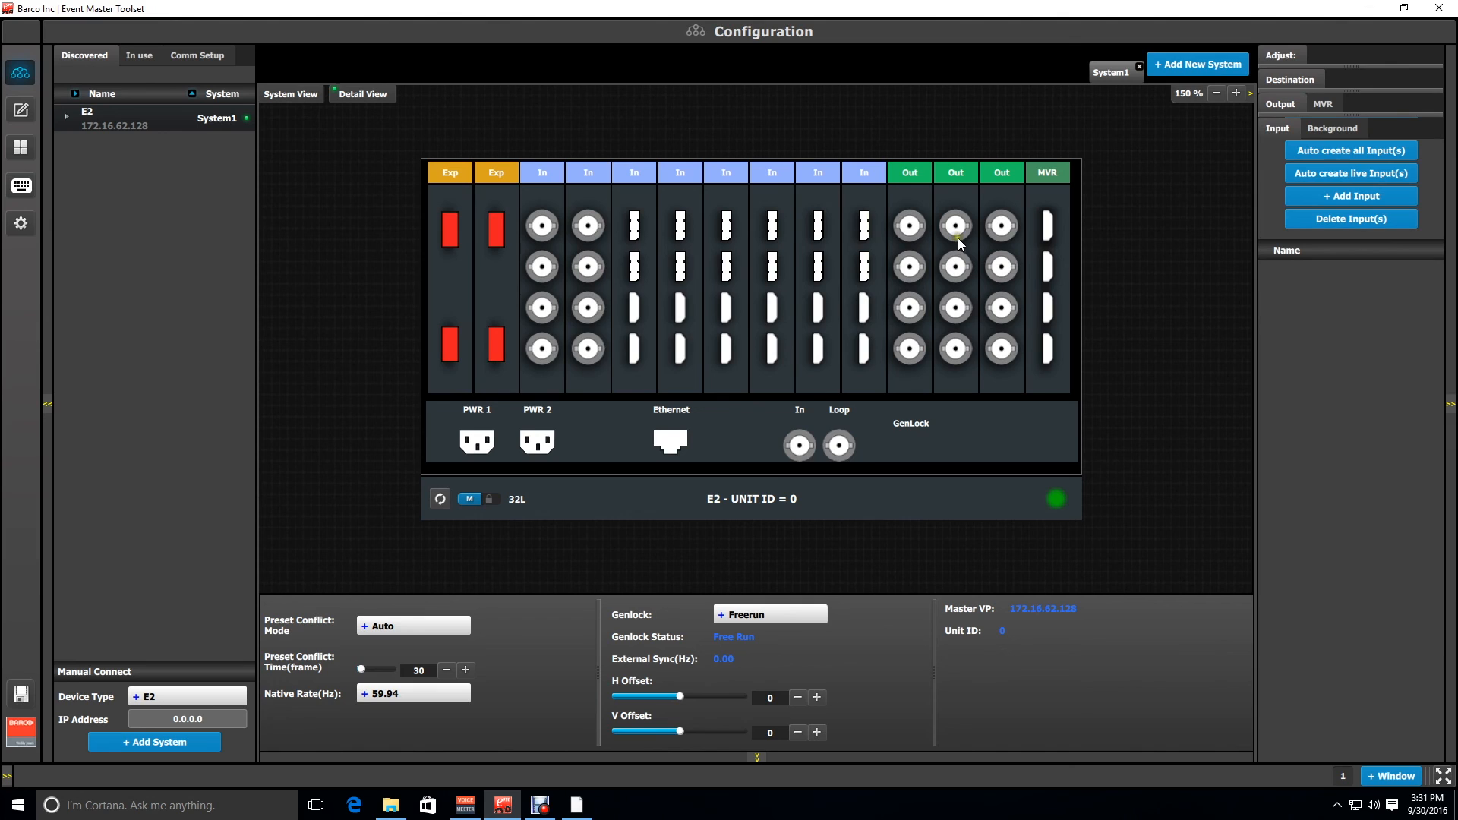
pyautogui.moveTo(964, 236)
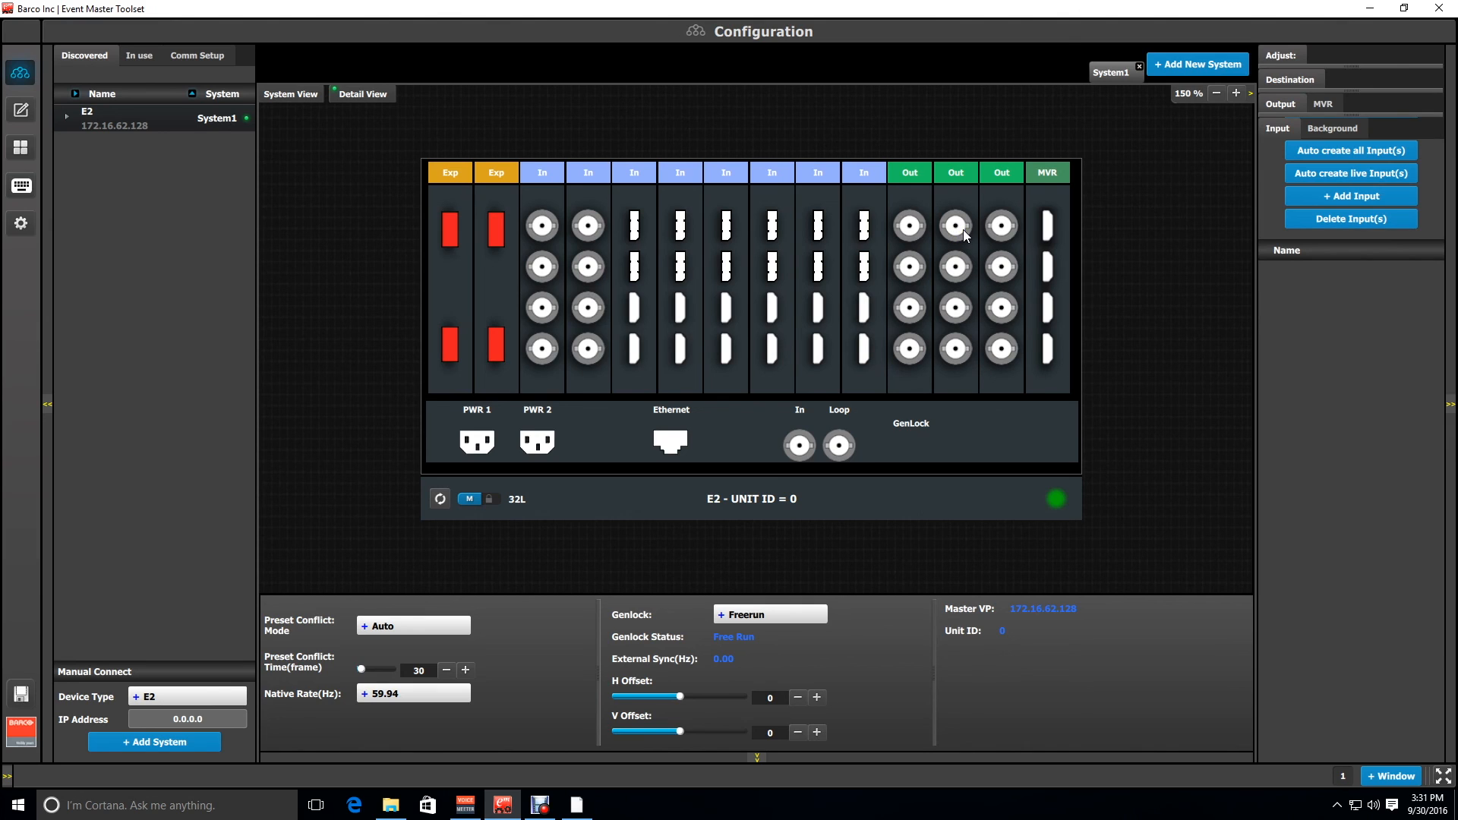